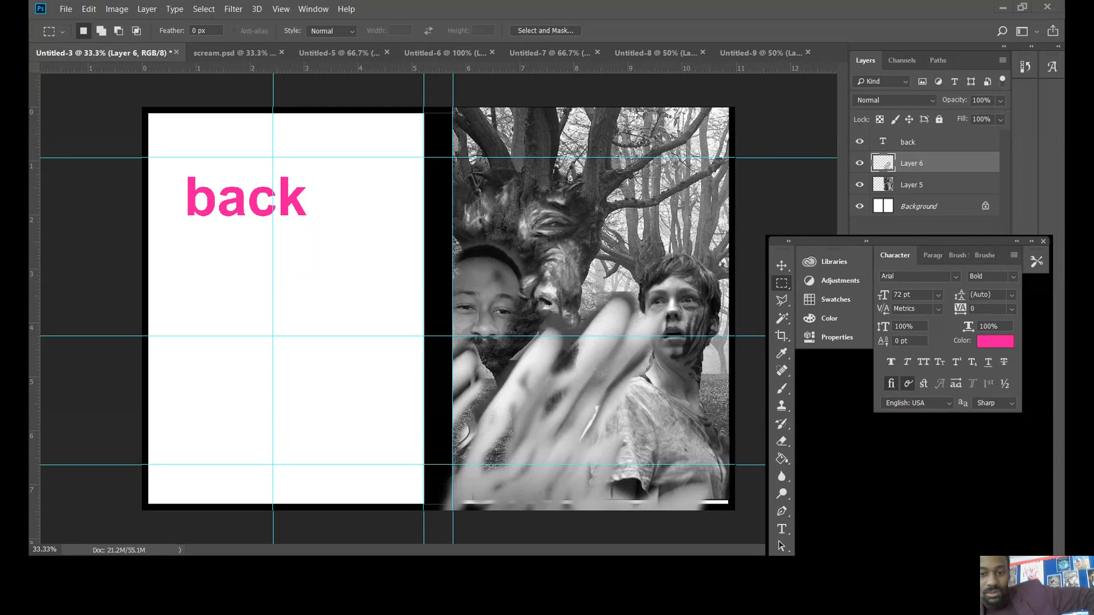
mouse_move(401, 21)
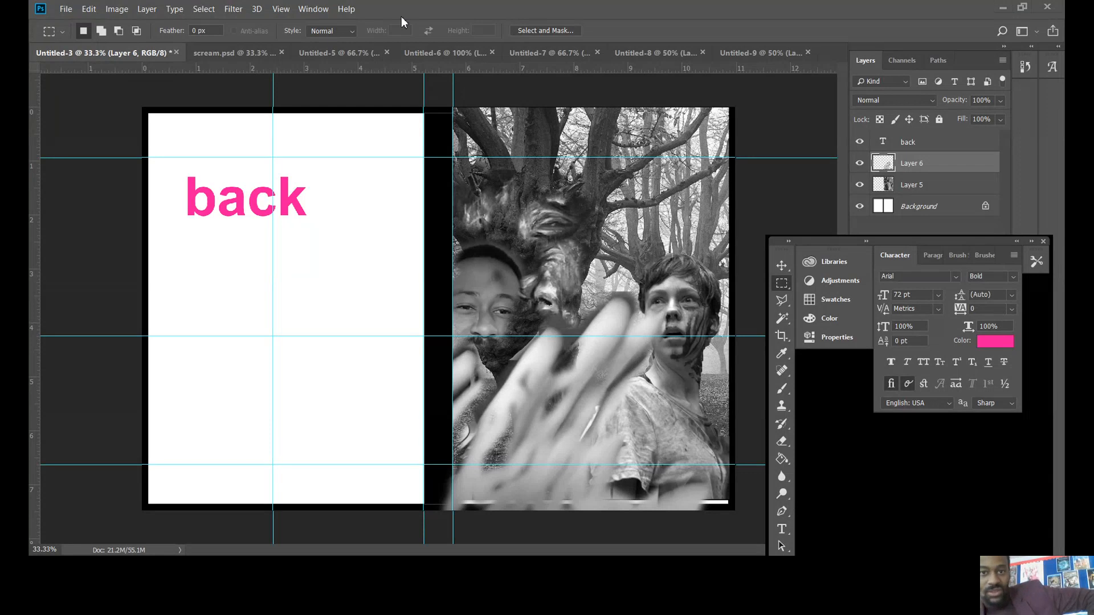
mouse_move(326, 52)
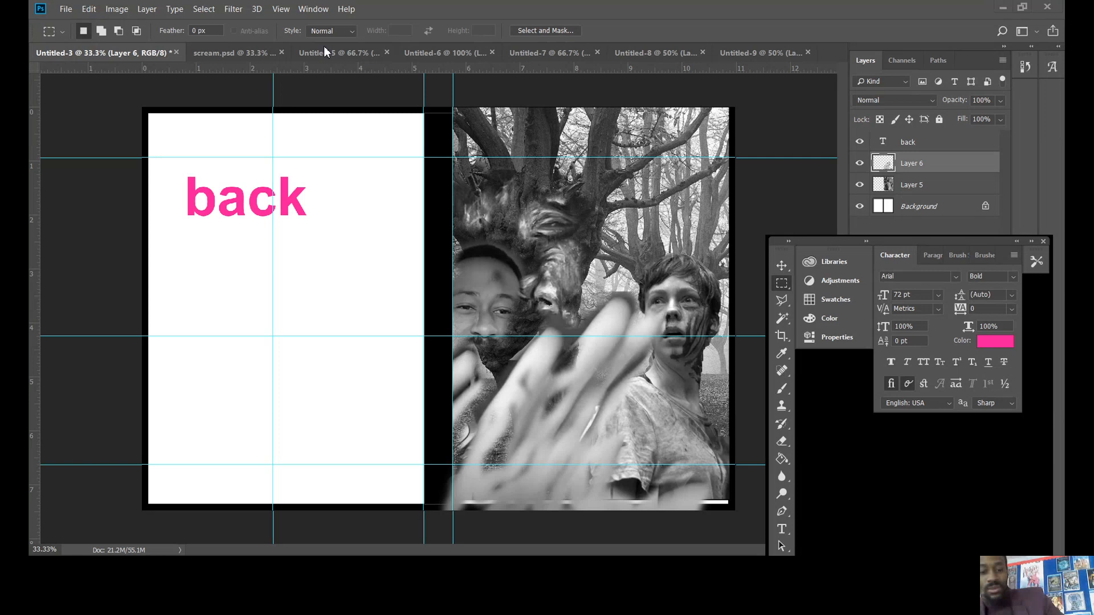
mouse_move(306, 68)
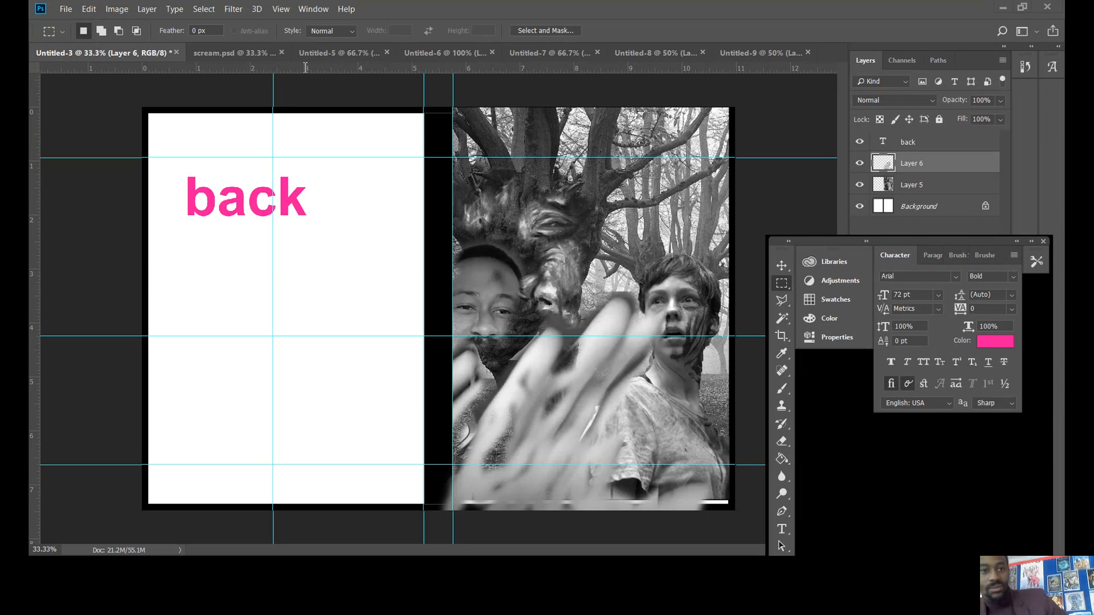
mouse_move(225, 193)
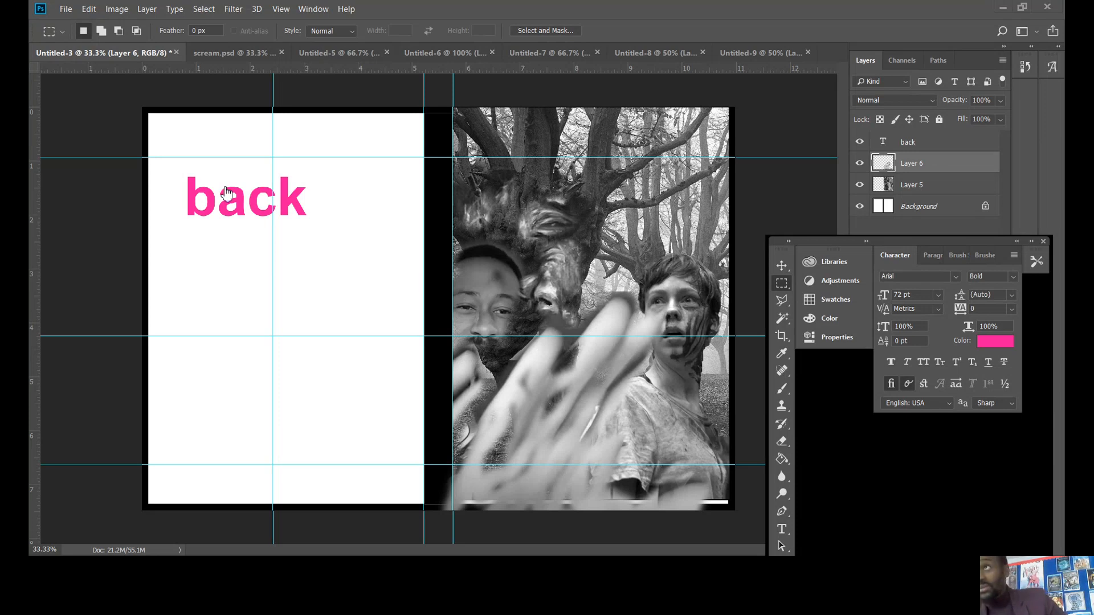
mouse_move(227, 193)
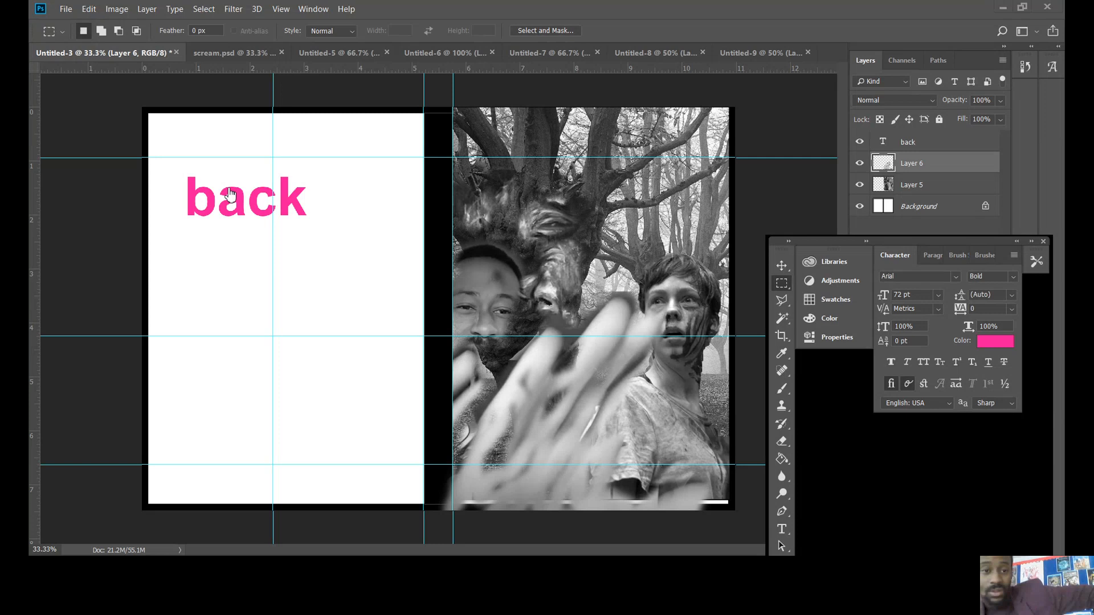
mouse_move(219, 246)
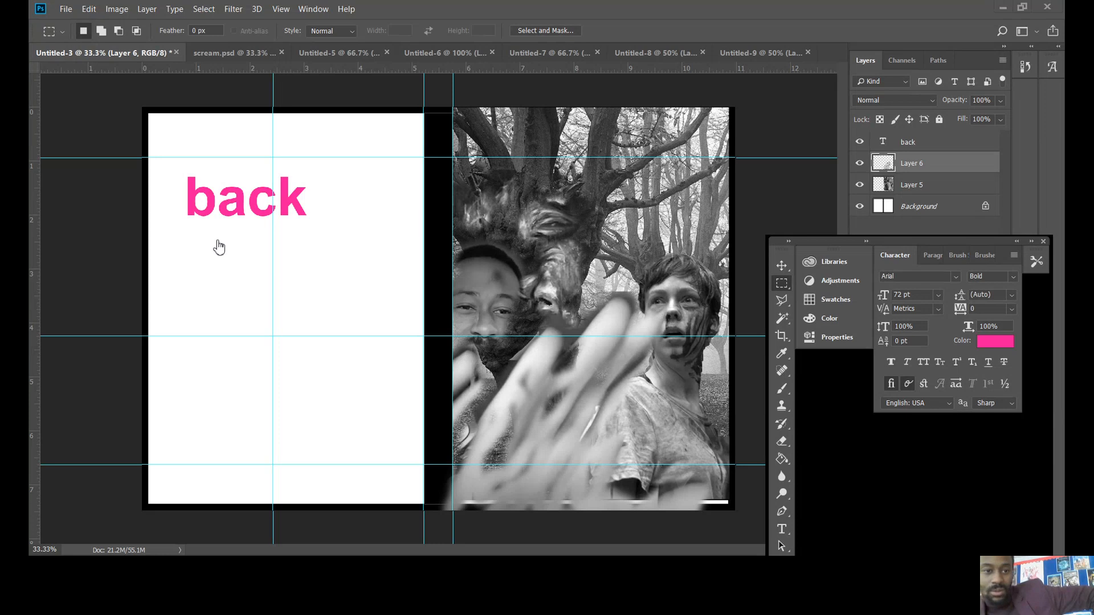
mouse_move(172, 294)
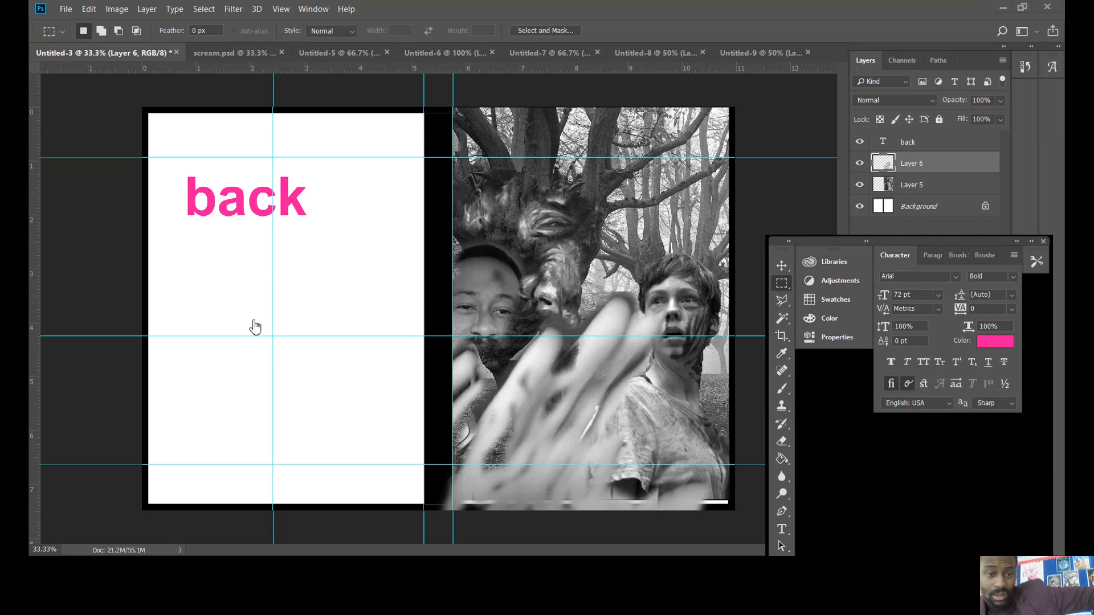
mouse_move(246, 187)
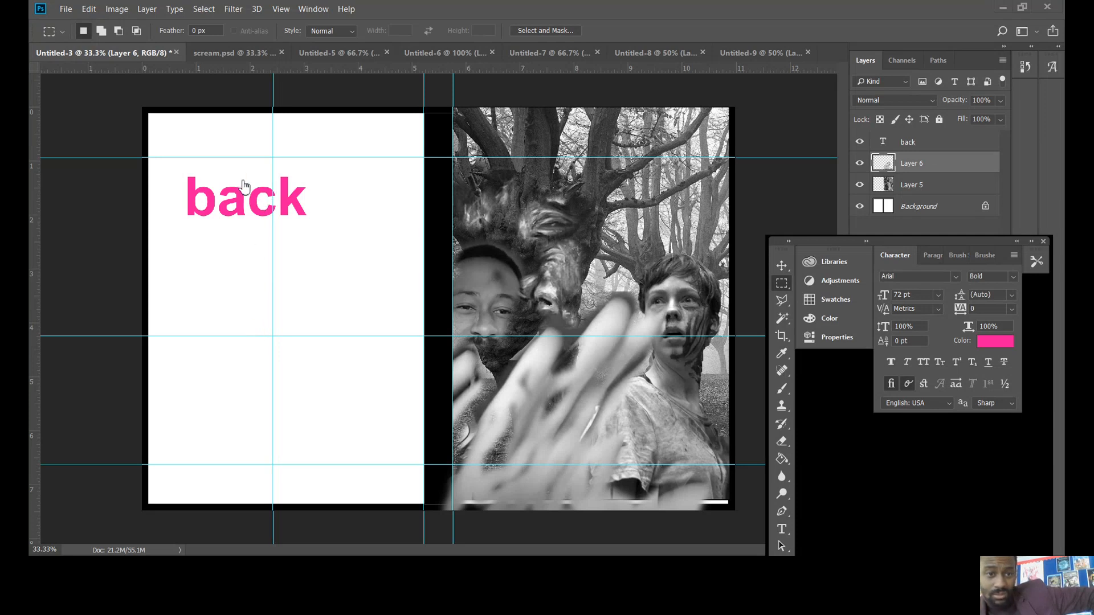
mouse_move(251, 205)
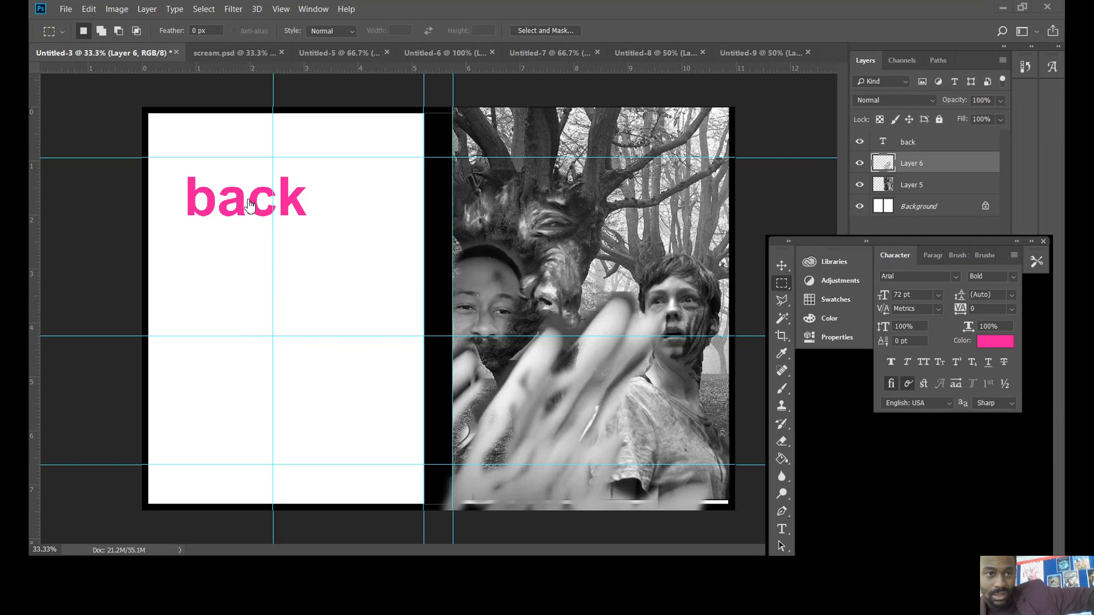
mouse_move(211, 209)
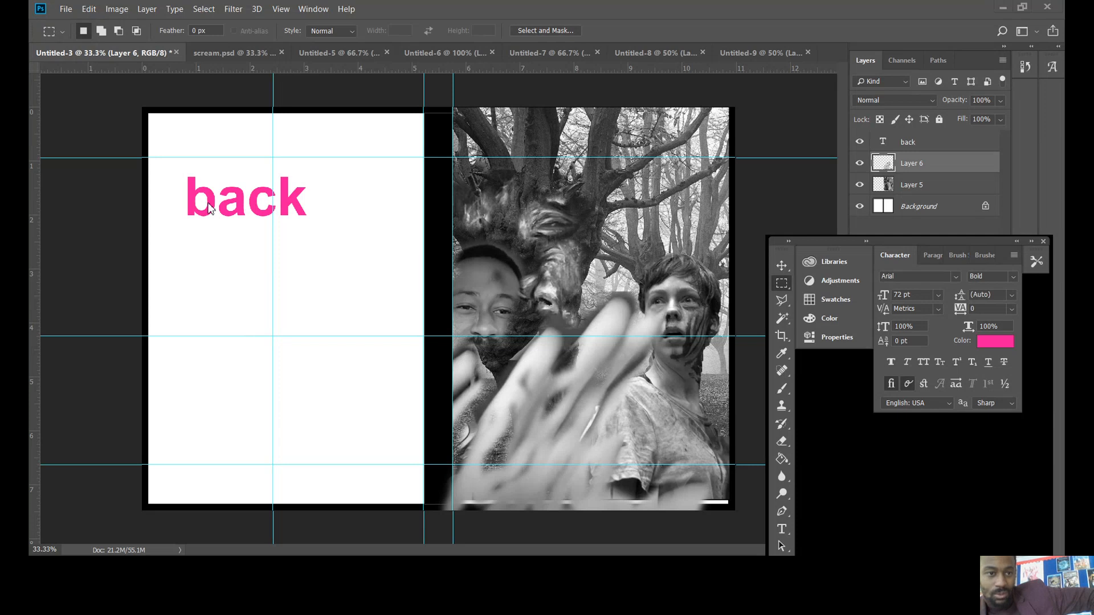
mouse_move(187, 228)
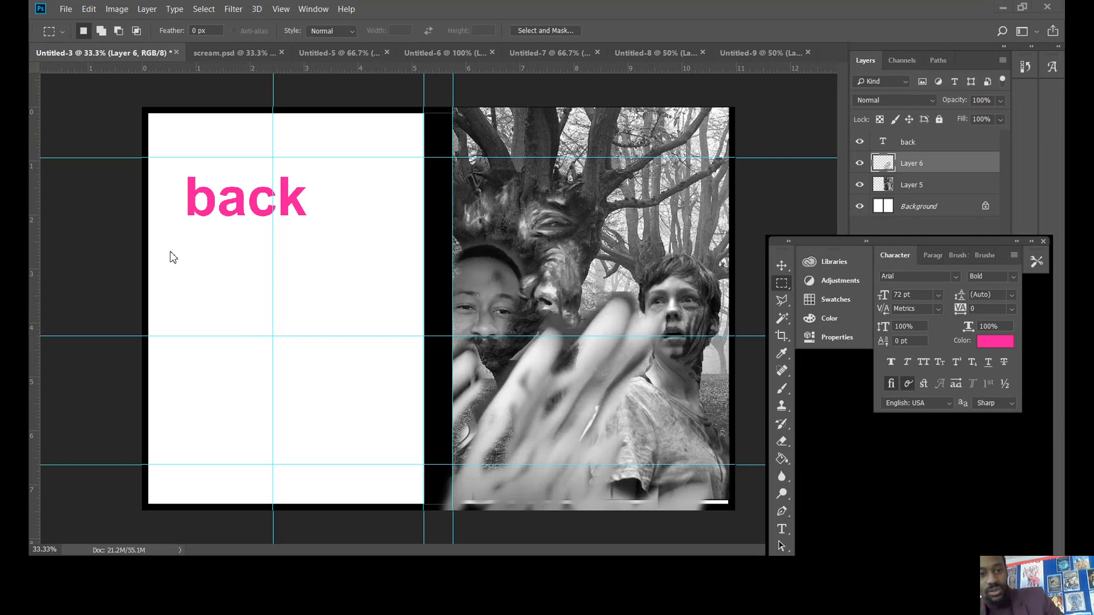
mouse_move(356, 233)
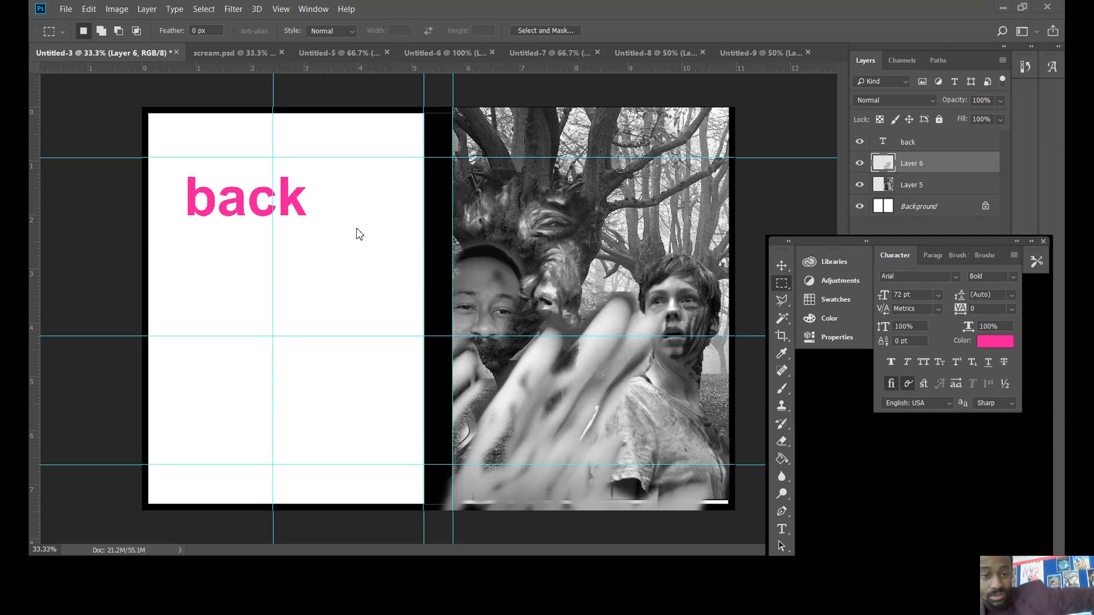
mouse_move(382, 235)
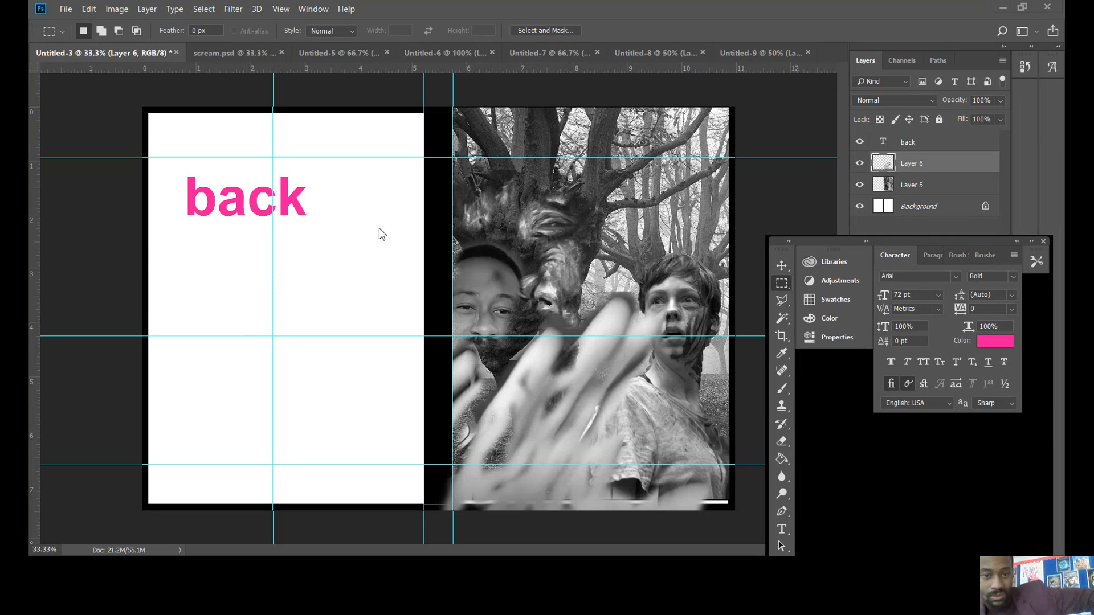
mouse_move(351, 196)
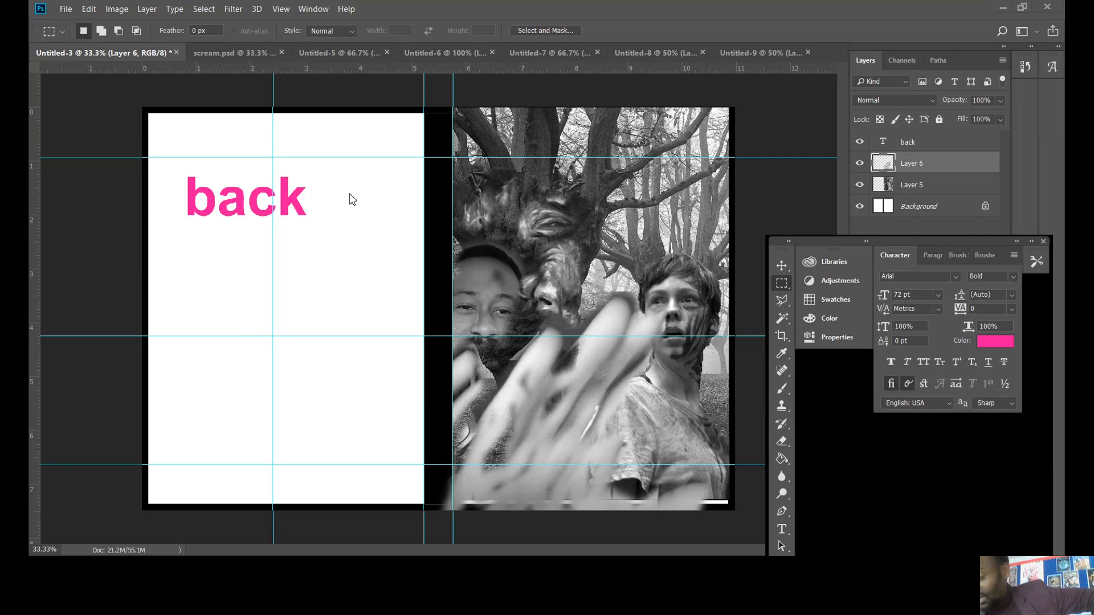
mouse_move(333, 221)
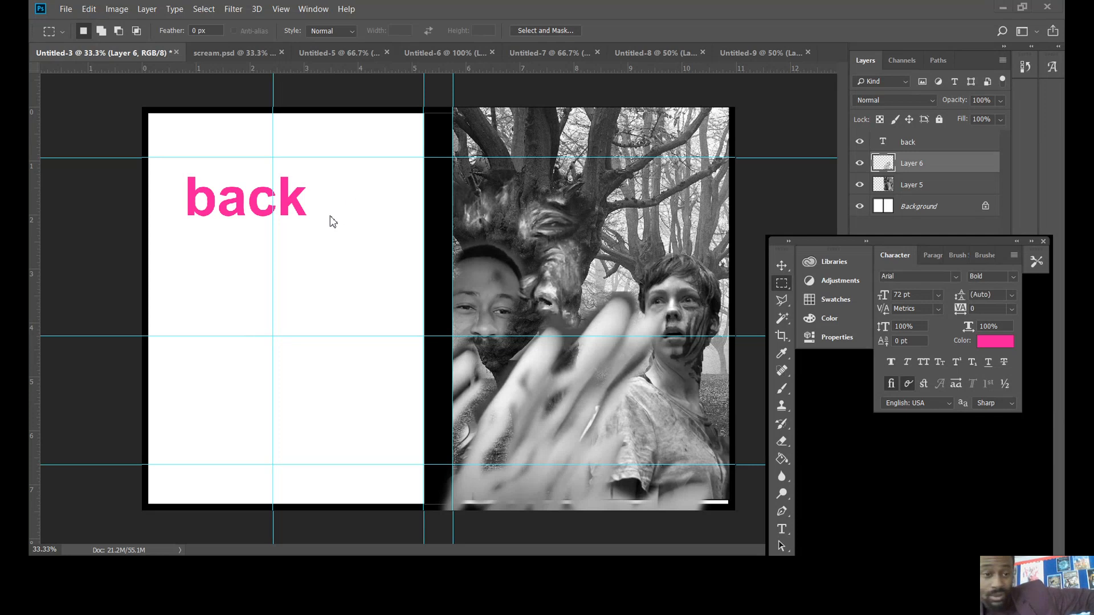
mouse_move(313, 231)
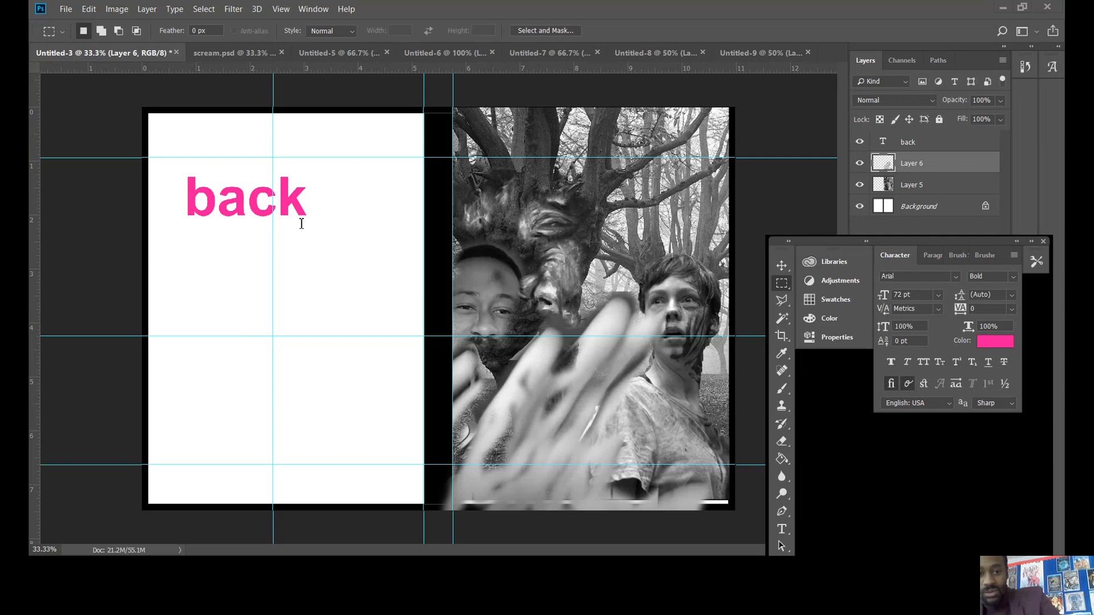
mouse_move(456, 335)
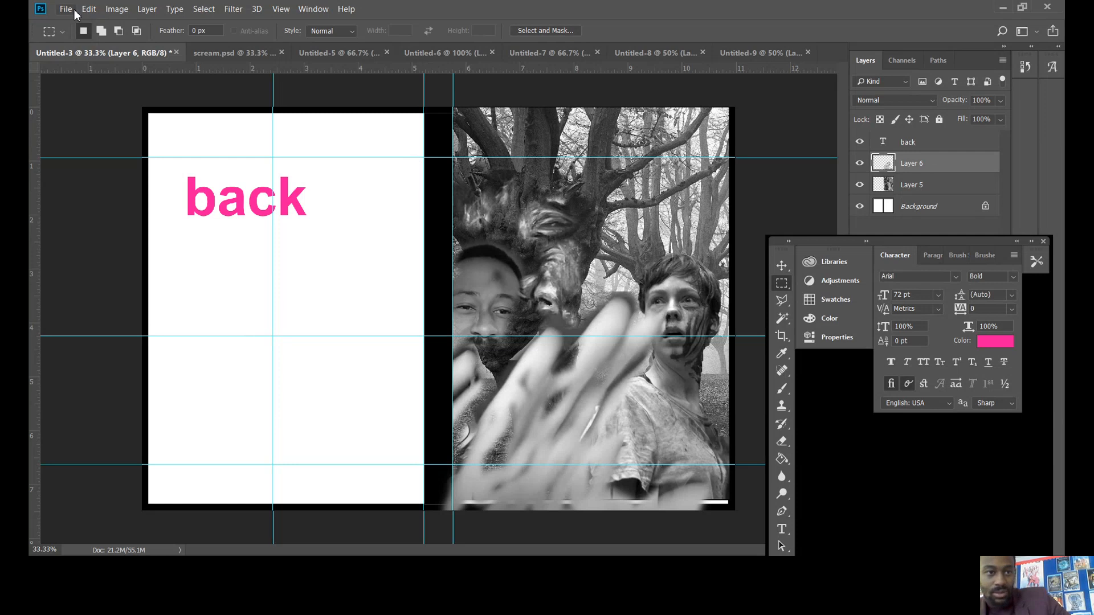
- Create a new document from the 1920×1080 preset via File > New
left_click(64, 10)
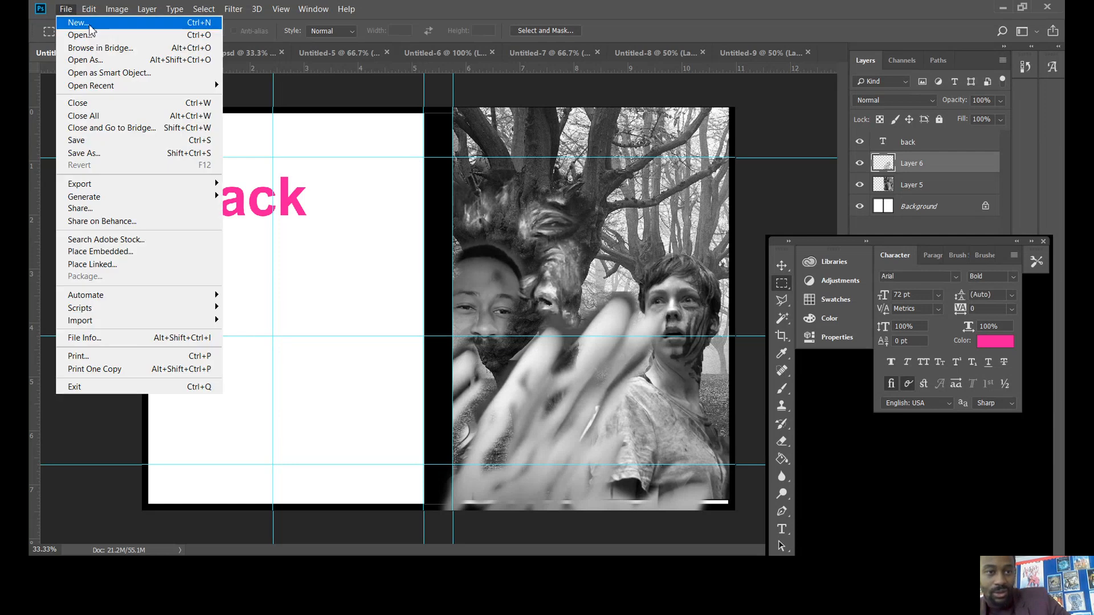
left_click(77, 23)
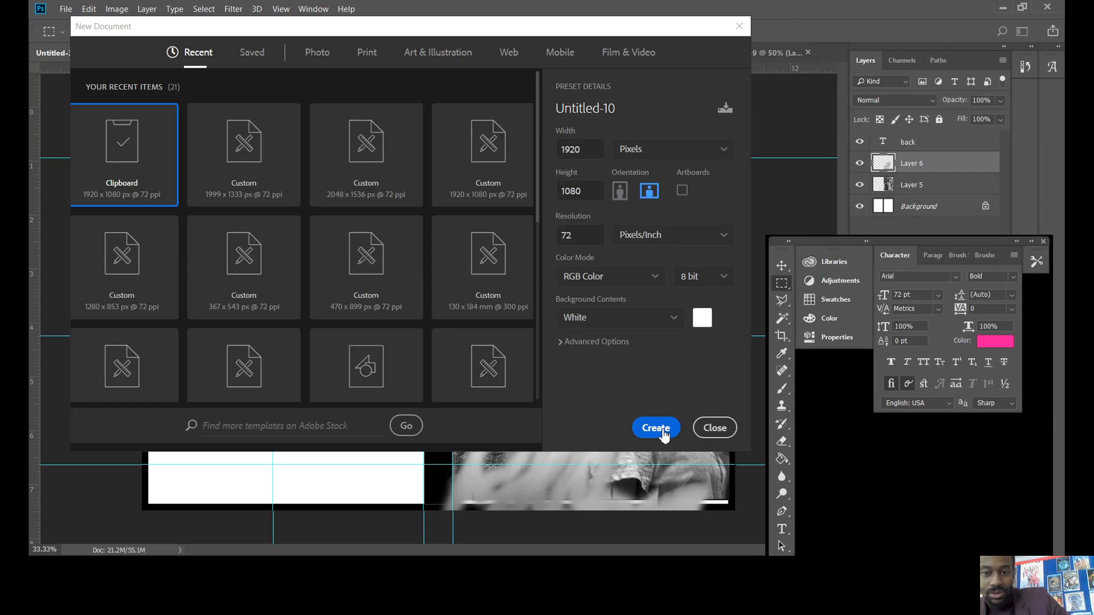
left_click(656, 427)
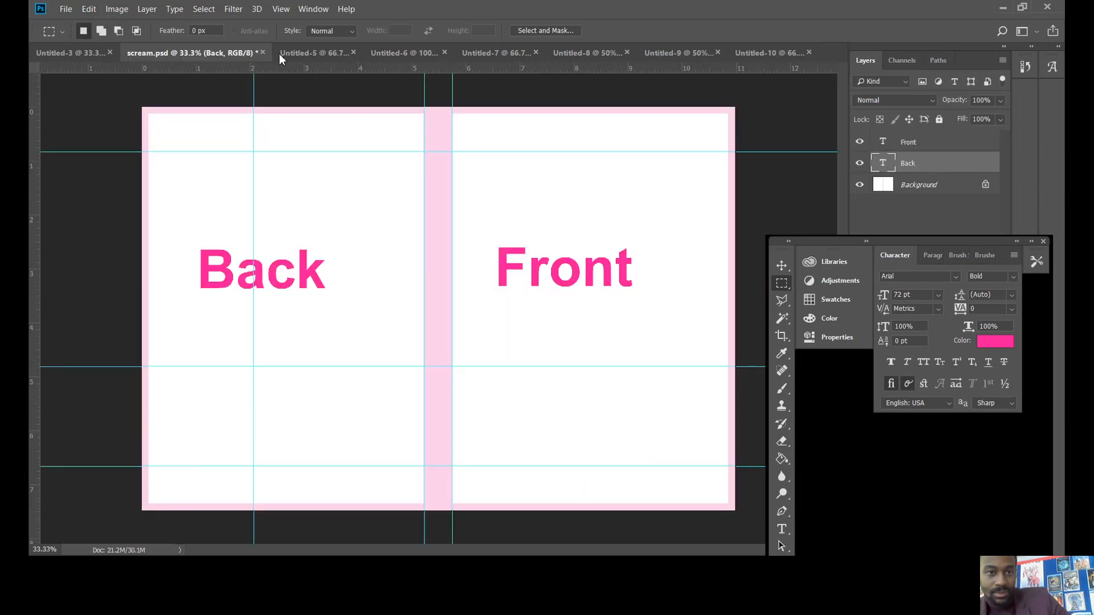
- Paste the black SCREAM logo onto the cover document, move it to the lower front and enlarge it
left_click(326, 53)
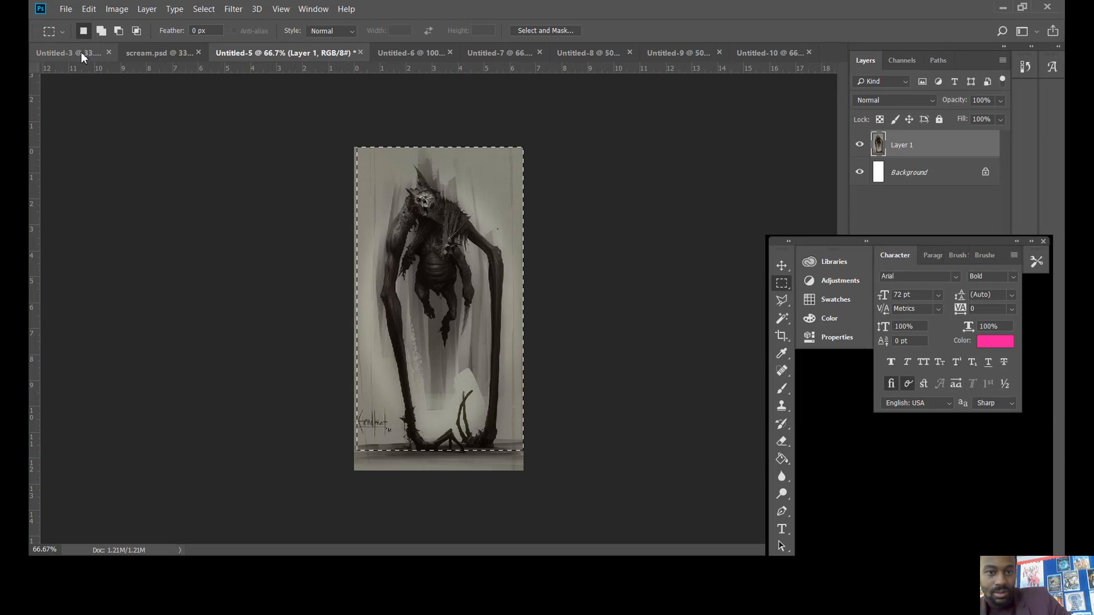
left_click(62, 53)
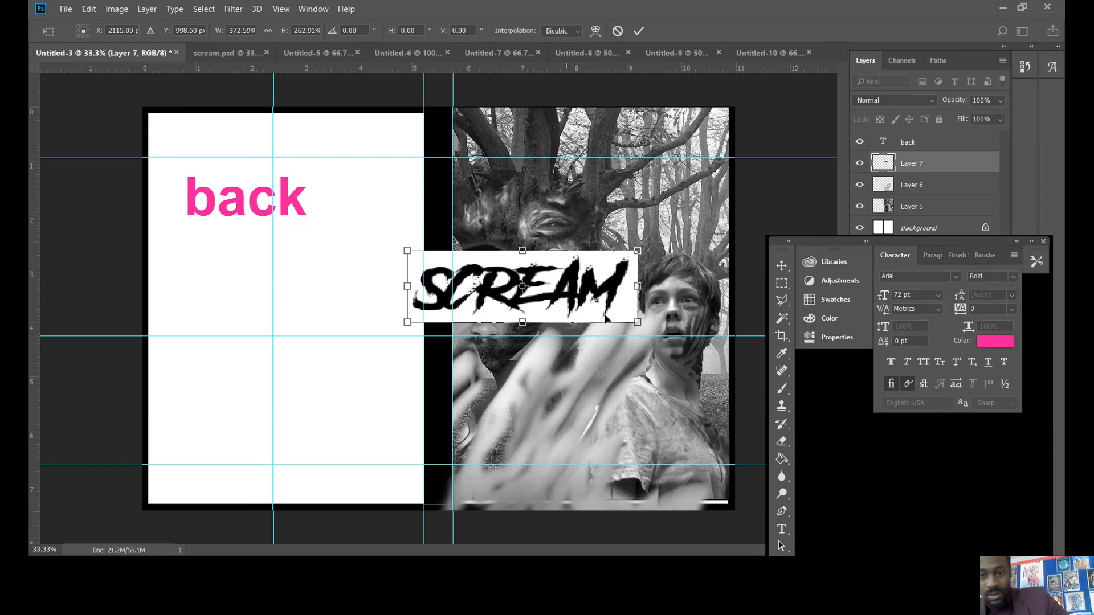
left_click_drag(522, 286, 574, 413)
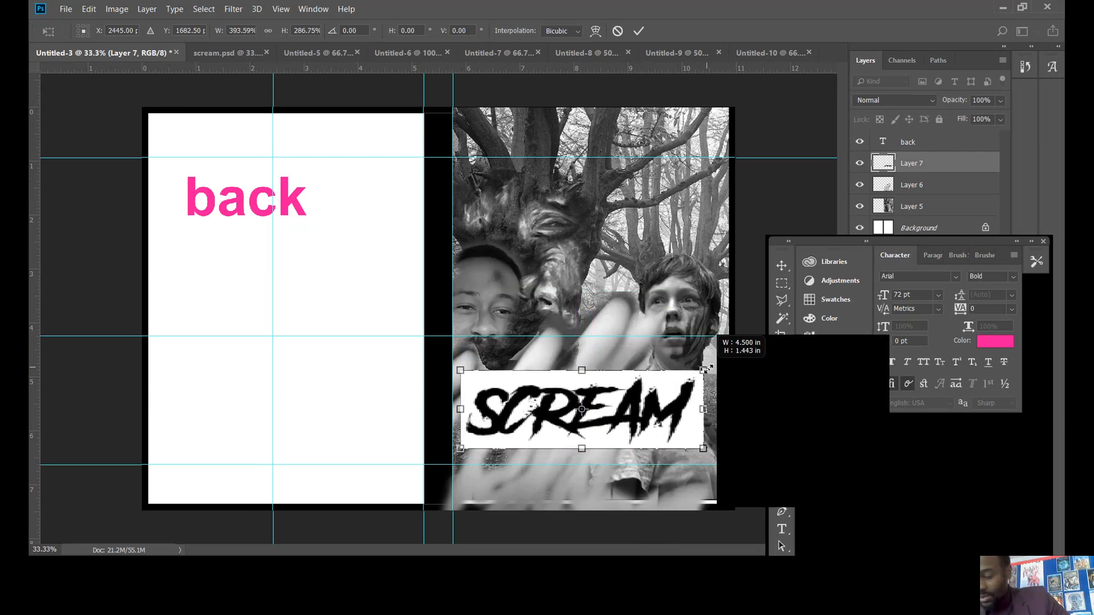
left_click_drag(704, 409, 719, 409)
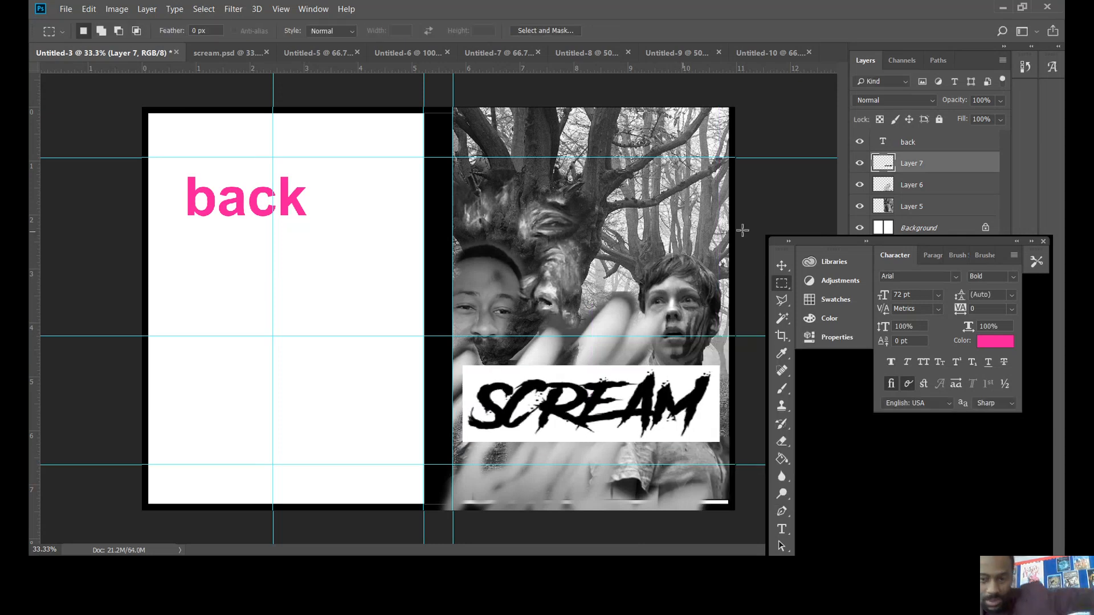
- Remove the white area around the SCREAM letters with a colour selection, dismissing the no-pixels warnings
left_click(781, 319)
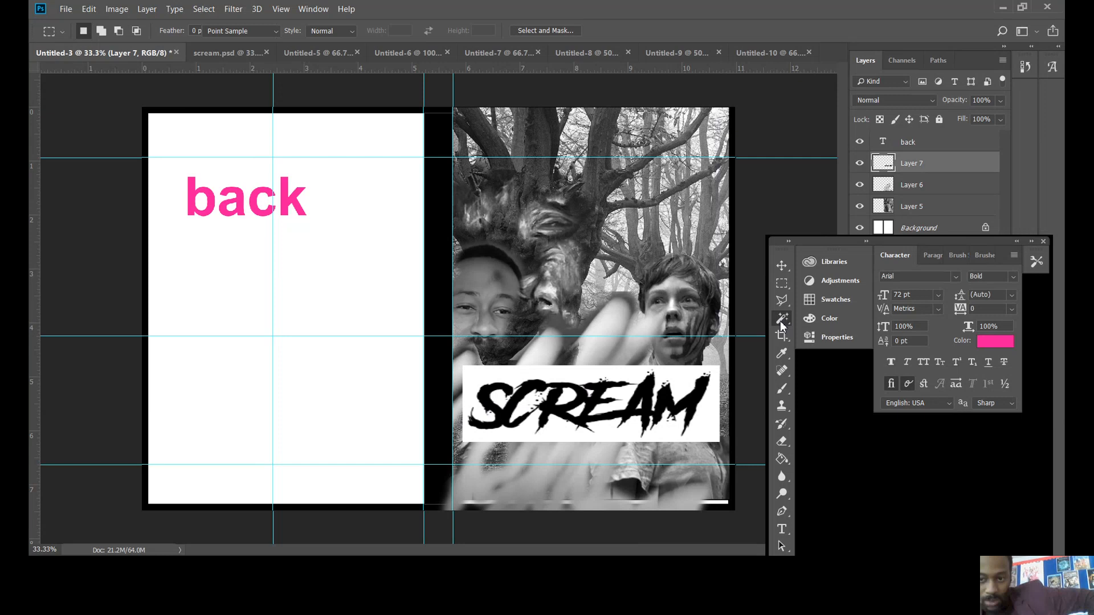
left_click(780, 317)
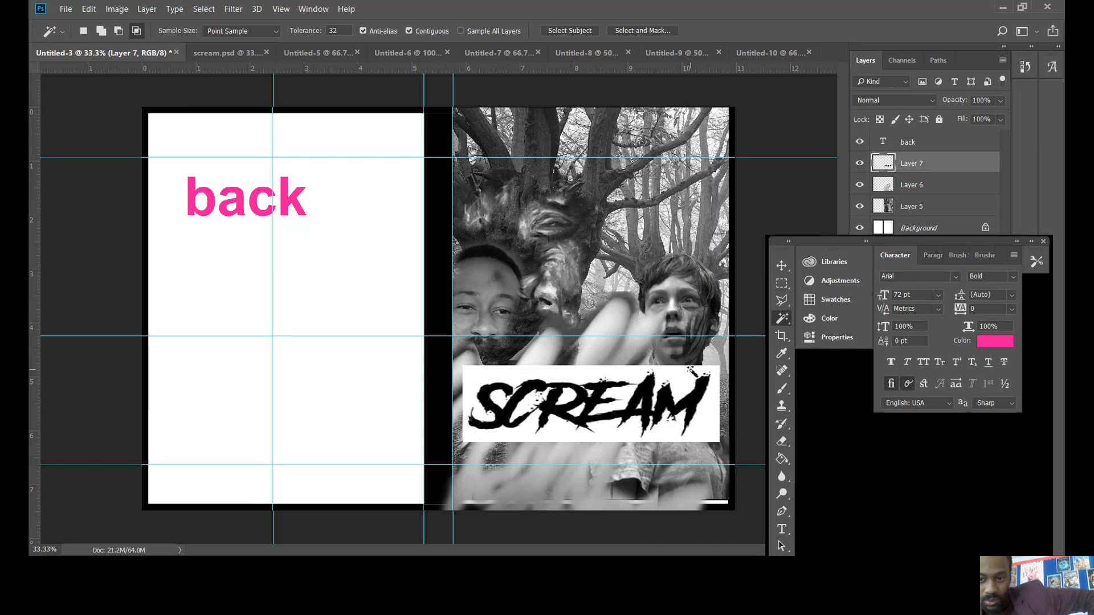
left_click(586, 405)
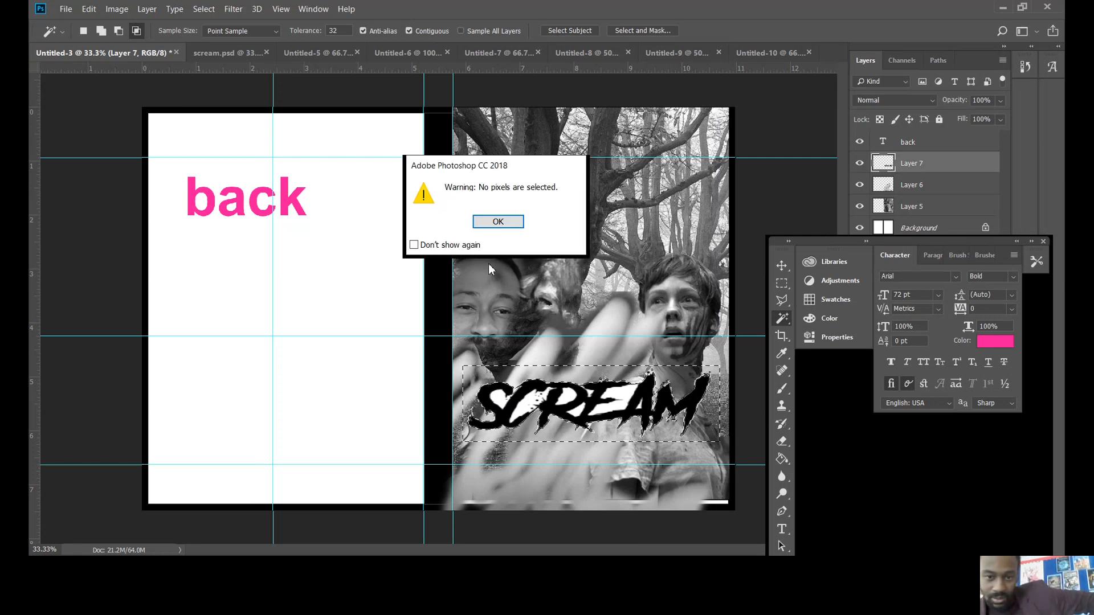
left_click(498, 221)
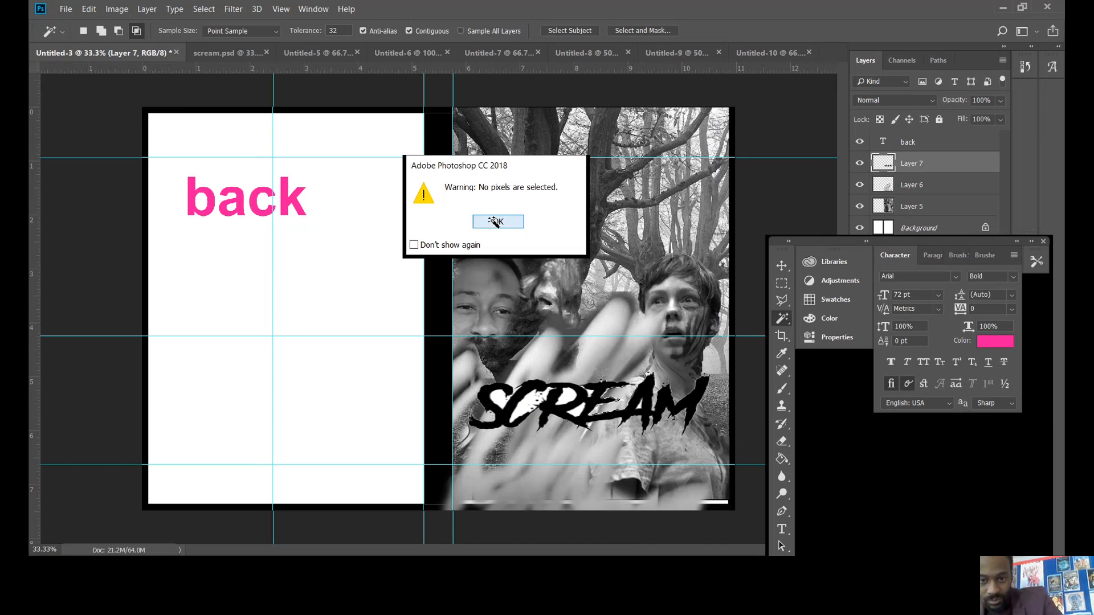
left_click(496, 221)
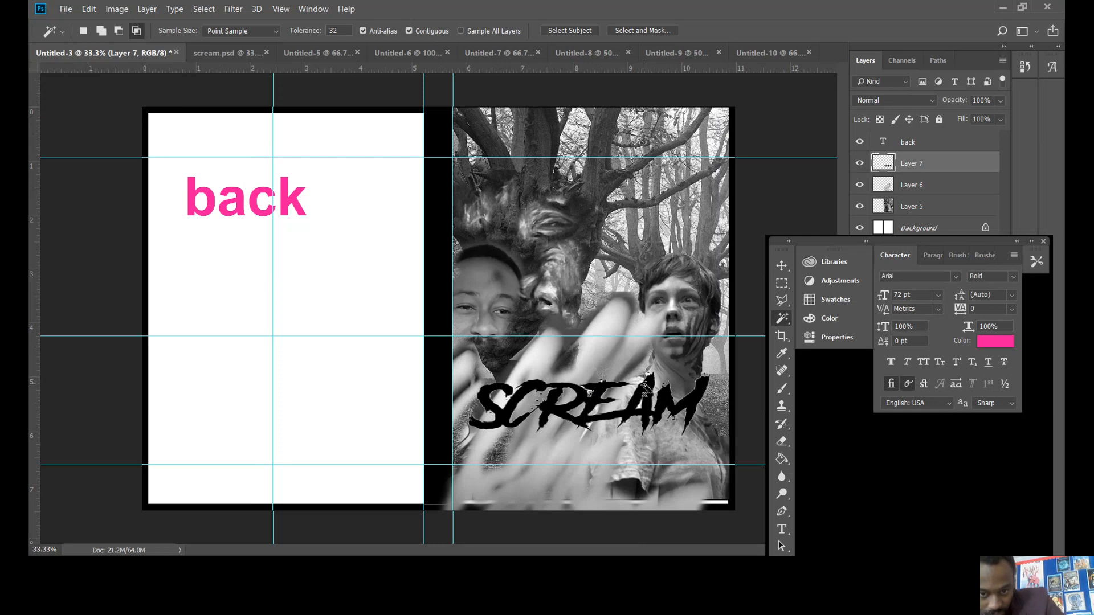
left_click(780, 282)
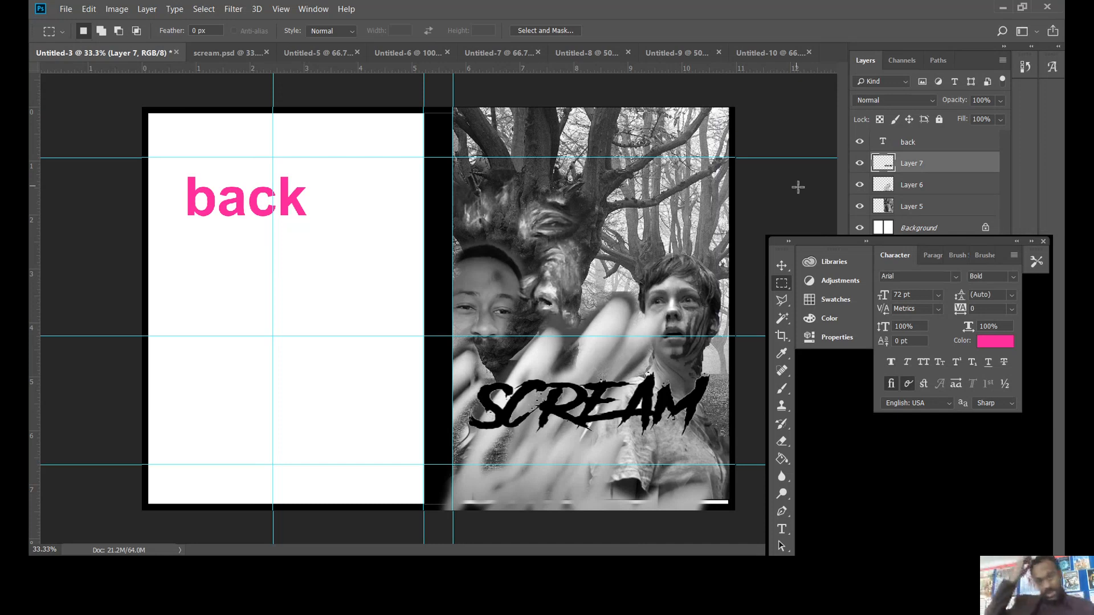
mouse_move(905, 223)
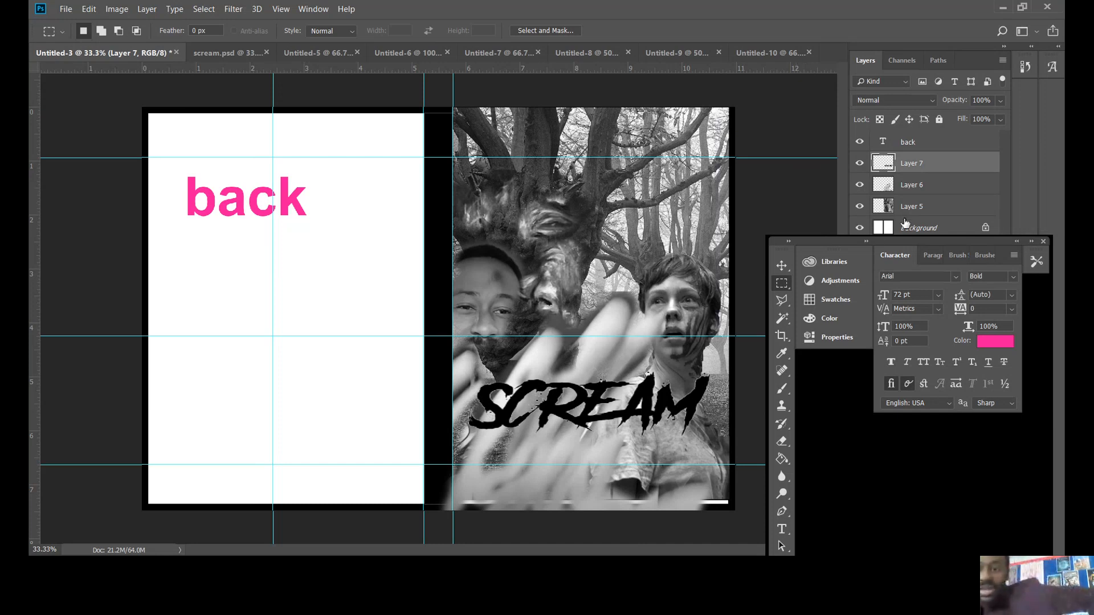
- Give the title layer a red Color Overlay at 50% opacity in Blending Options
right_click(926, 162)
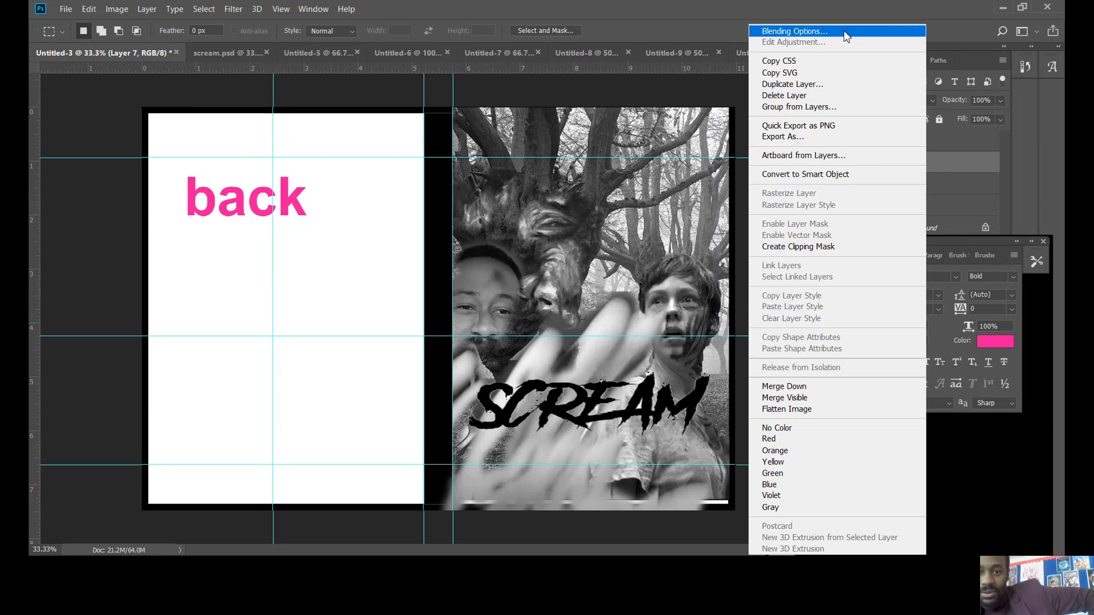
left_click(797, 30)
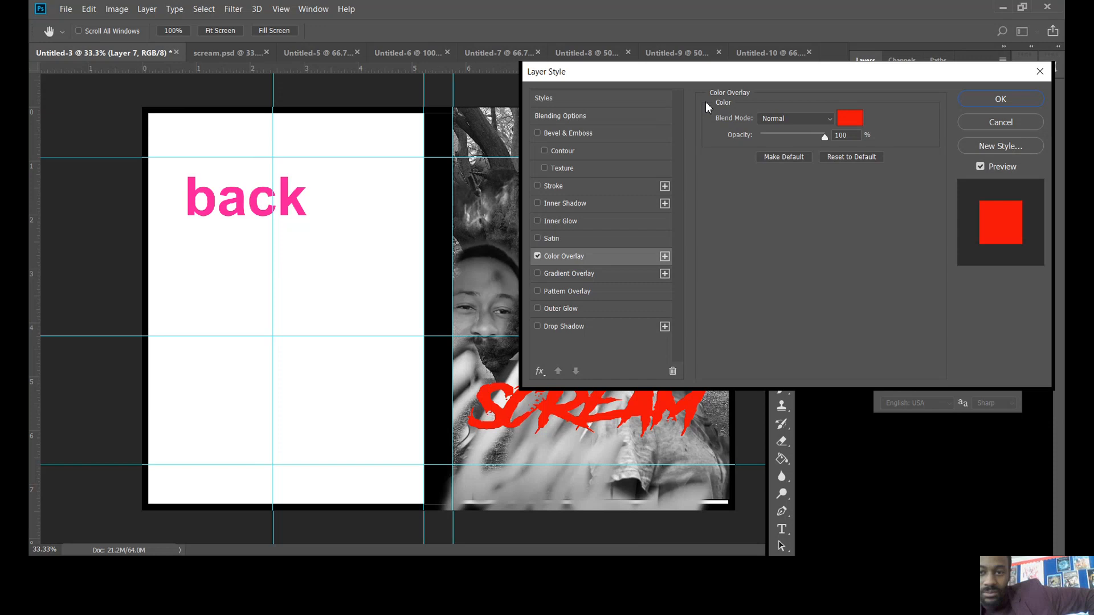
mouse_move(727, 83)
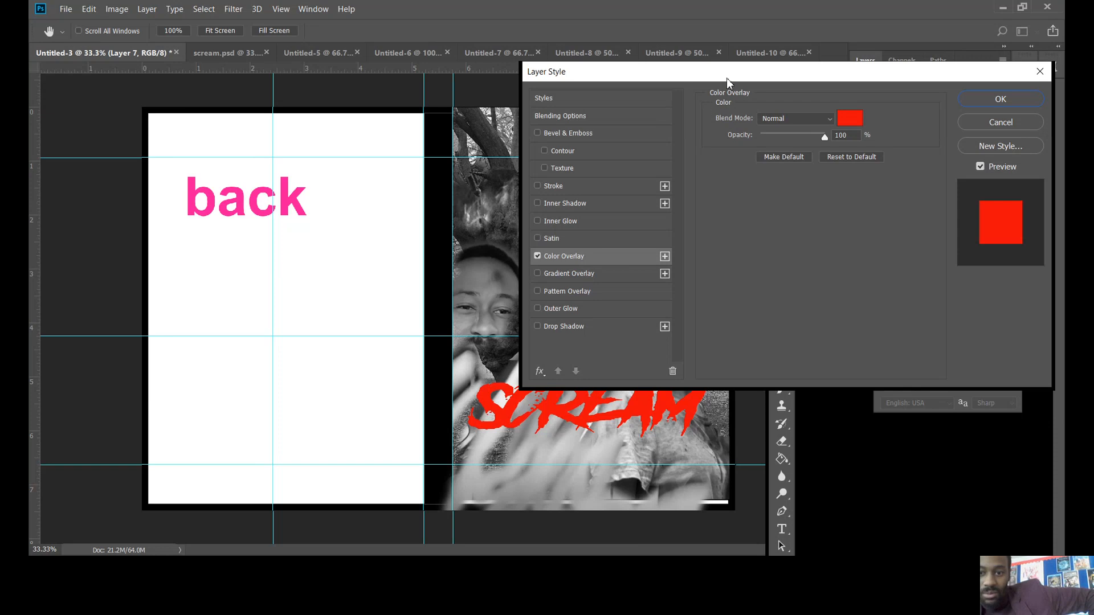
left_click_drag(728, 70, 841, 23)
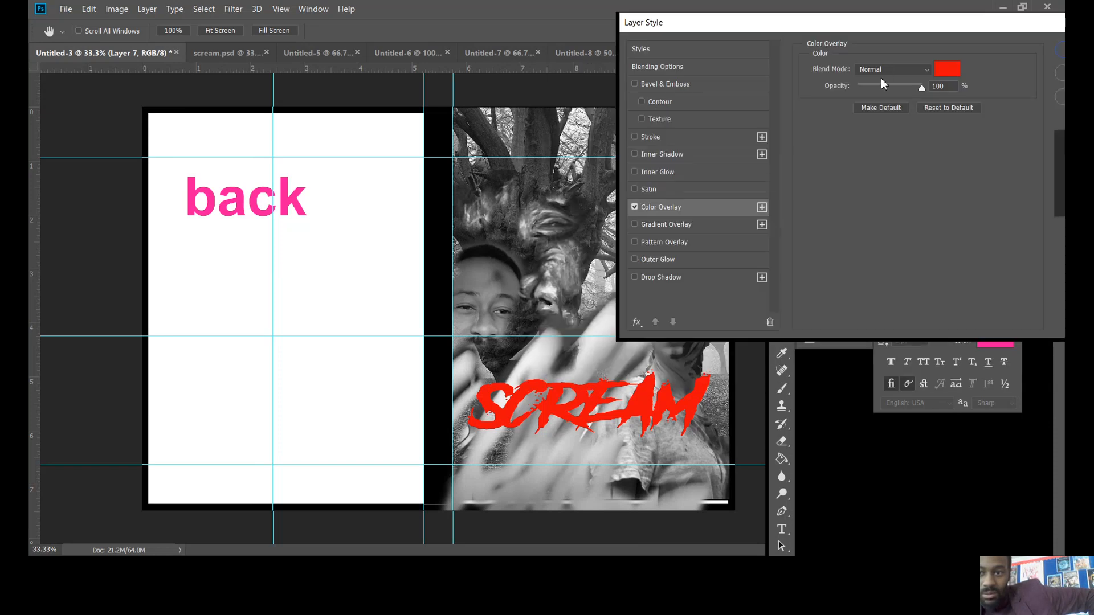
left_click_drag(921, 86, 881, 86)
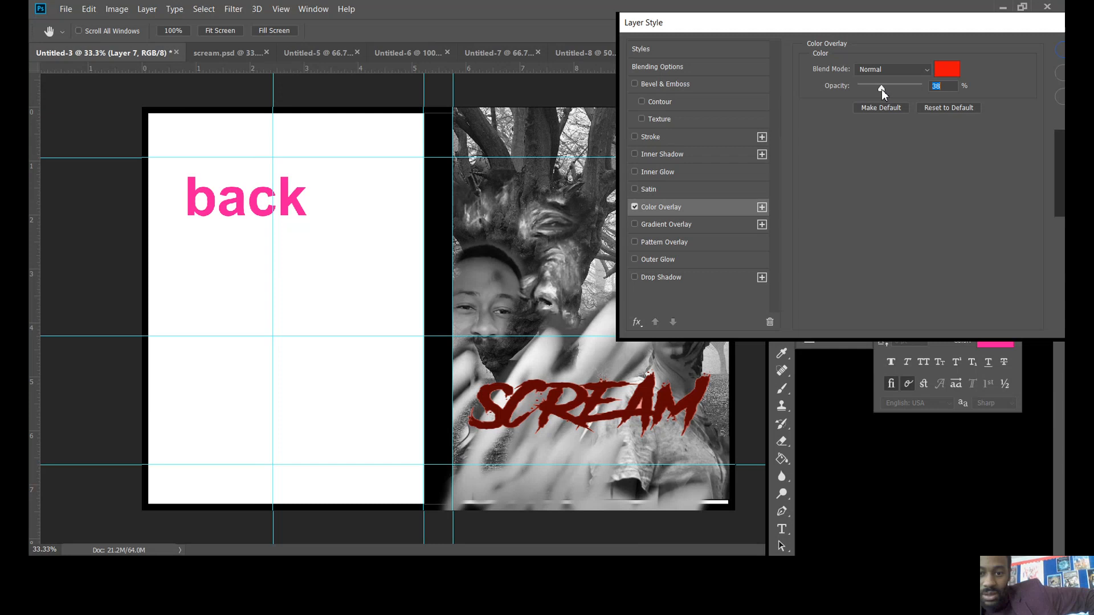
left_click_drag(881, 86, 884, 85)
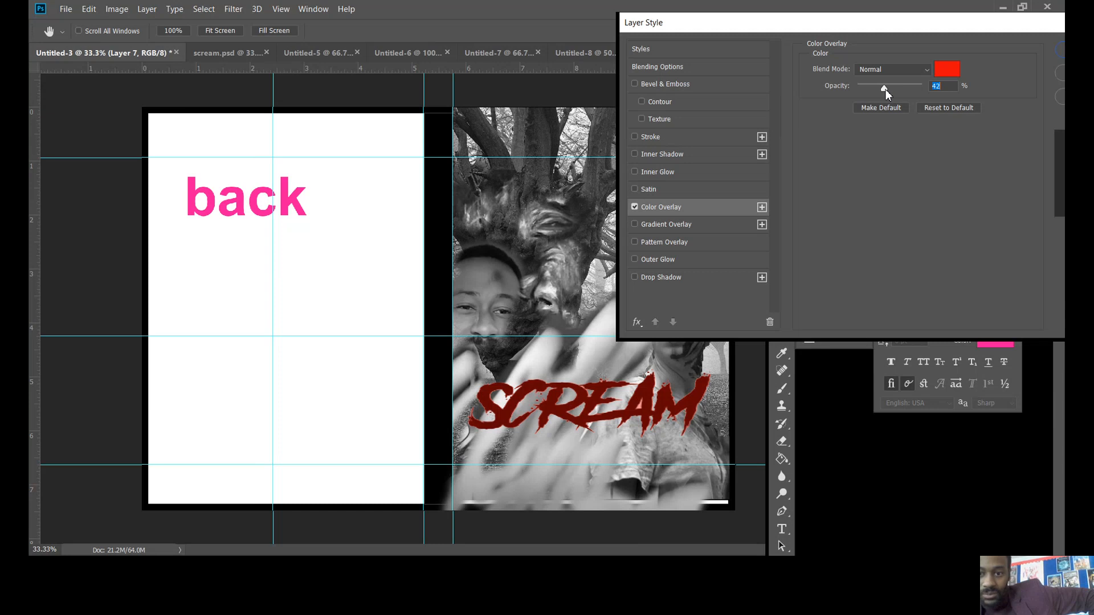
left_click_drag(886, 85, 890, 85)
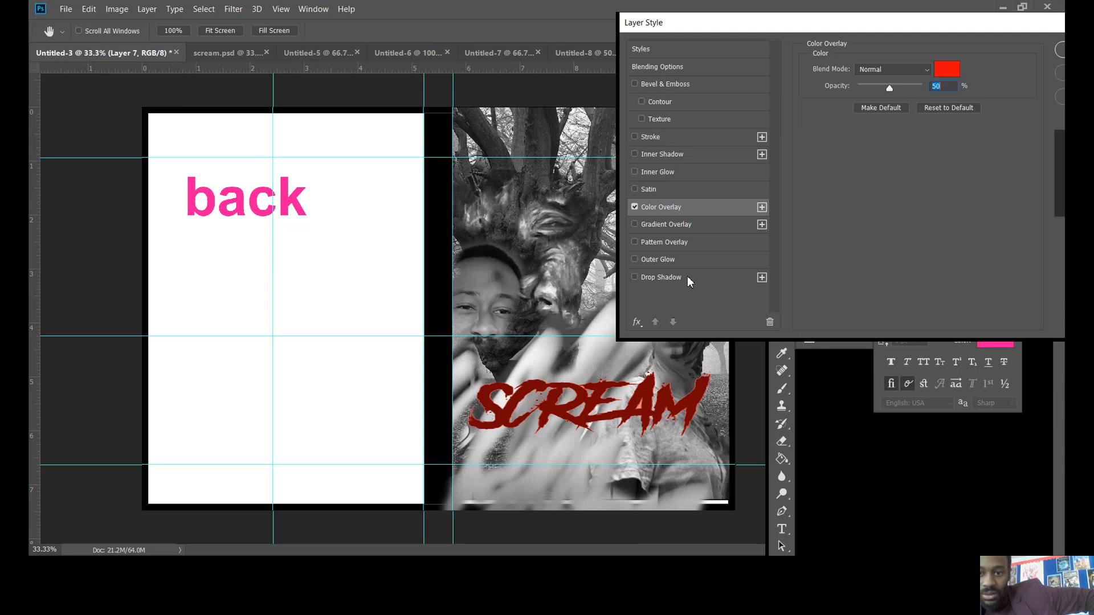
- Add a drop shadow at 33% opacity, 58% spread and 136 px size
left_click(635, 277)
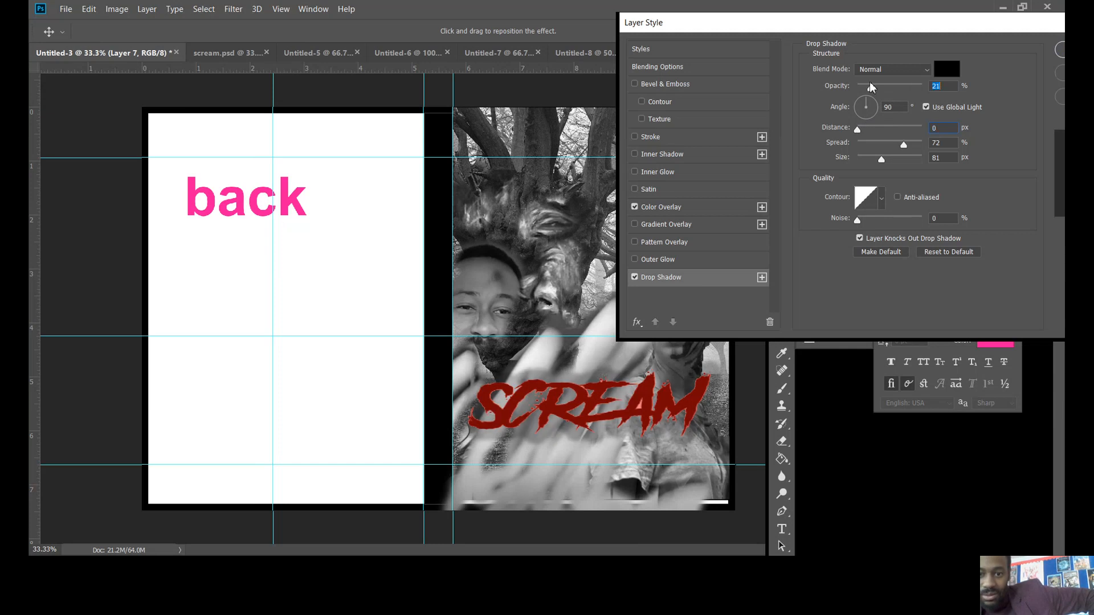
left_click_drag(870, 85, 877, 86)
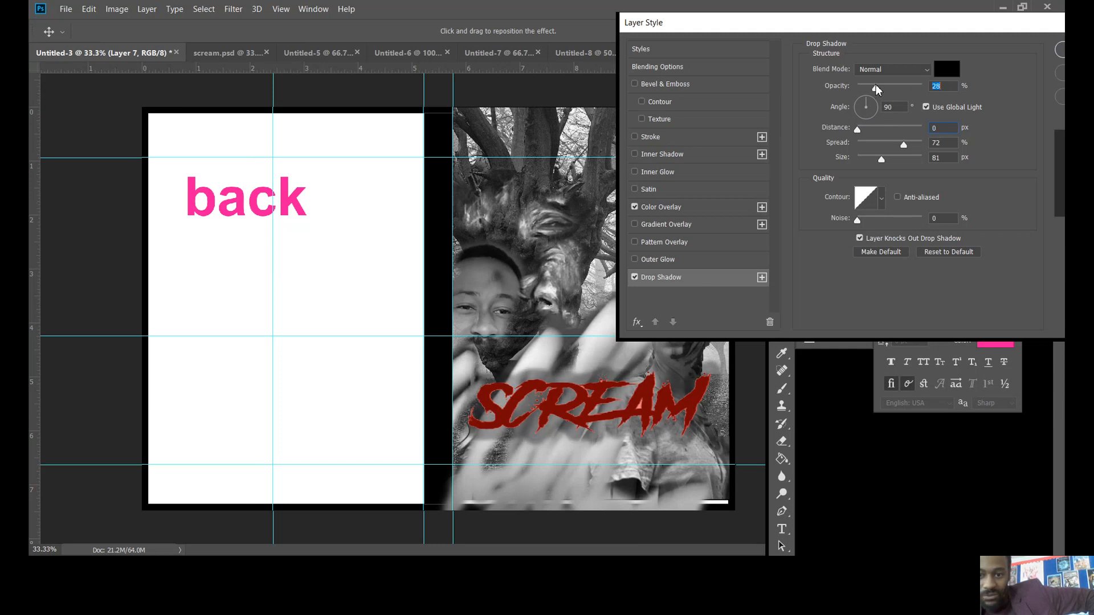
left_click_drag(877, 85, 878, 86)
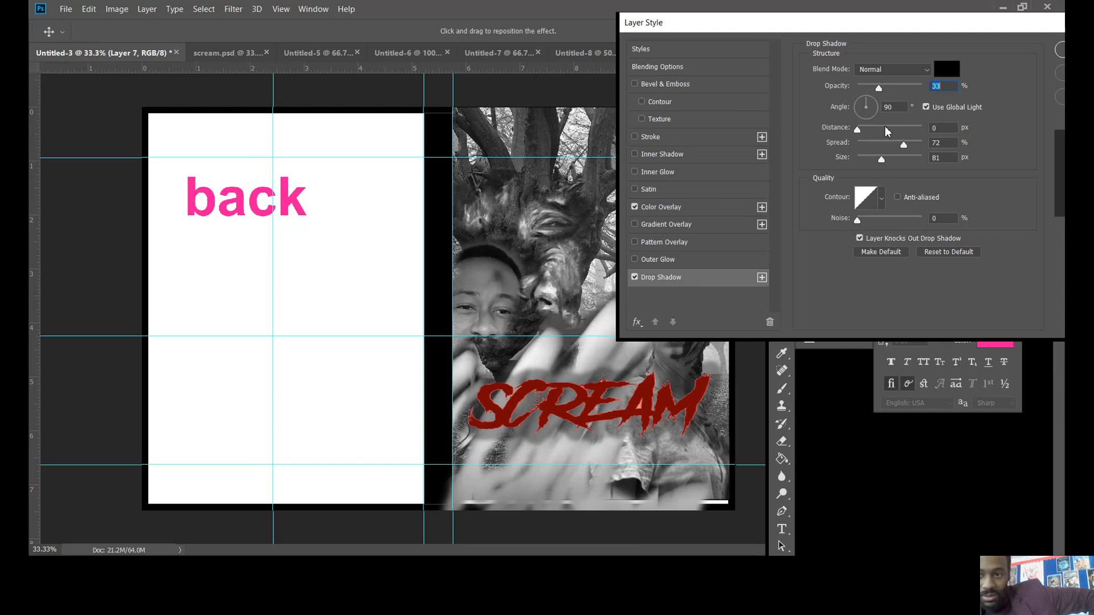
left_click_drag(903, 144, 895, 143)
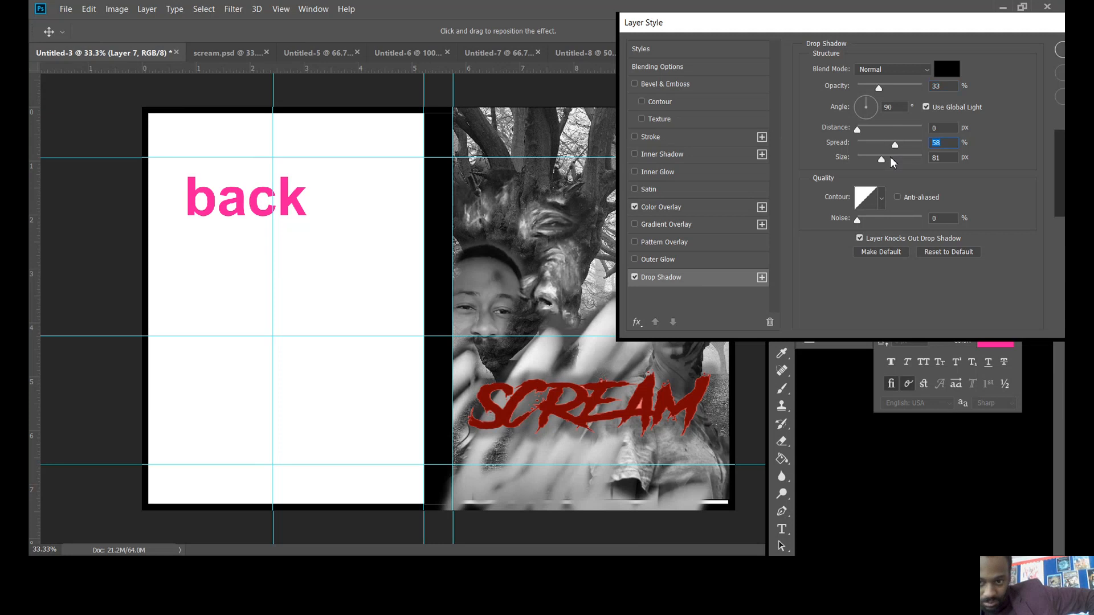
left_click_drag(881, 160, 896, 159)
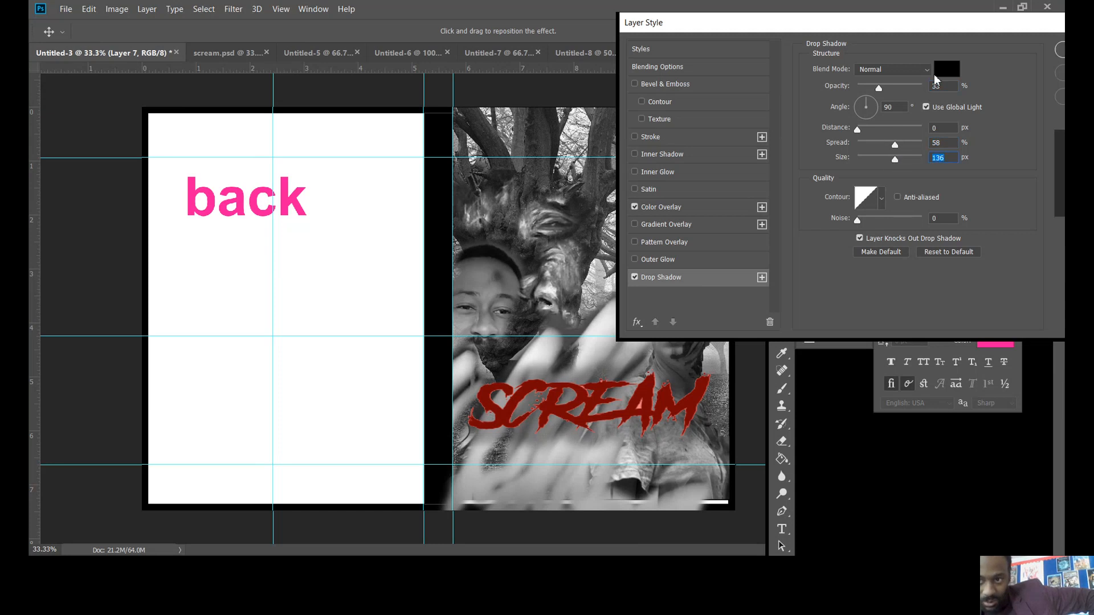
- Set the shadow colour to dark grey, distance 24 px, adjust spread and apply the layer style
left_click(946, 68)
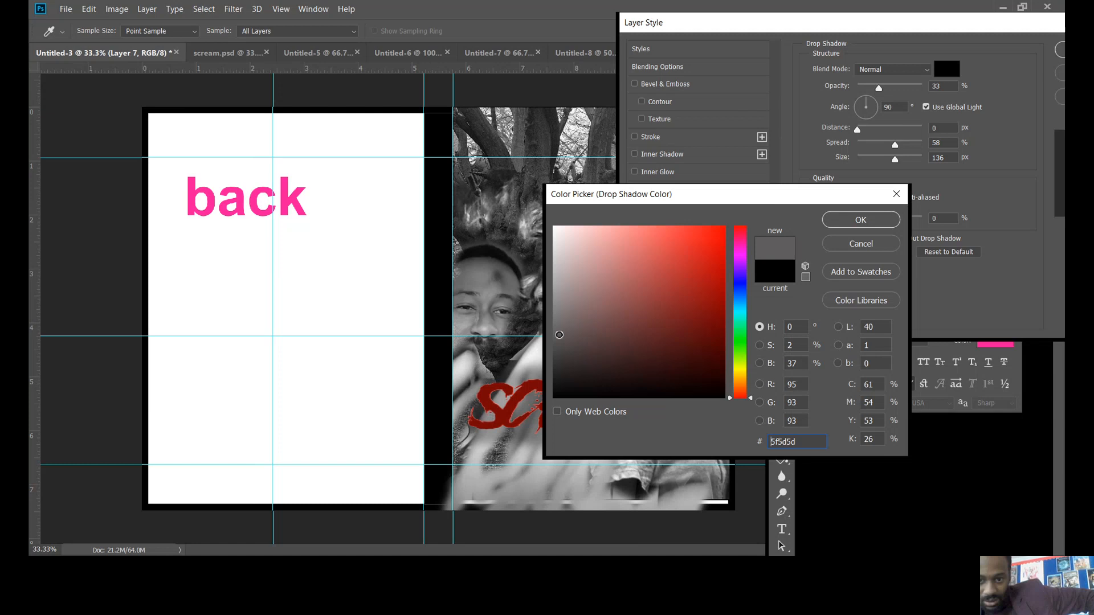
left_click(565, 298)
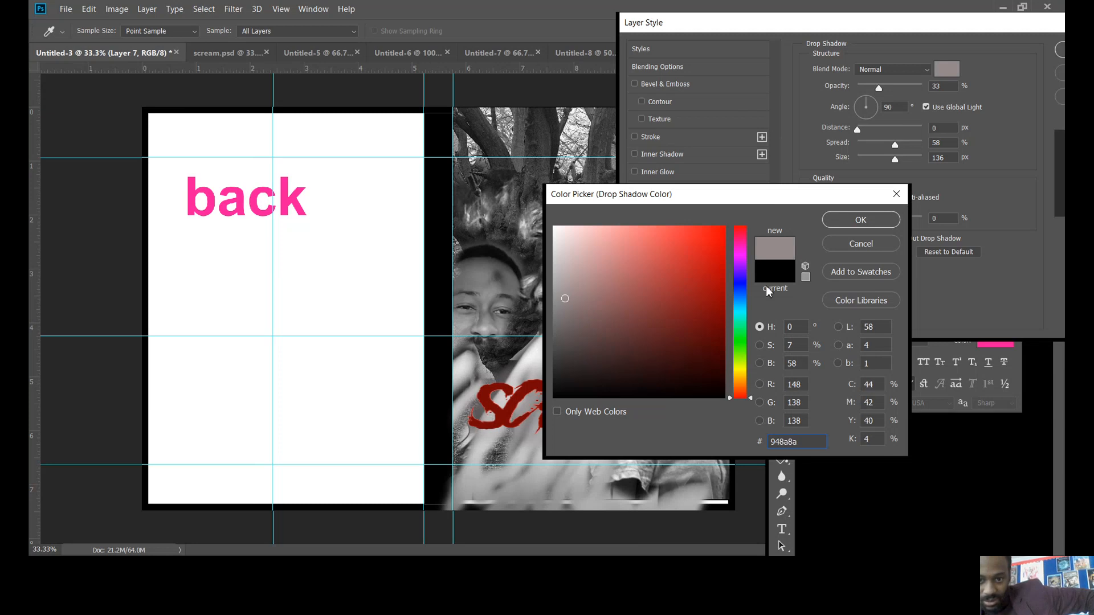
left_click(563, 349)
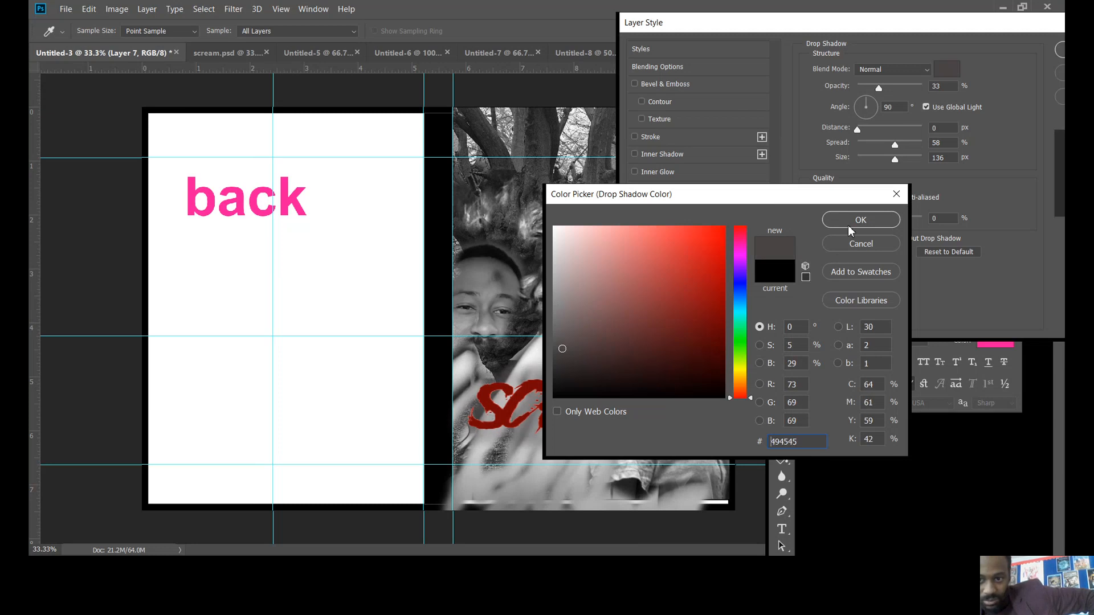
left_click(860, 220)
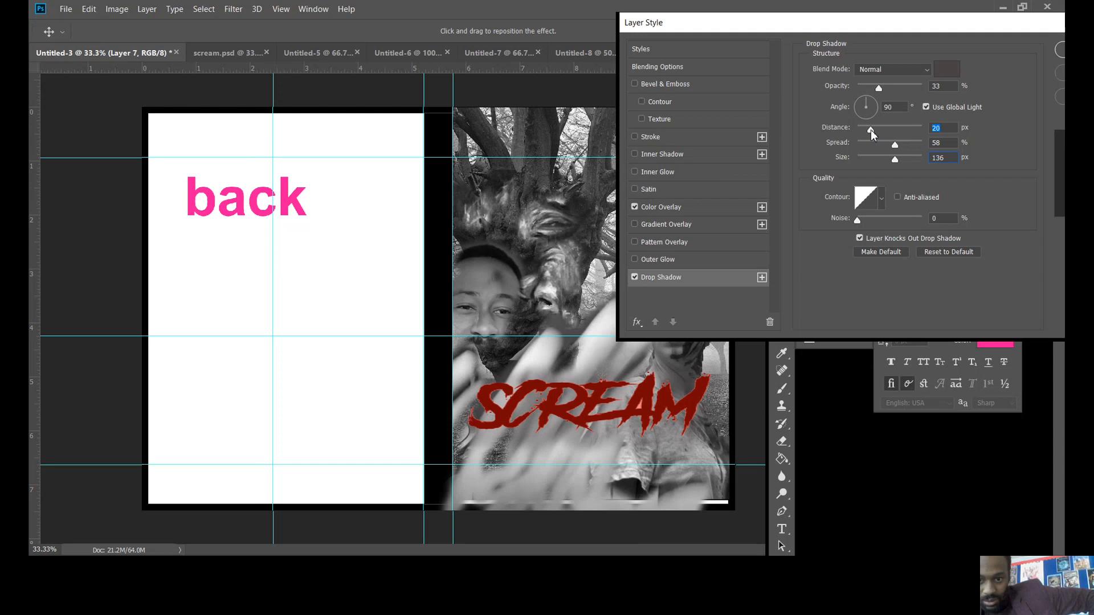
left_click_drag(896, 143, 888, 143)
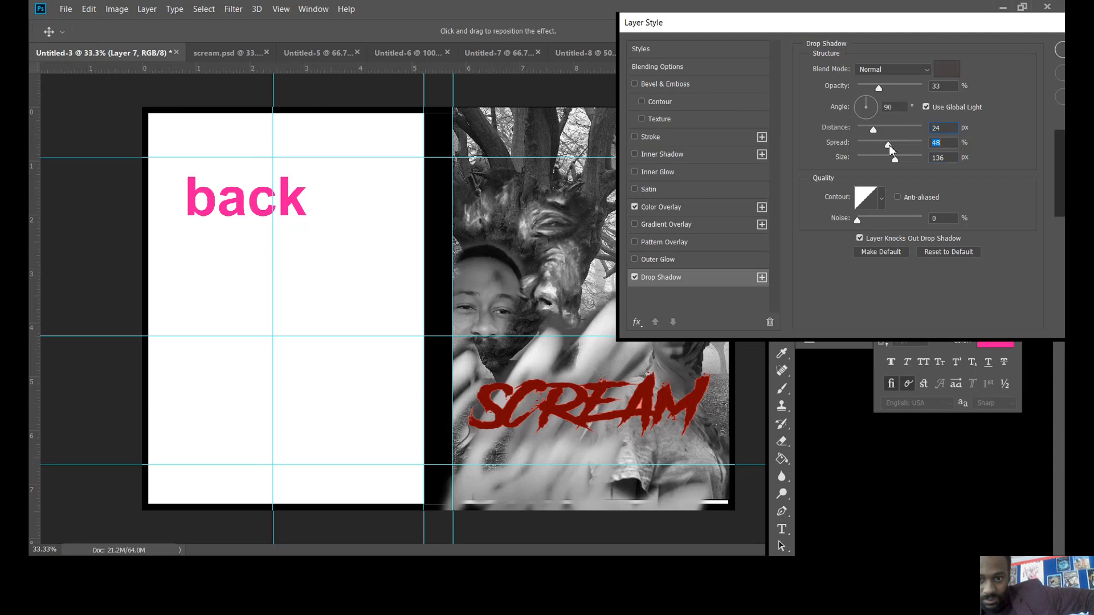
left_click_drag(887, 142, 893, 143)
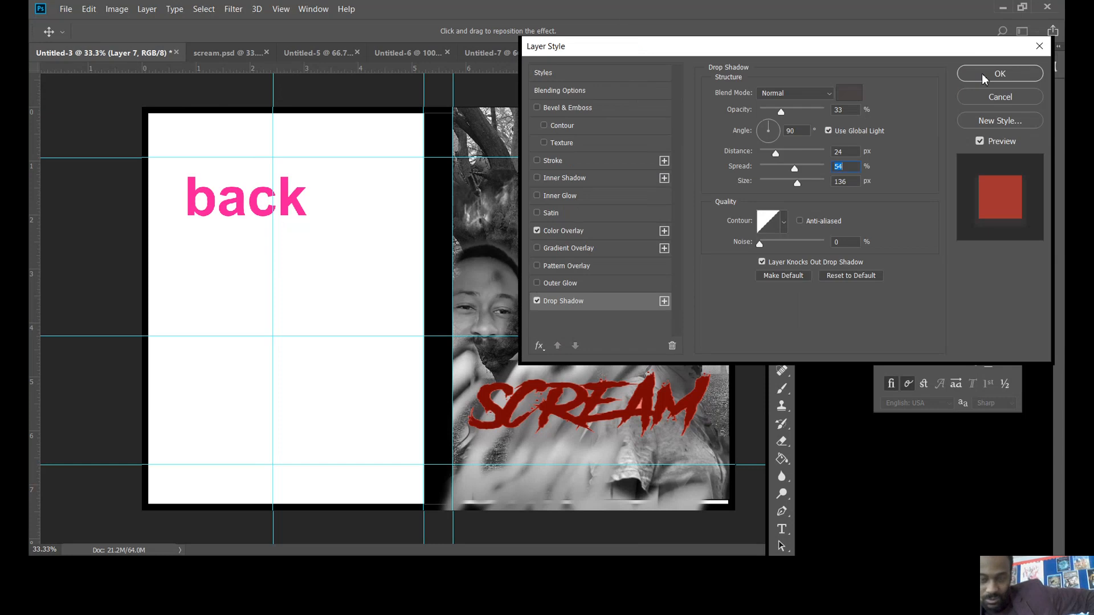
left_click(999, 73)
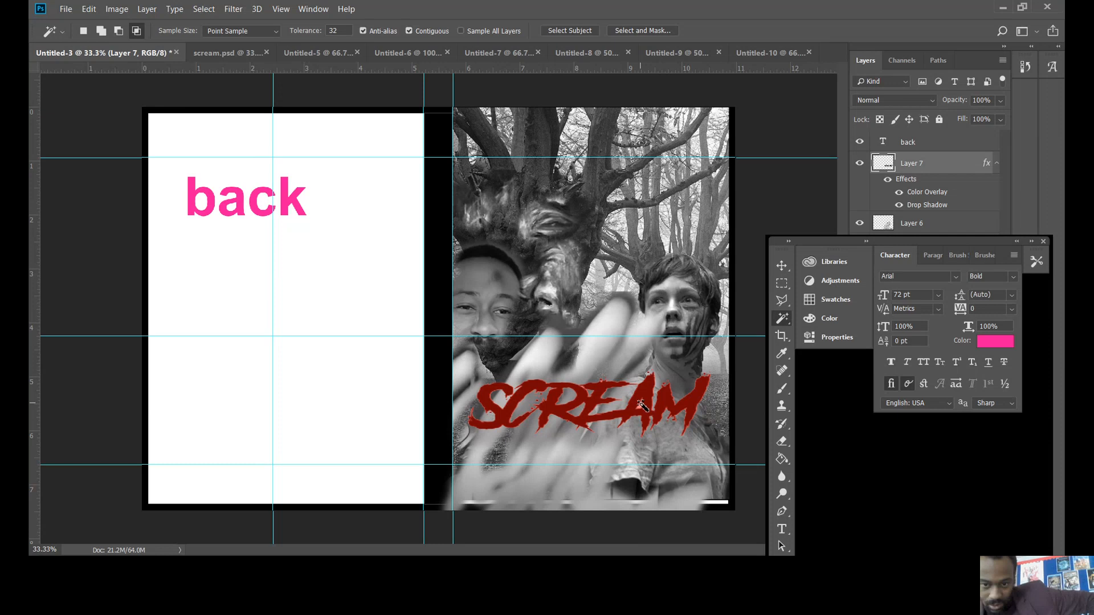
mouse_move(633, 417)
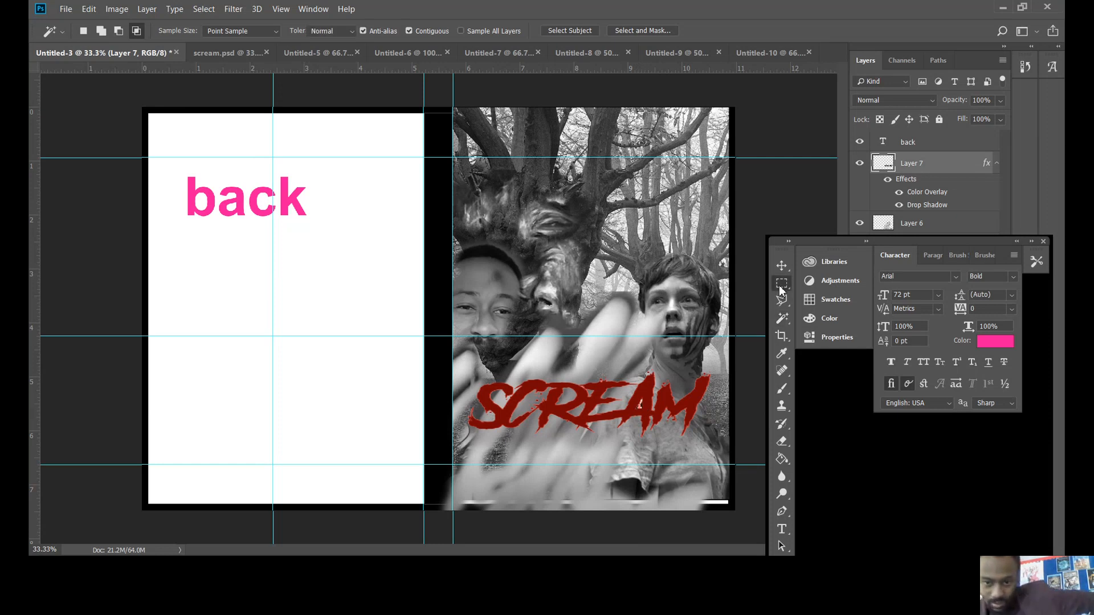
left_click(781, 282)
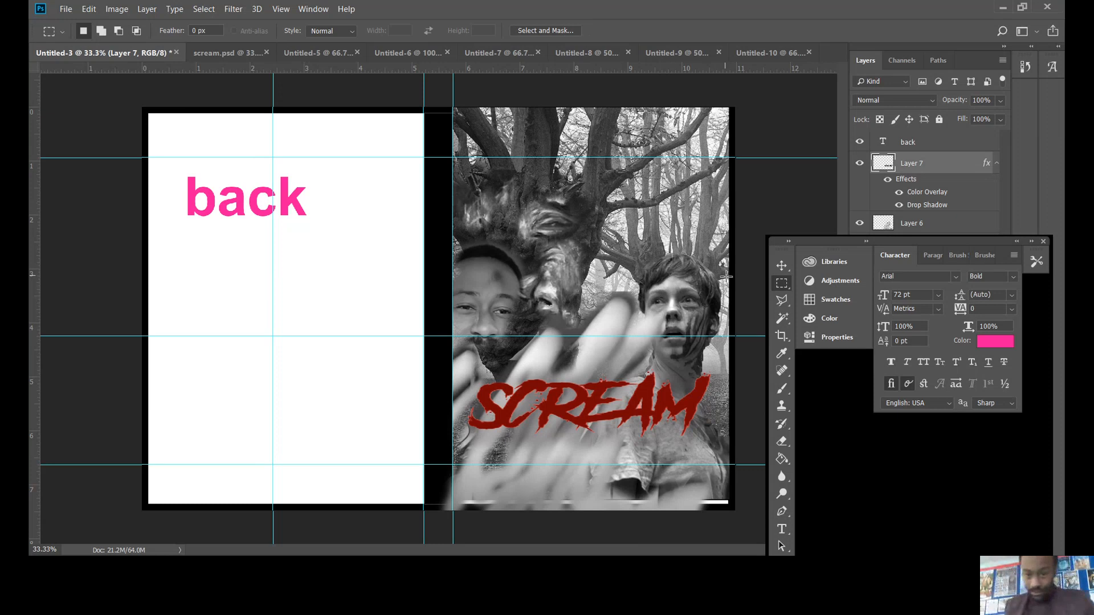
mouse_move(654, 44)
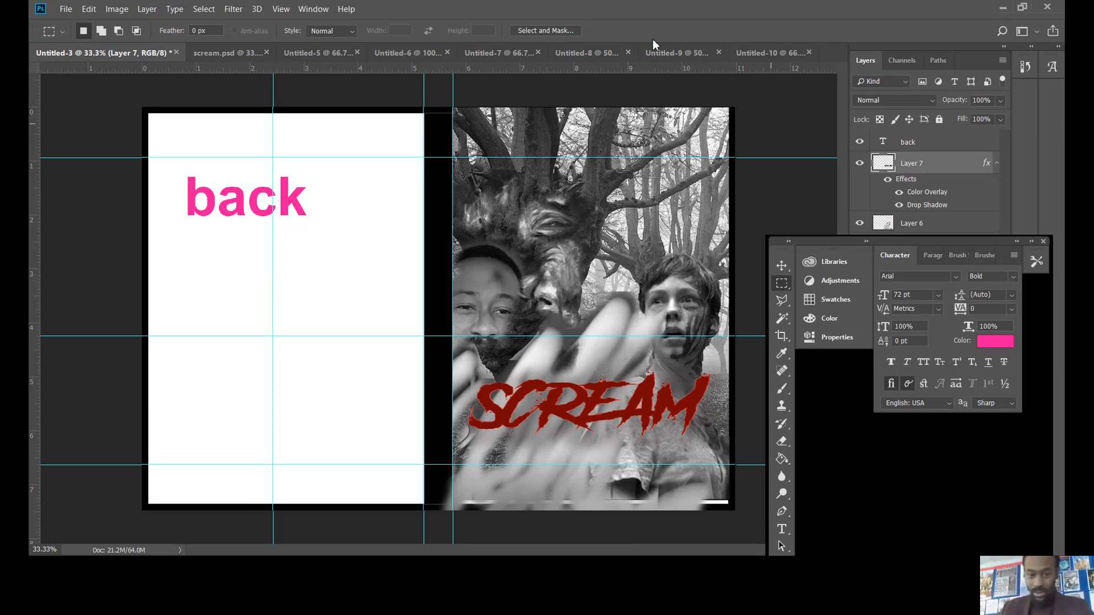
mouse_move(827, 27)
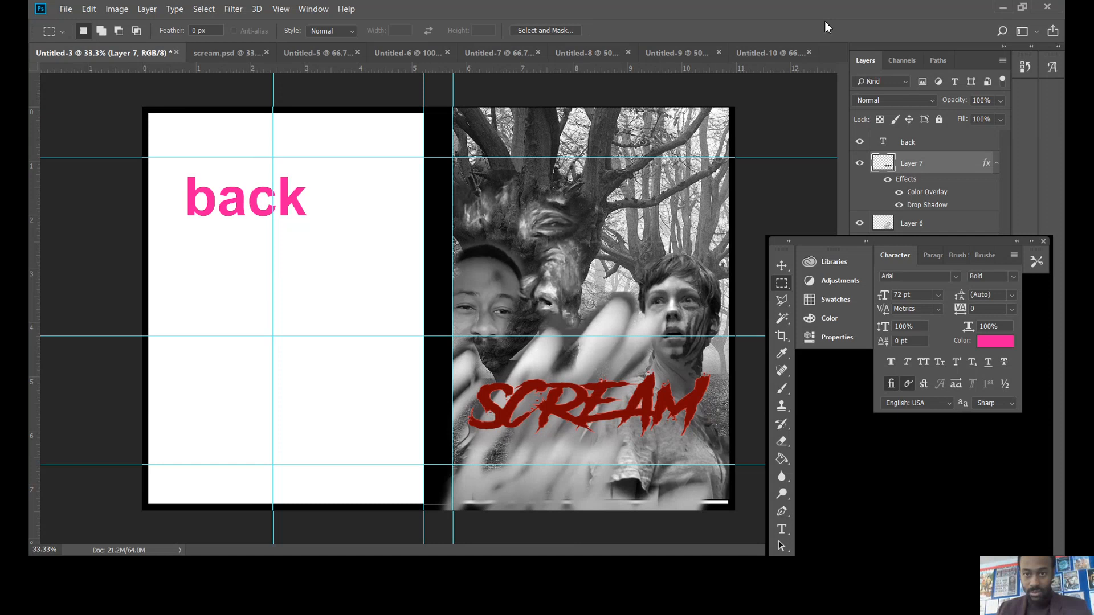
mouse_move(412, 68)
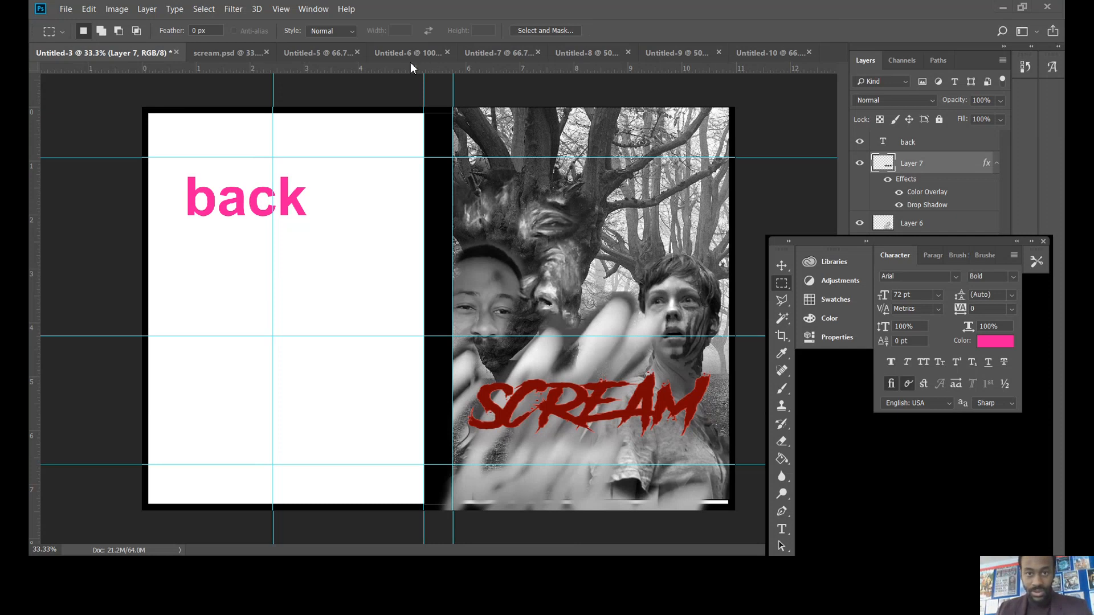
mouse_move(367, 71)
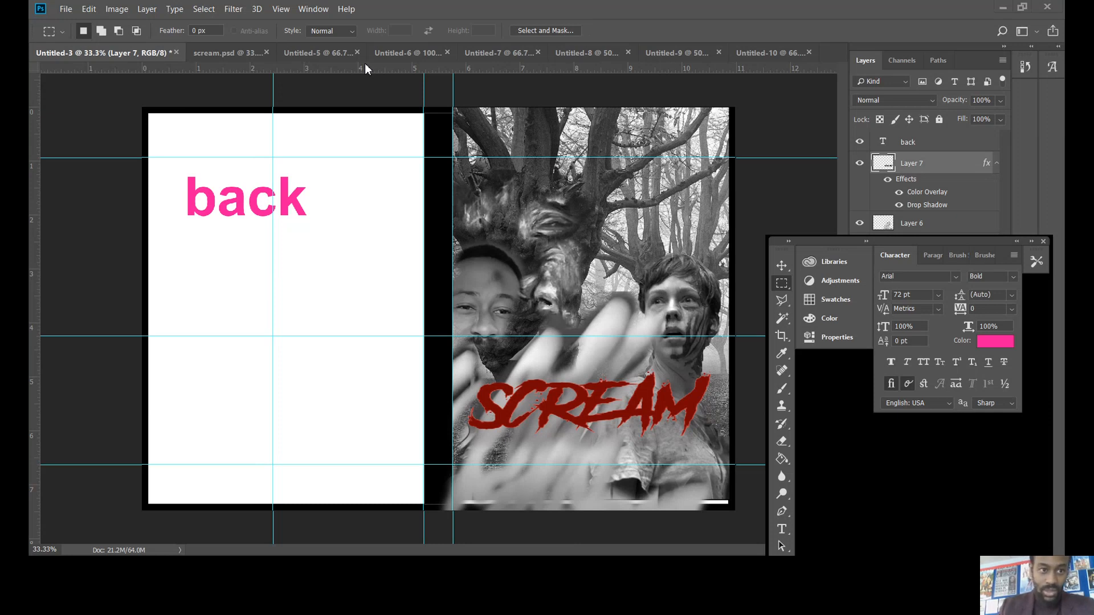
mouse_move(291, 126)
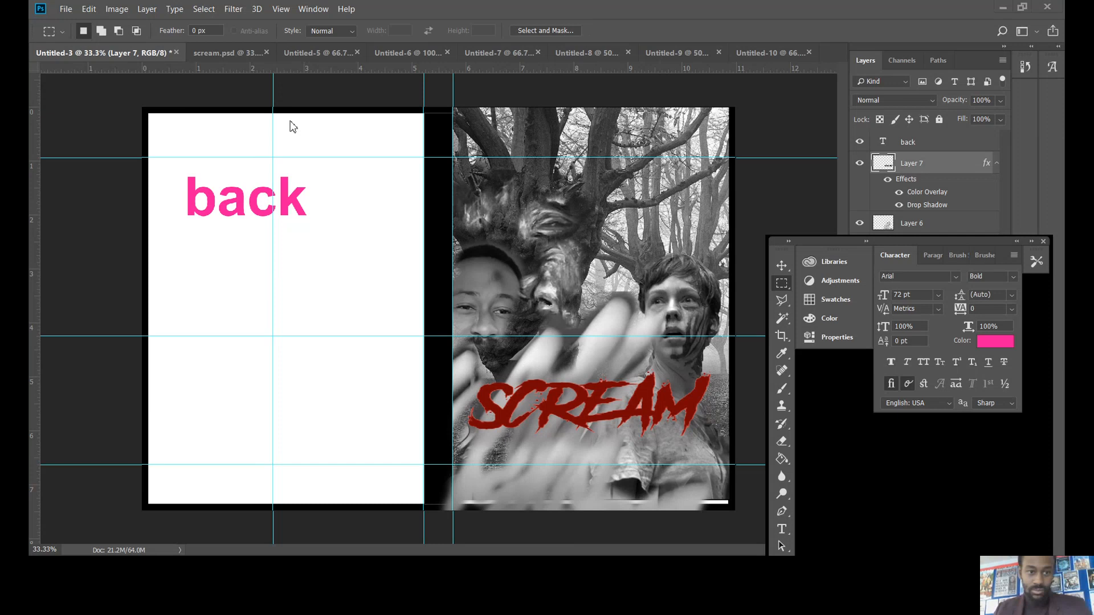
mouse_move(230, 131)
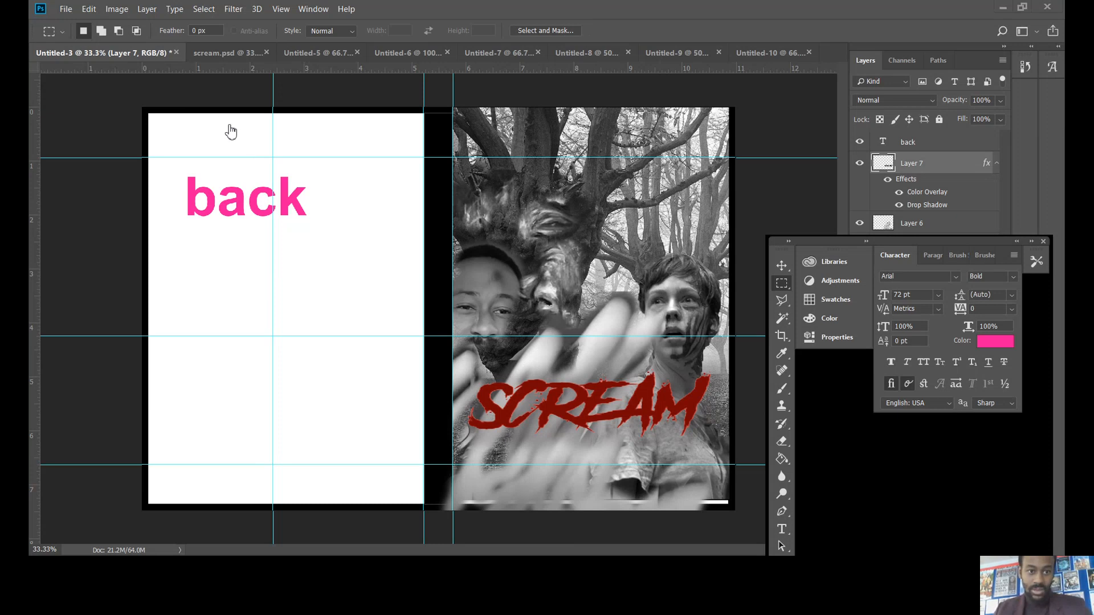
mouse_move(376, 239)
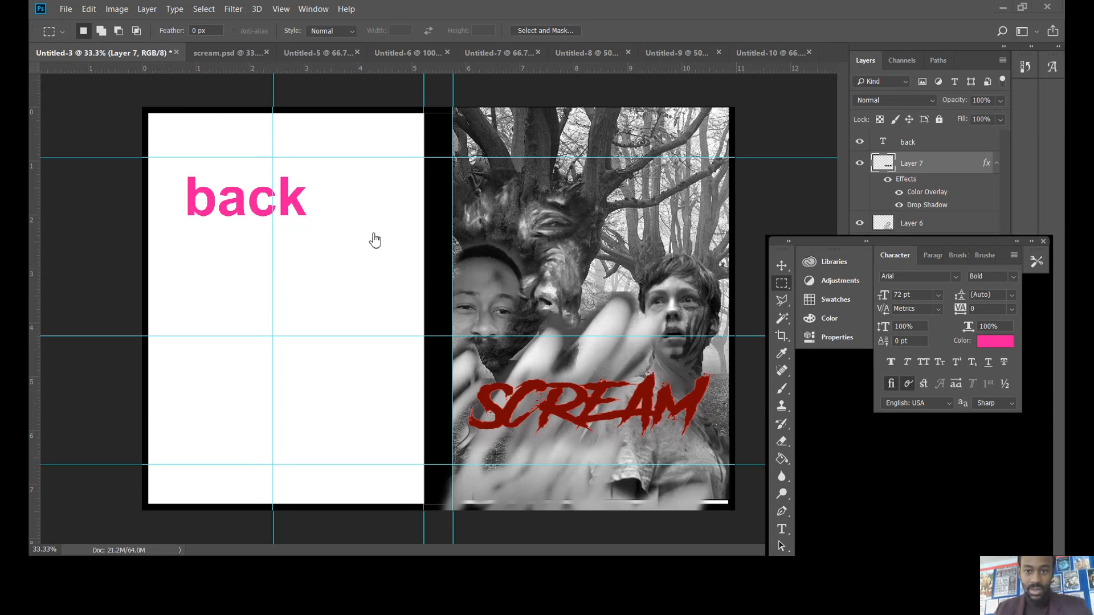
mouse_move(932, 352)
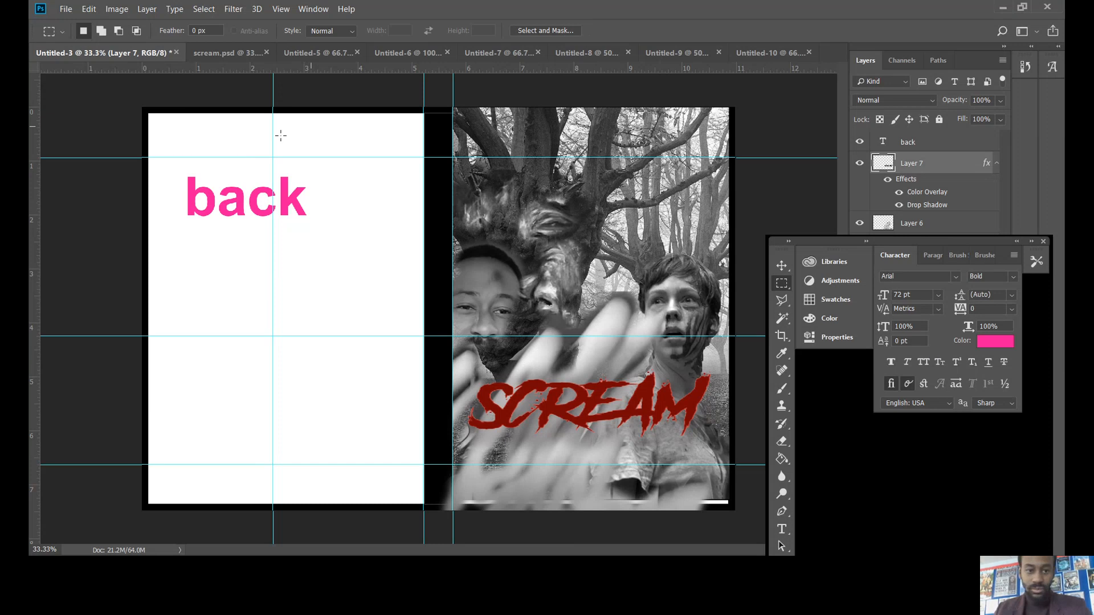
left_click(87, 9)
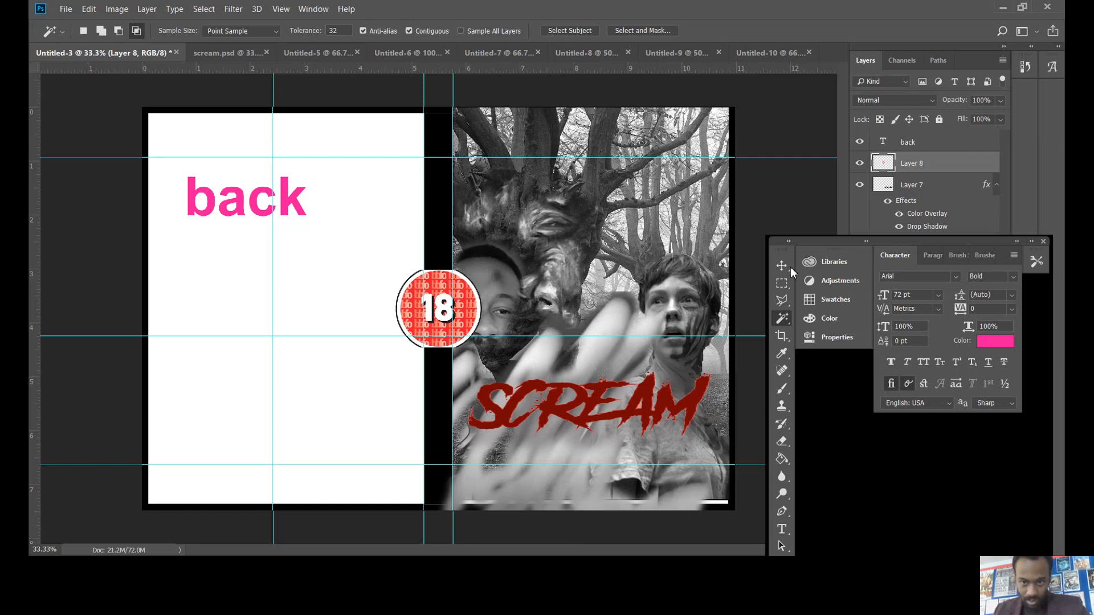
left_click_drag(437, 310, 546, 332)
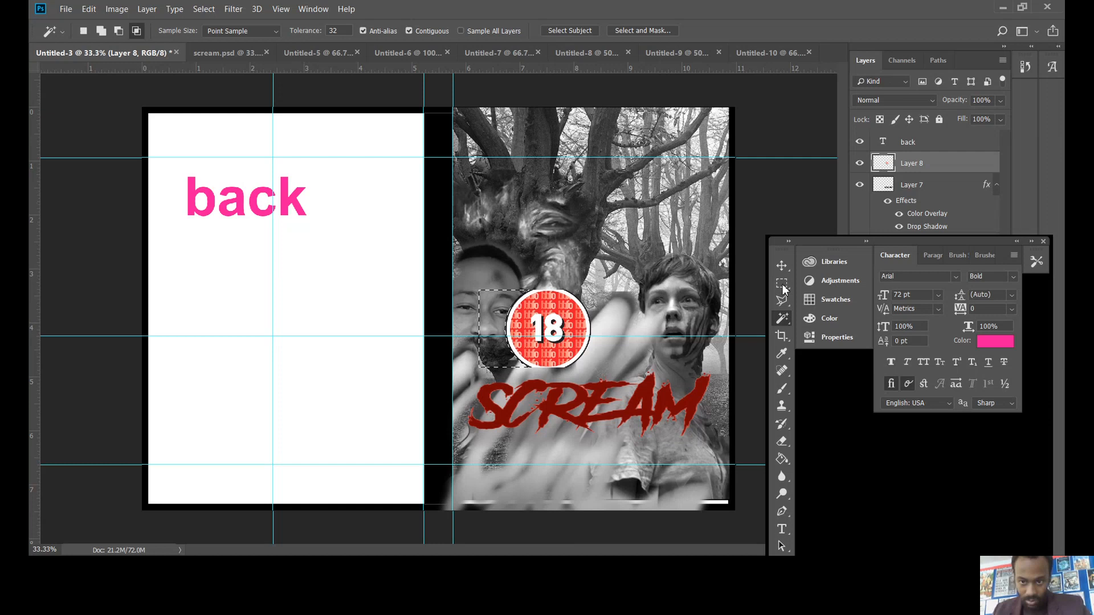
left_click(780, 284)
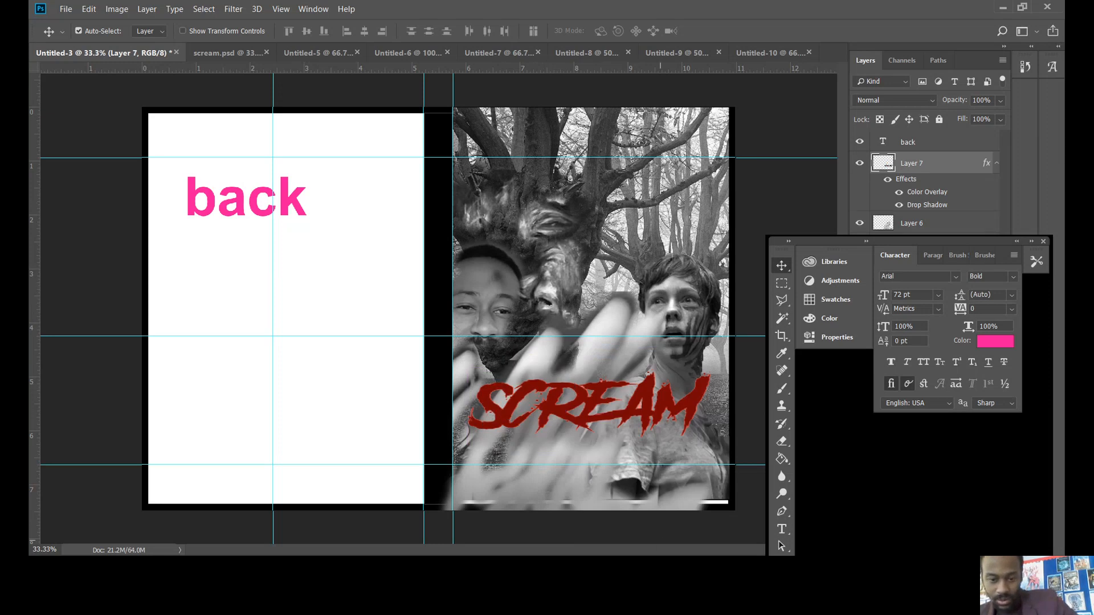
mouse_move(178, 360)
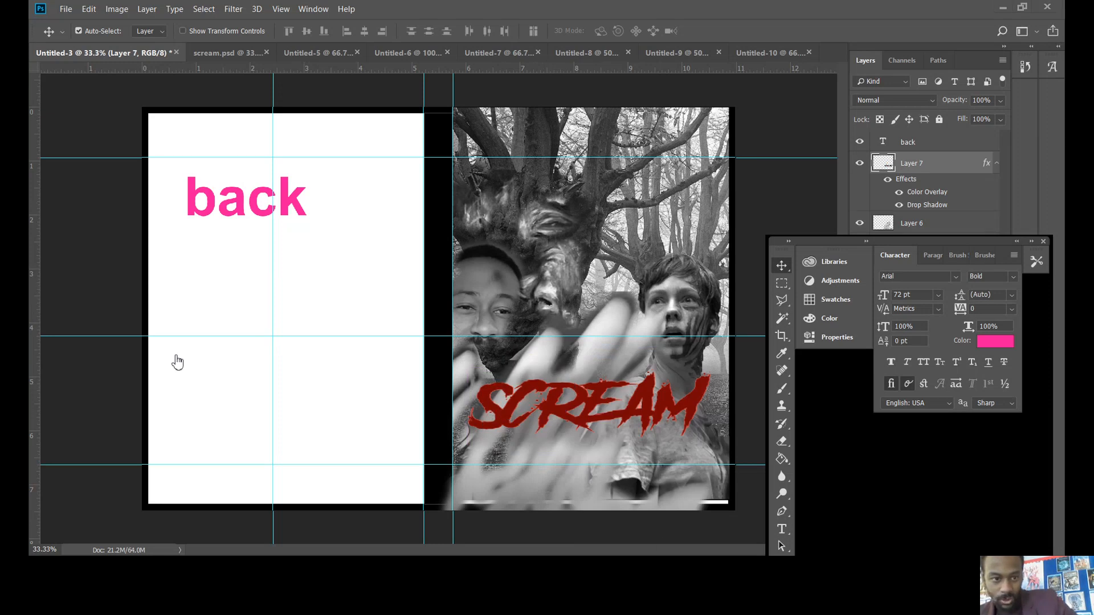
mouse_move(795, 307)
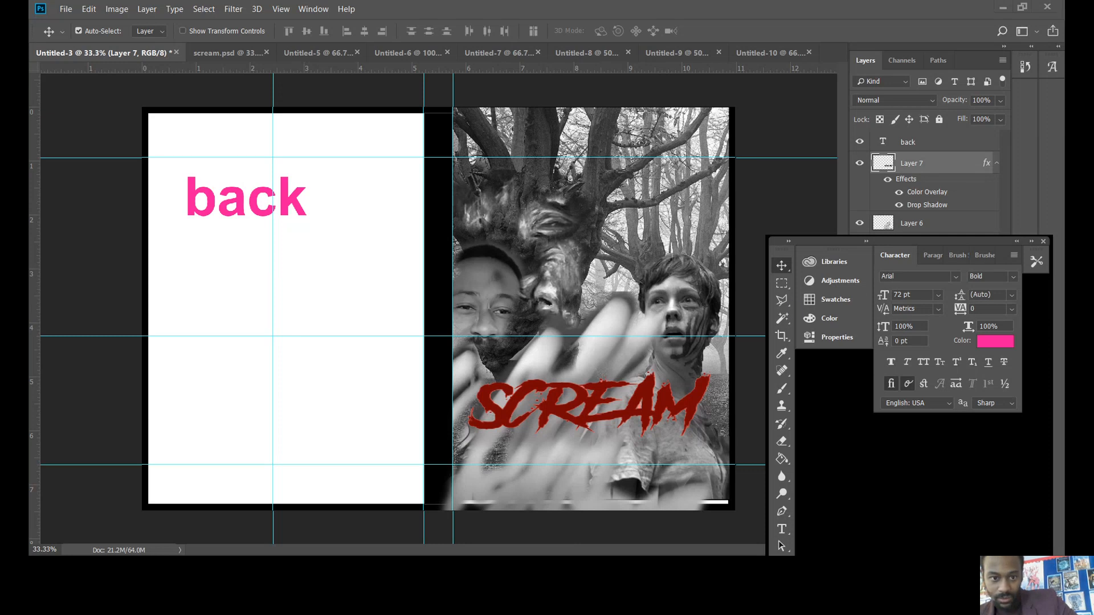
mouse_move(552, 435)
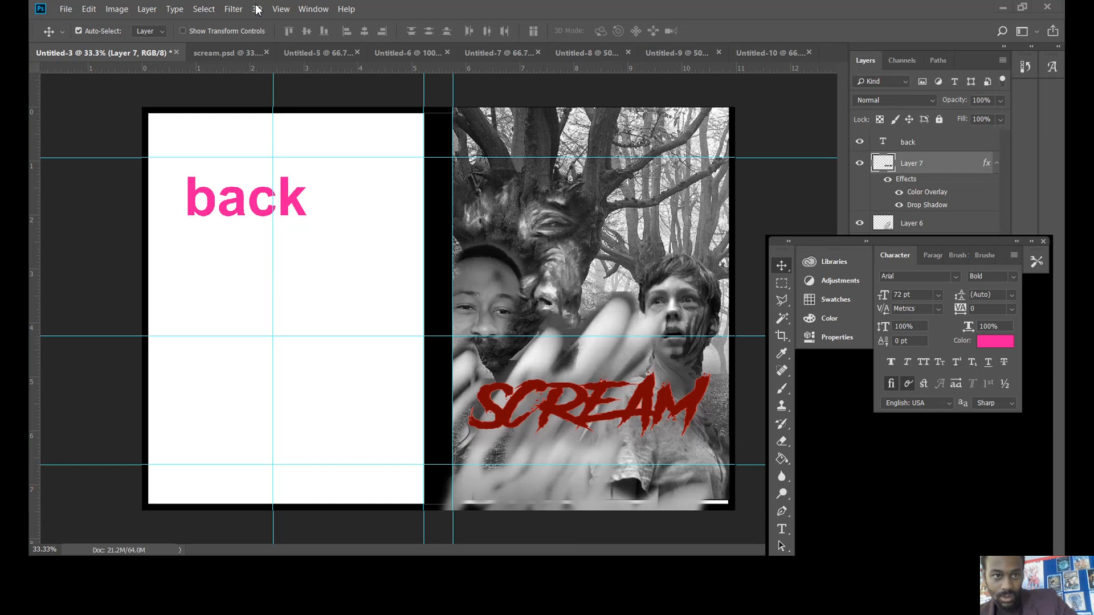
mouse_move(688, 7)
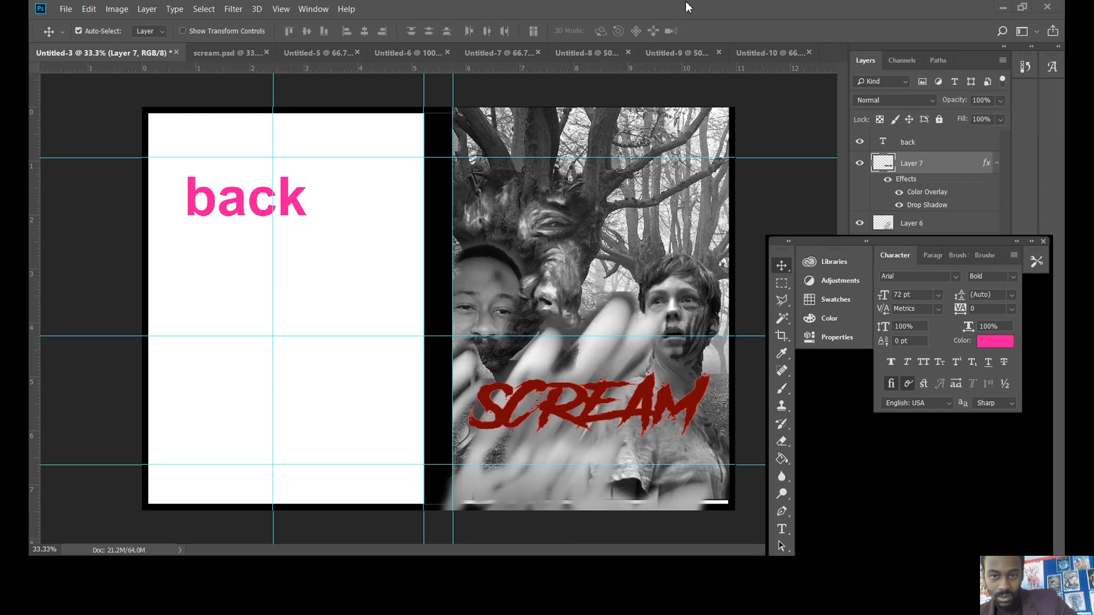
mouse_move(293, 326)
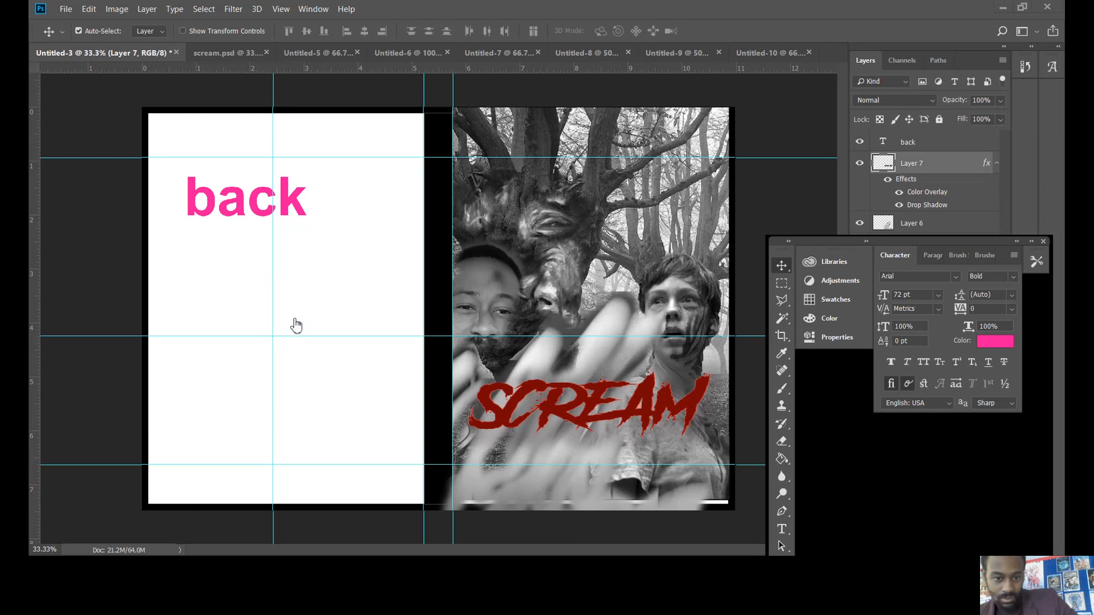
mouse_move(445, 334)
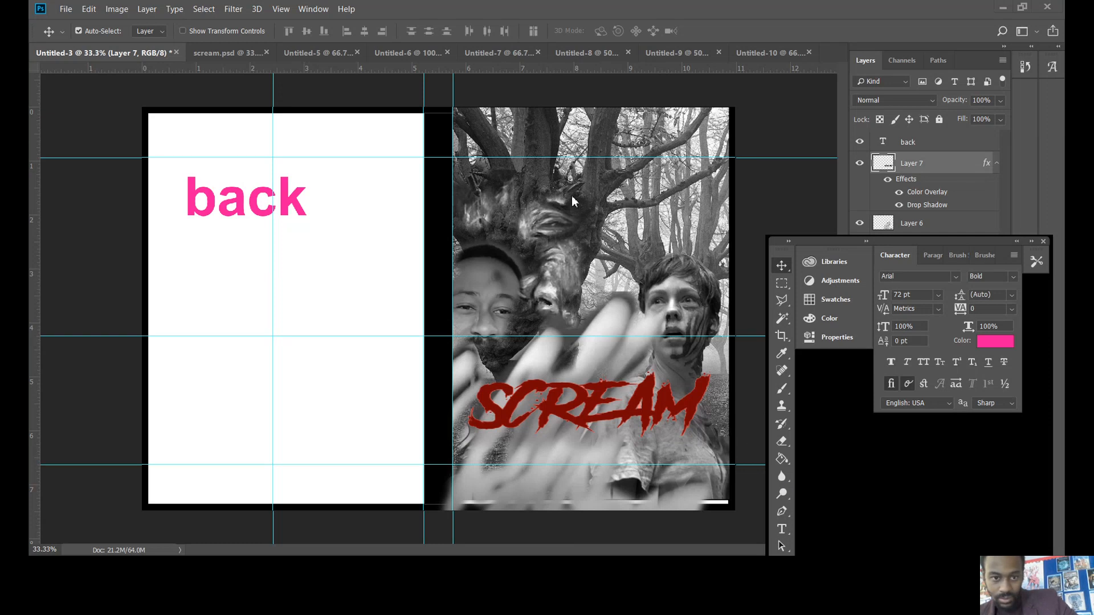
mouse_move(517, 228)
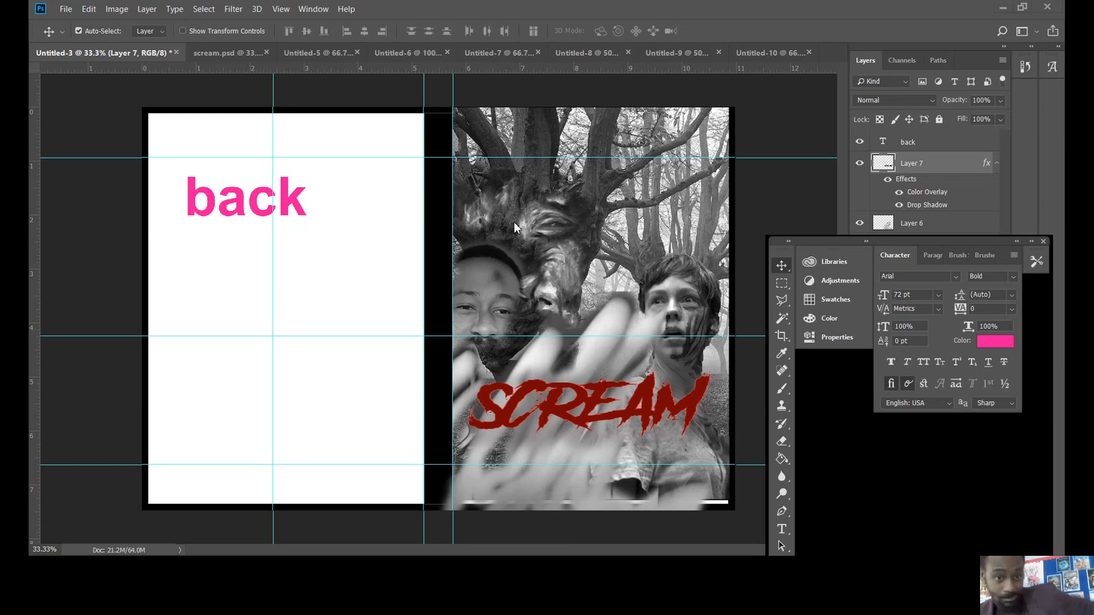
mouse_move(491, 247)
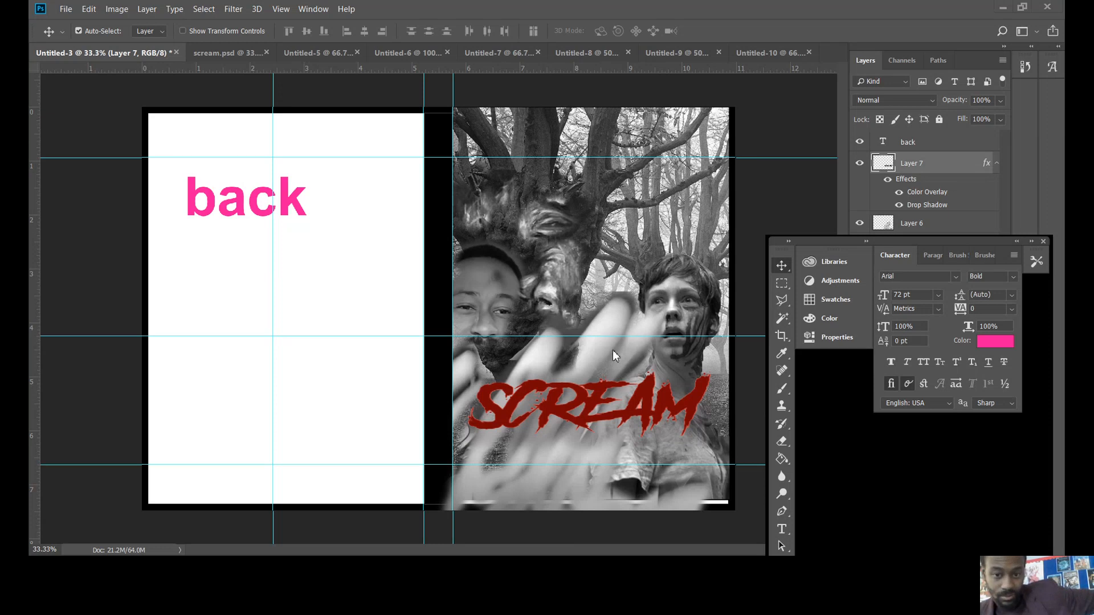
mouse_move(983, 7)
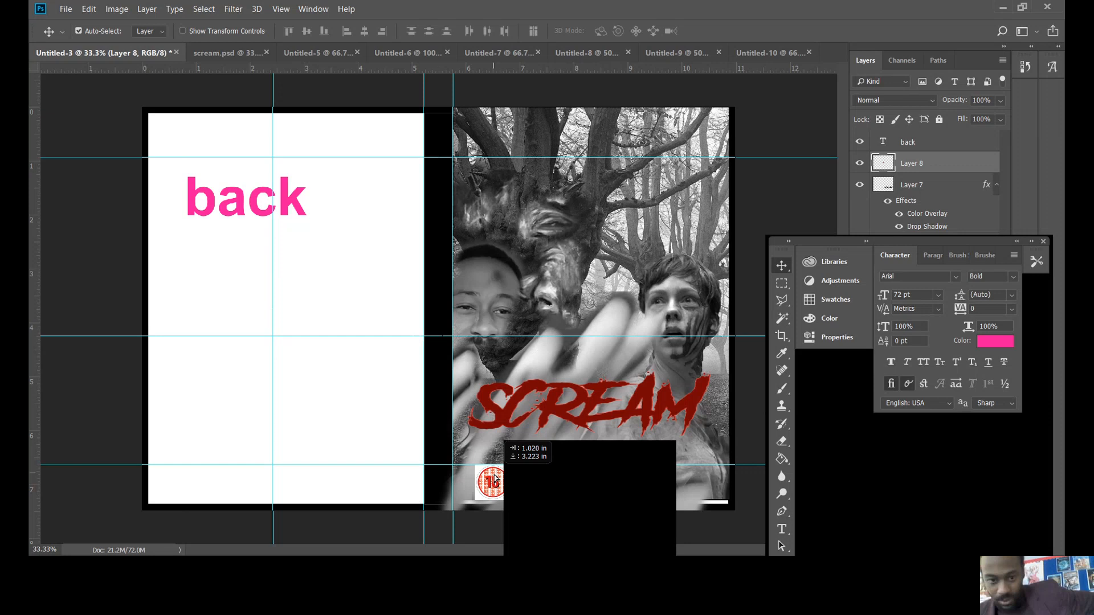
- Move the scaled-down 18 certificate into the front cover's bottom-left corner and begin new text
left_click_drag(488, 483, 471, 483)
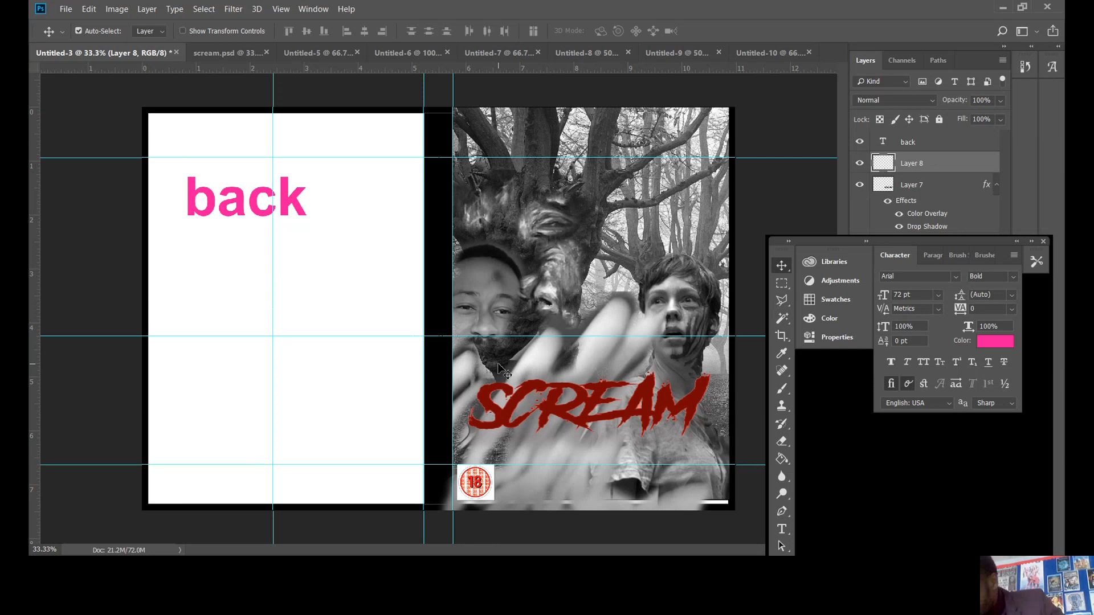
mouse_move(786, 329)
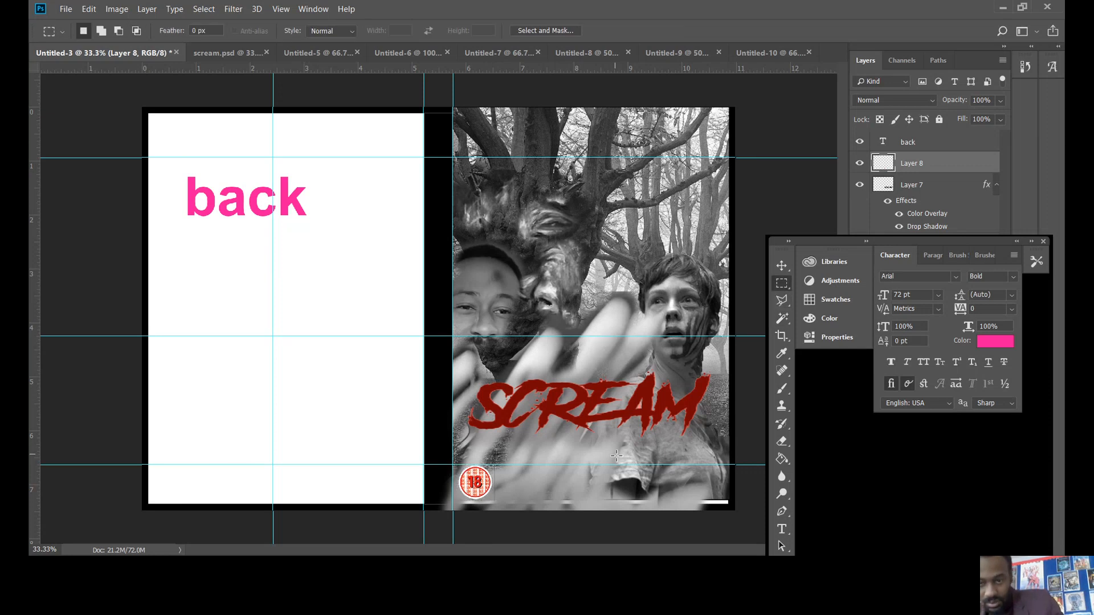
mouse_move(624, 451)
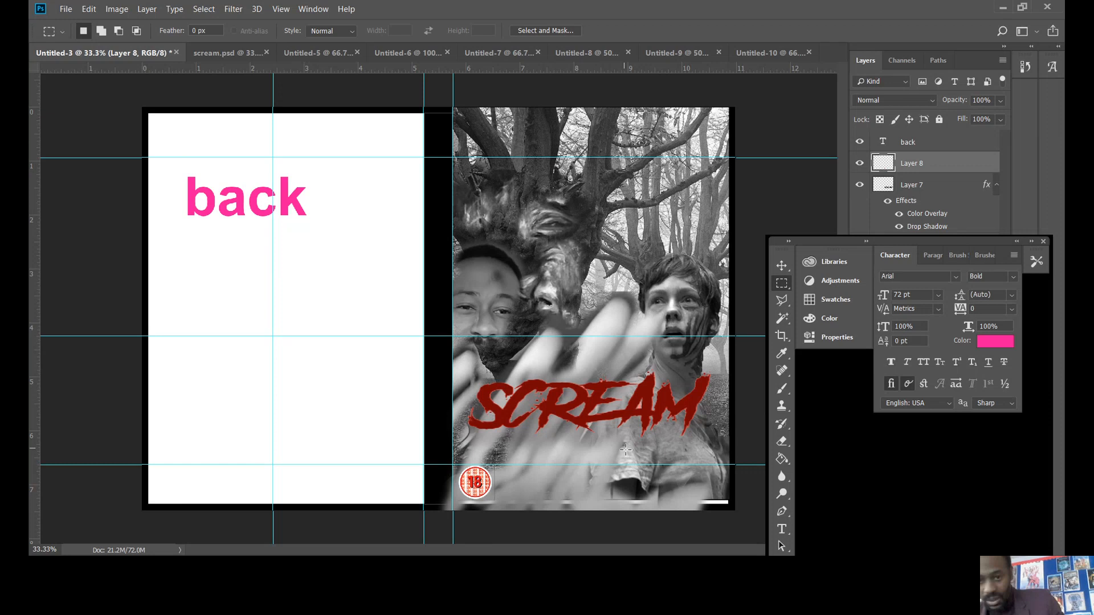
left_click(781, 529)
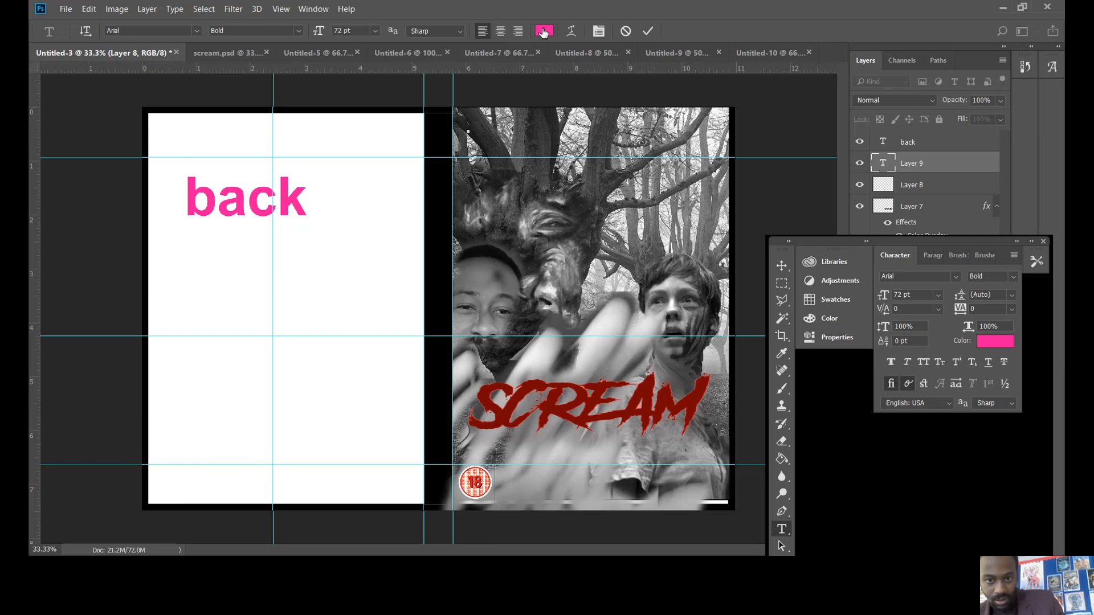
- Change the Type tool colour swatch to white #ffffff
left_click(543, 31)
type("ffffff")
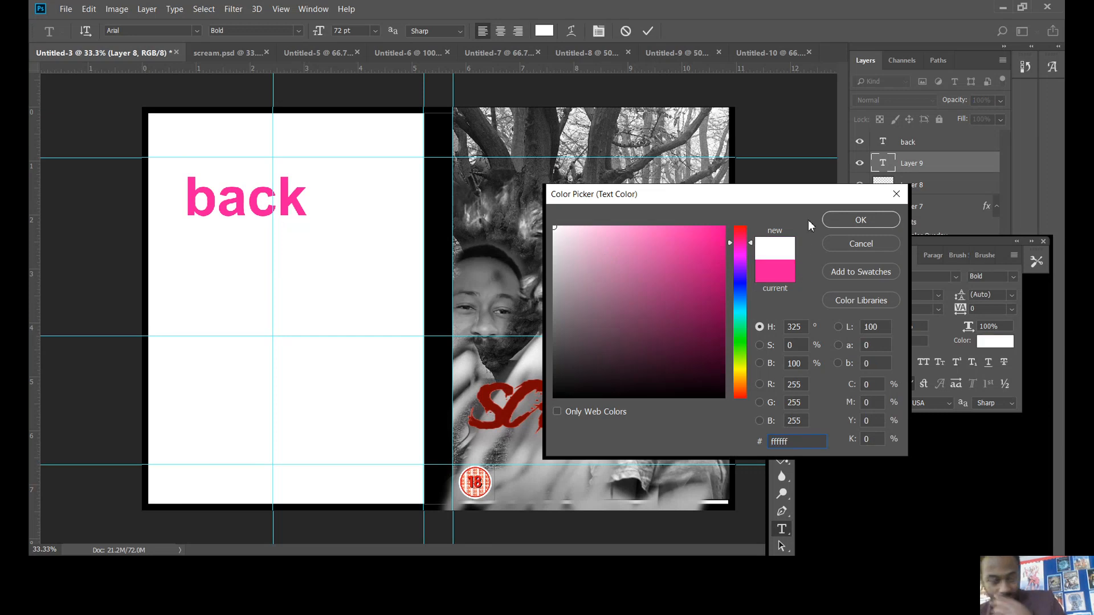
left_click(860, 220)
type("“")
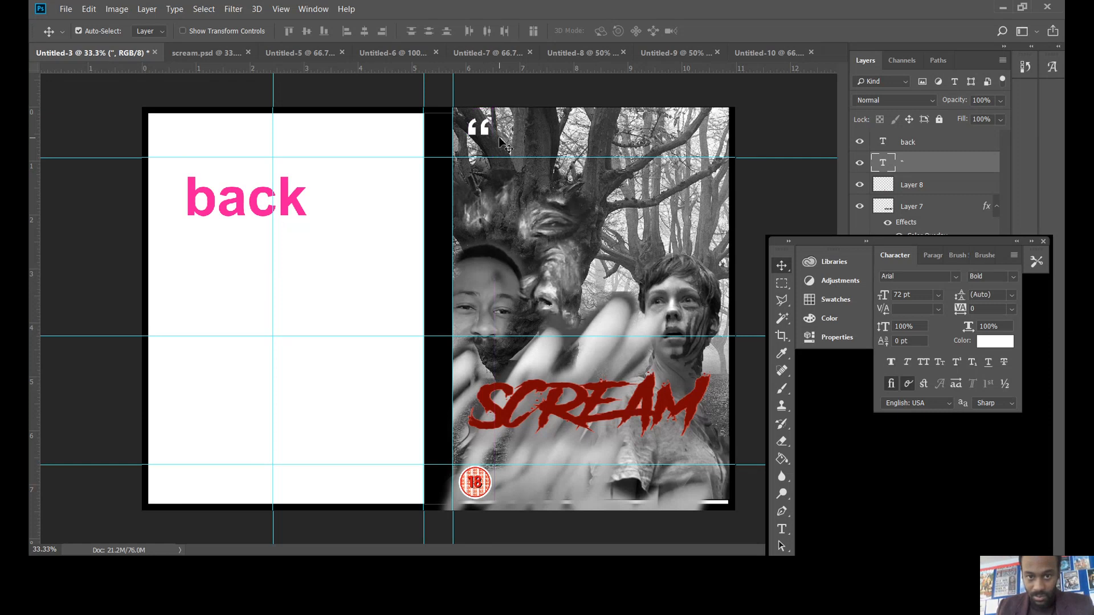
mouse_move(772, 537)
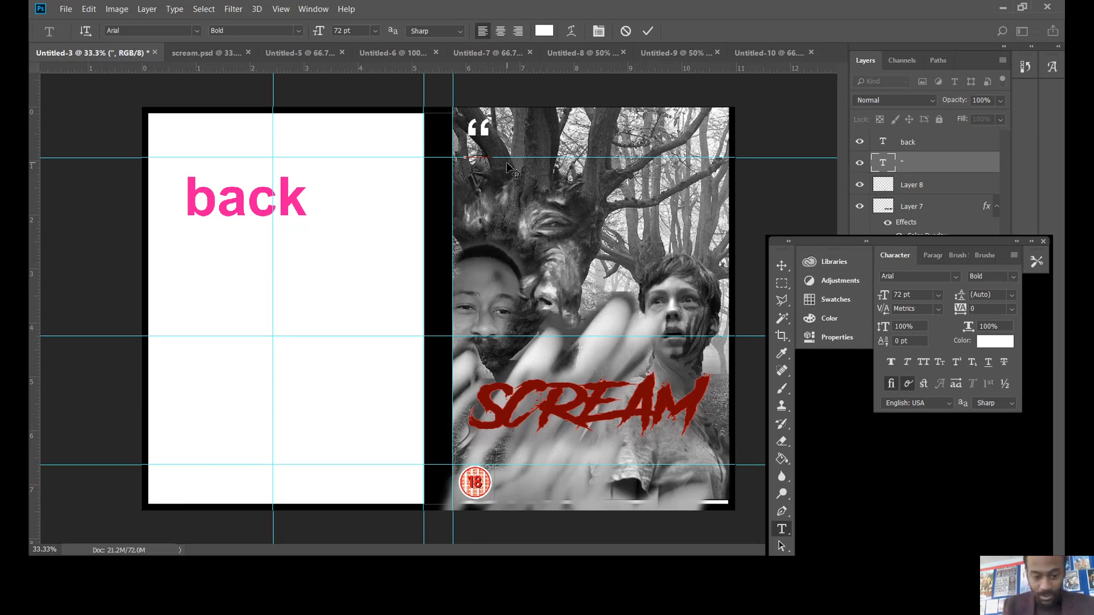
- Type the tagline THE SCARIEST FILM OF THE DECADE in white Arial Bold at the cover's top
type("TH")
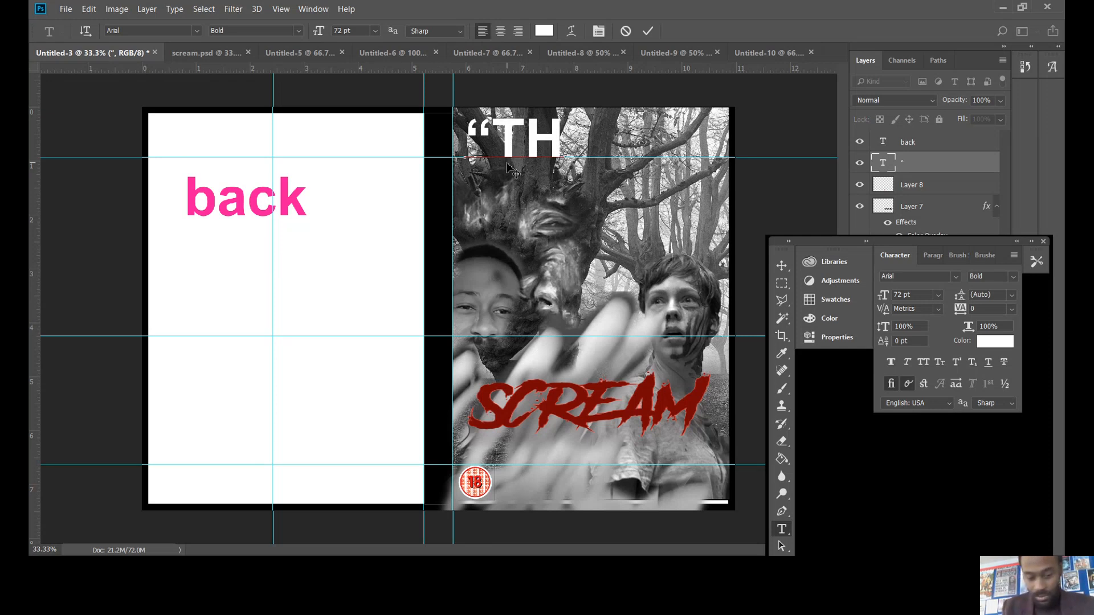
type("E")
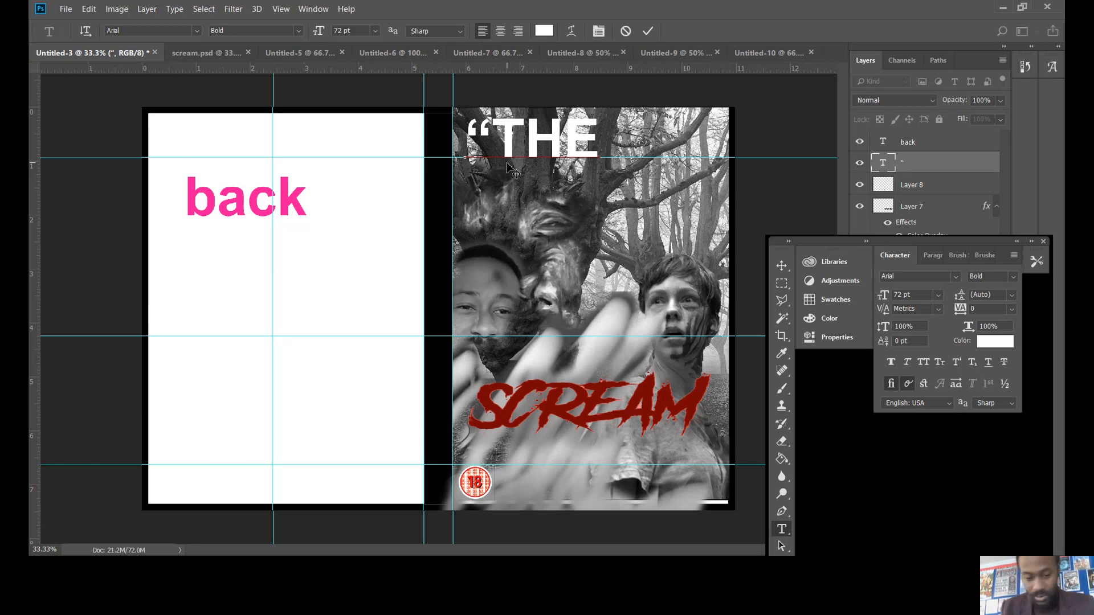
type("SCARIEST FILM OF THE DECADE”")
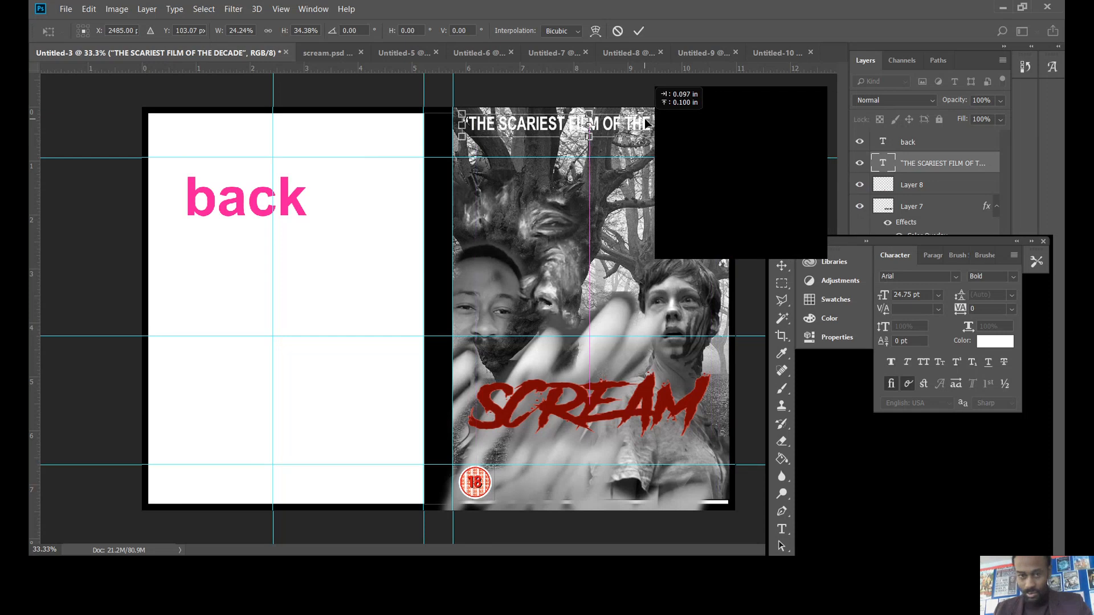
- Stretch the tagline to span the cover width and apply the transformation
left_click_drag(645, 125, 719, 136)
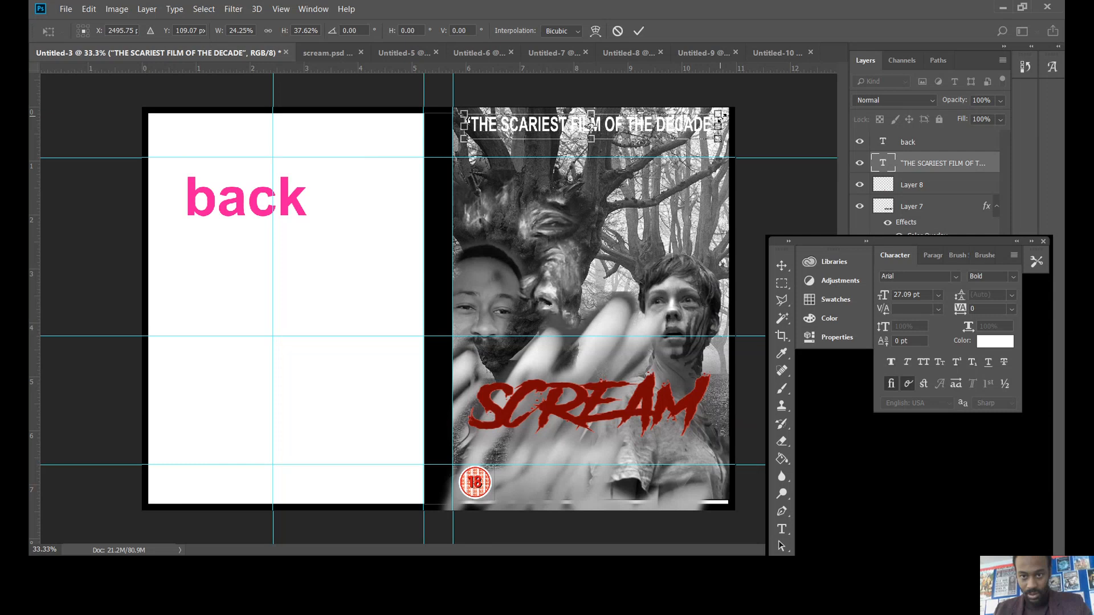
left_click_drag(726, 136, 736, 135)
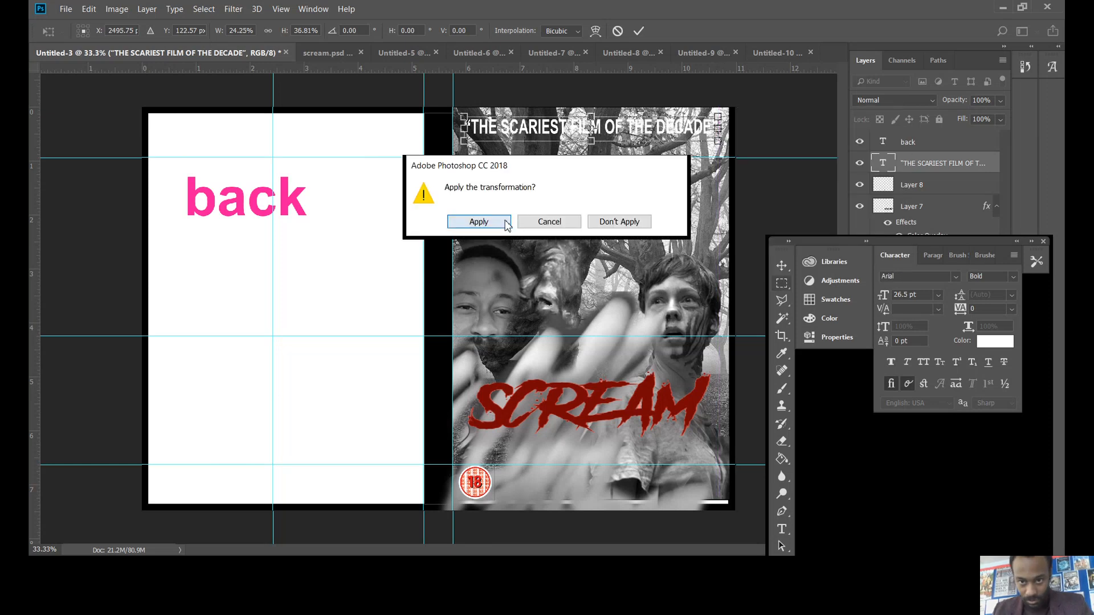
left_click(479, 221)
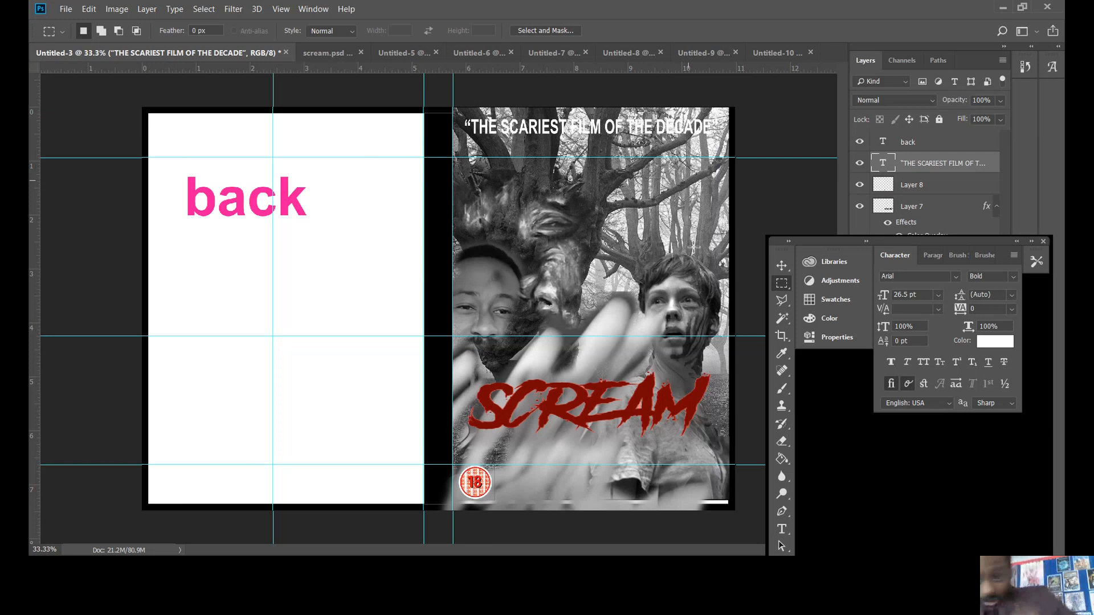
mouse_move(905, 246)
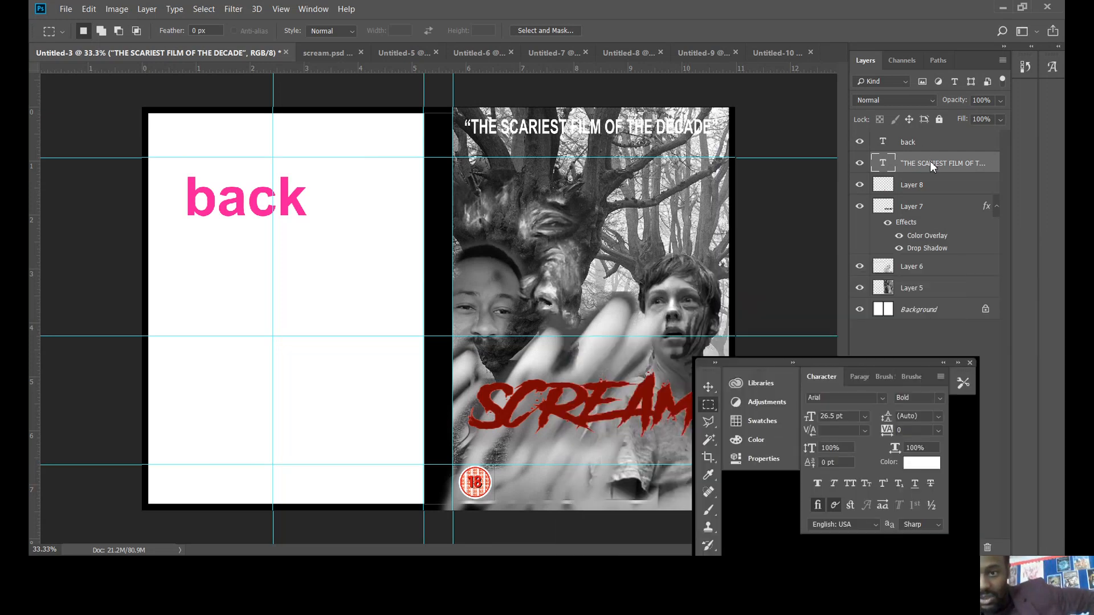
right_click(941, 163)
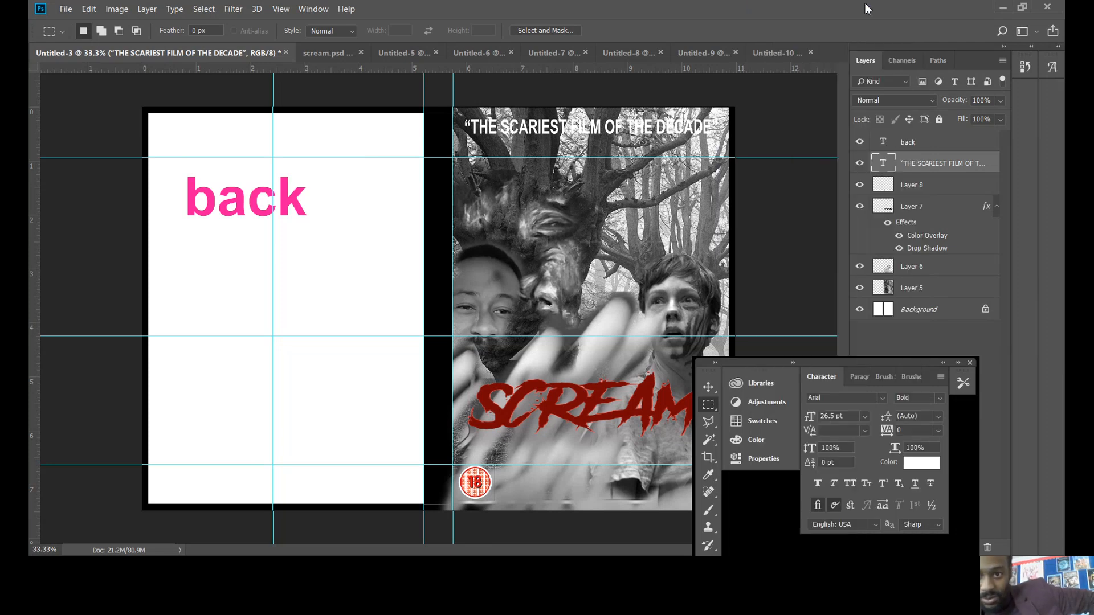
- Apply a drop shadow to the tagline with distance and spread 63, size 202, opacity 67
double_click(927, 248)
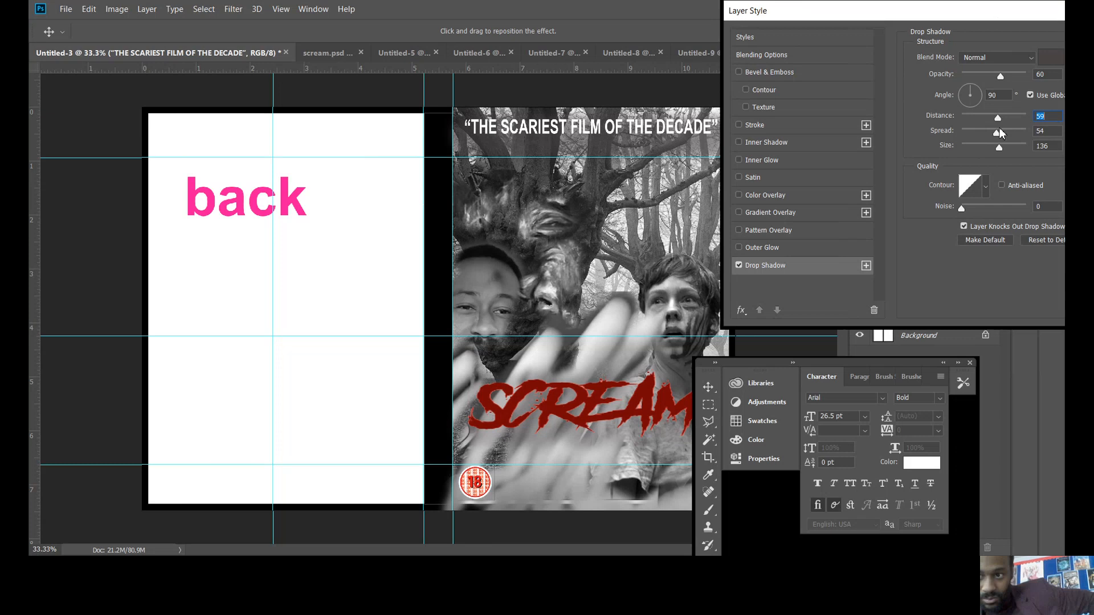
left_click_drag(996, 130, 990, 130)
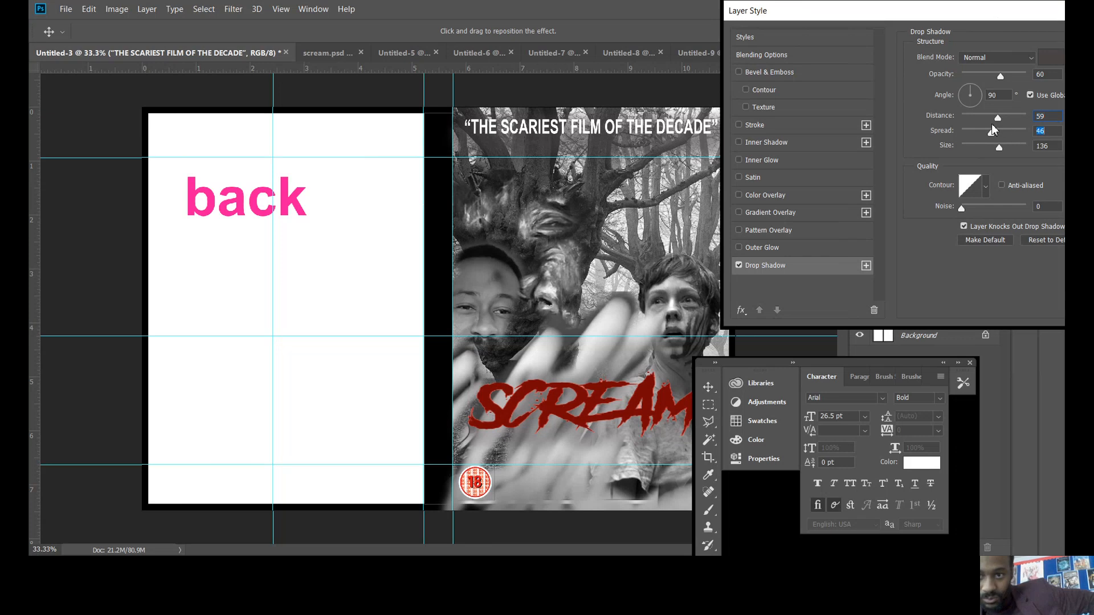
left_click_drag(1001, 147, 1012, 147)
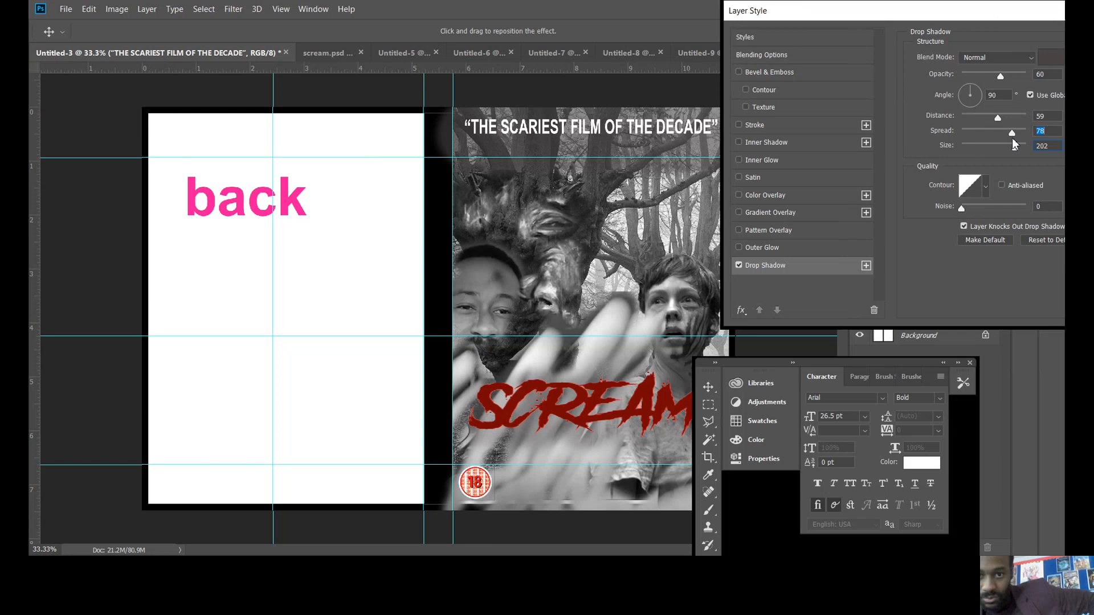
left_click_drag(1012, 132, 1002, 132)
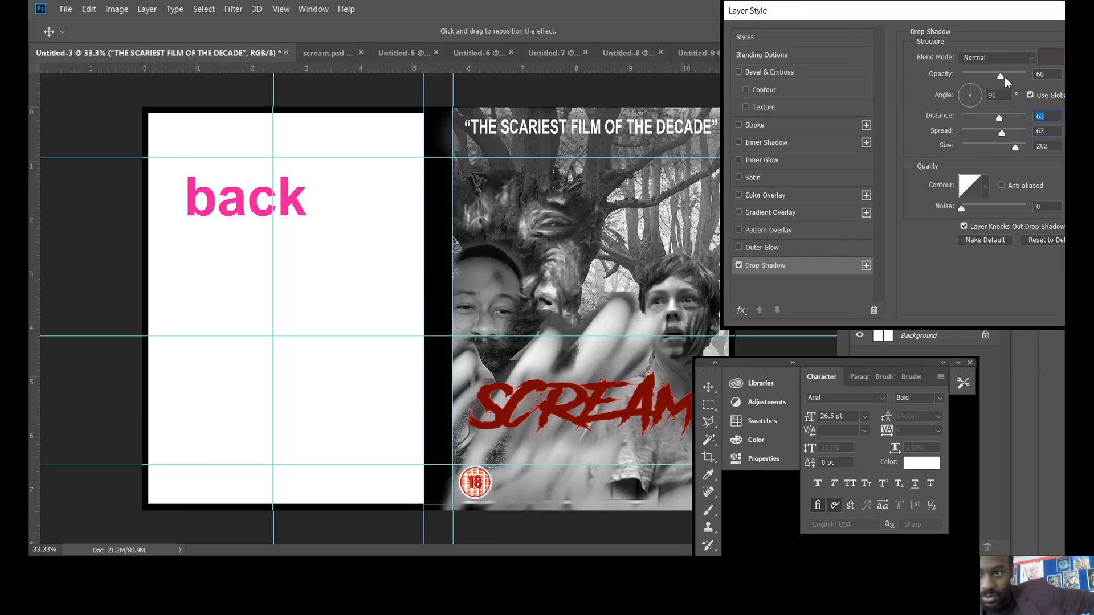
left_click_drag(999, 75, 1005, 76)
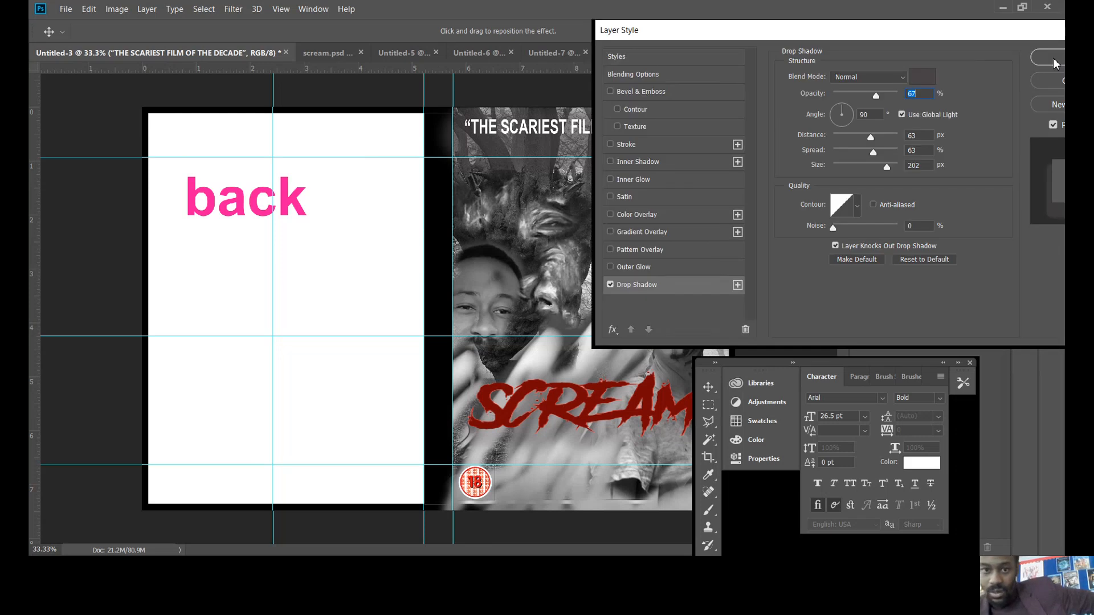
left_click(1050, 59)
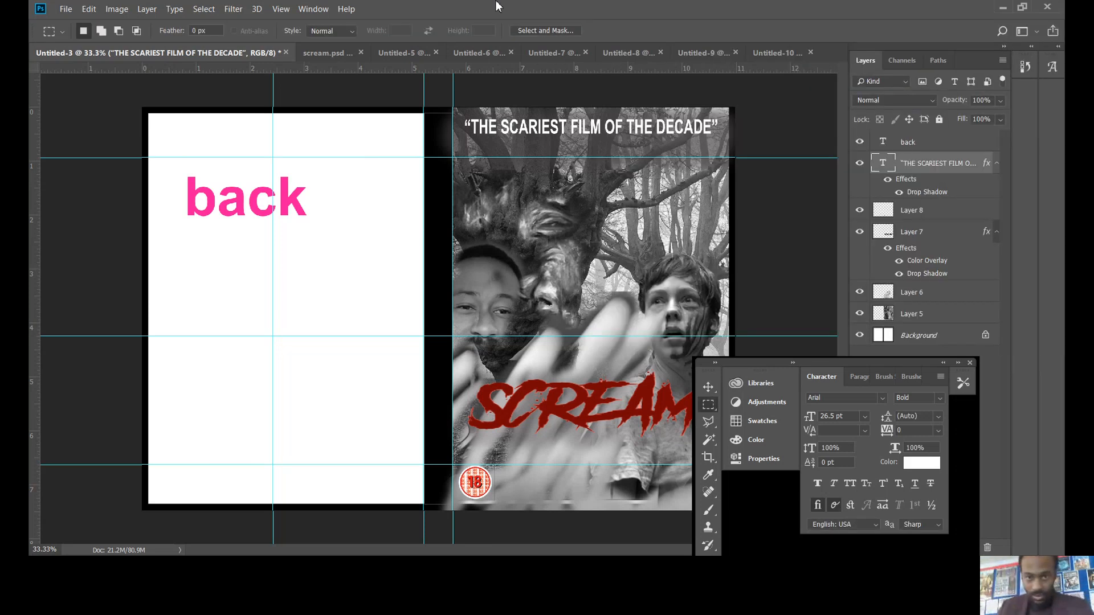
mouse_move(315, 101)
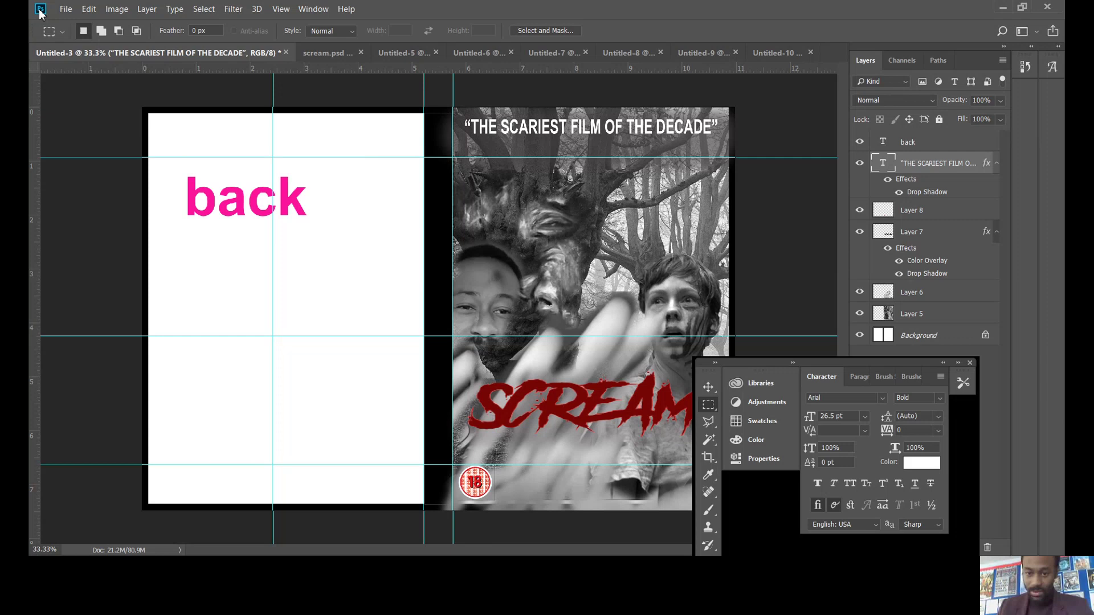
mouse_move(768, 367)
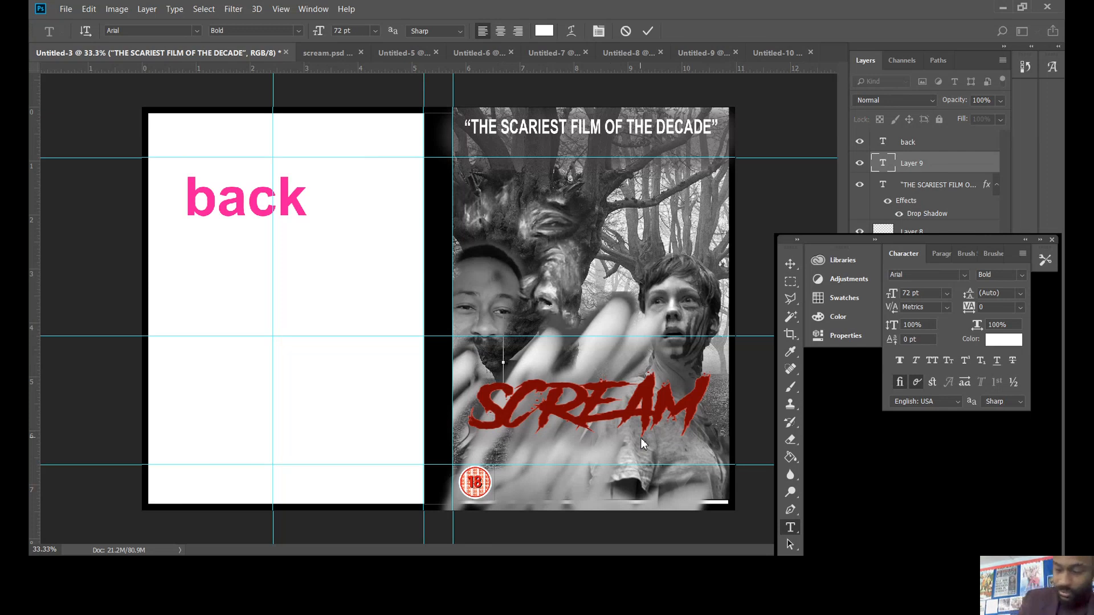
- Type OBA SENSEI in white, set it to 16 pt and place it above the SCREAM title
type("O")
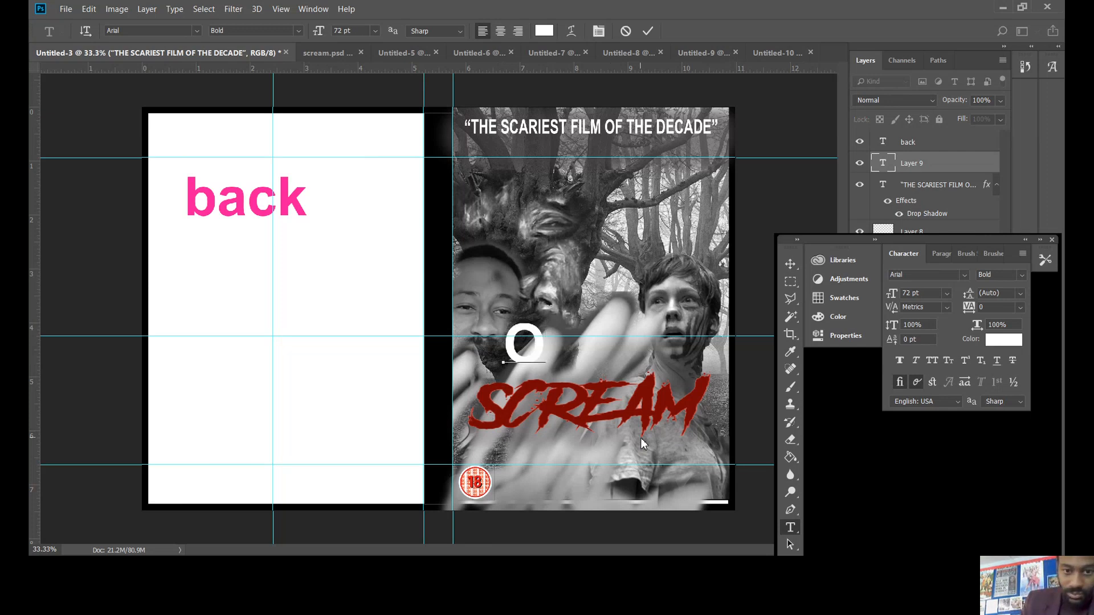
type("B")
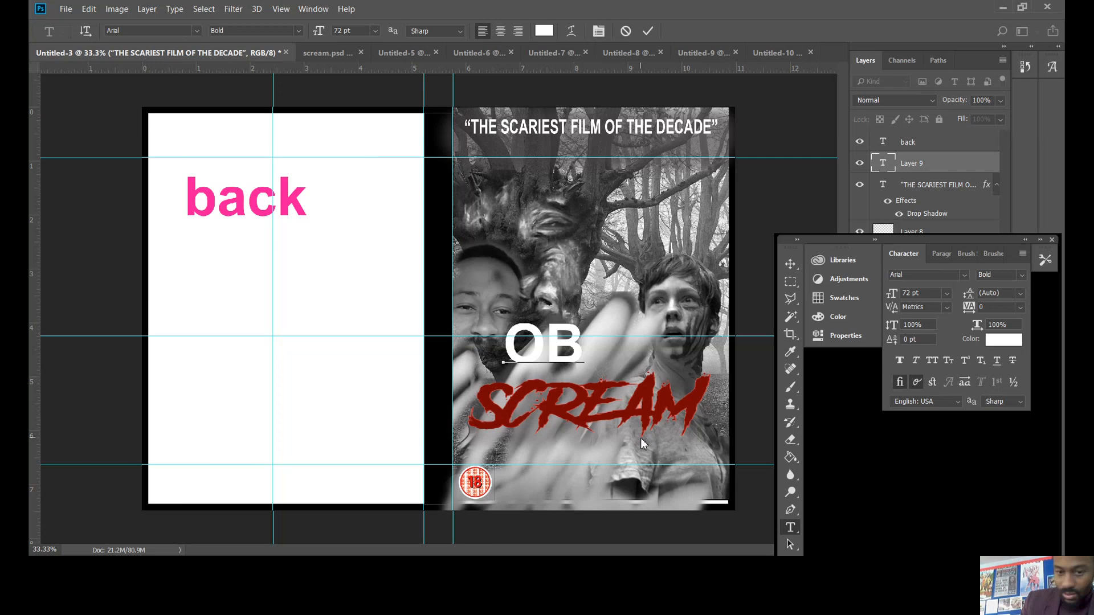
type("A")
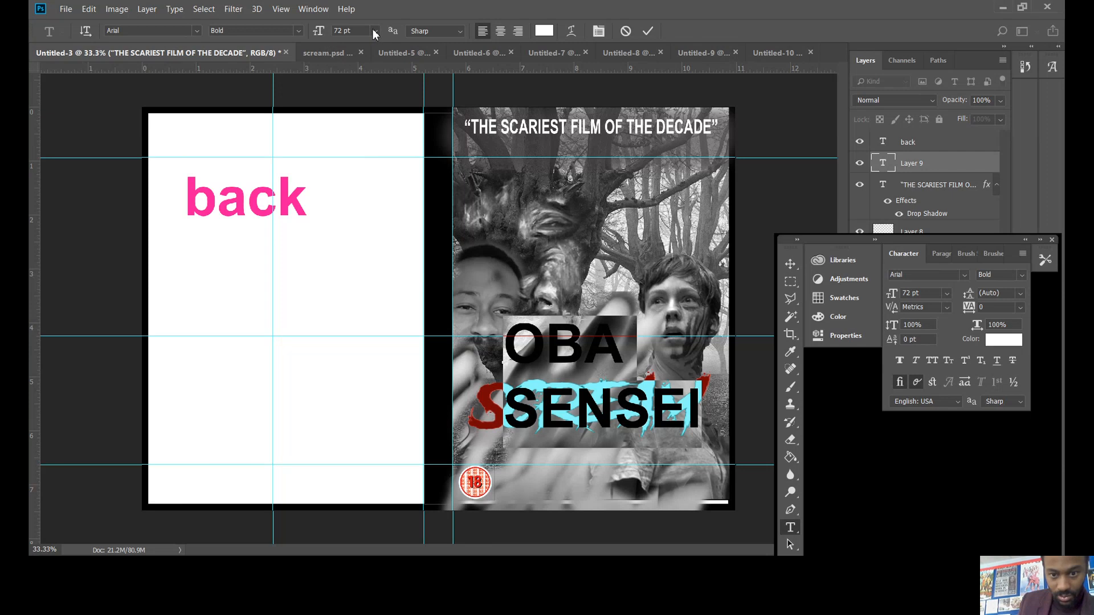
left_click(376, 31)
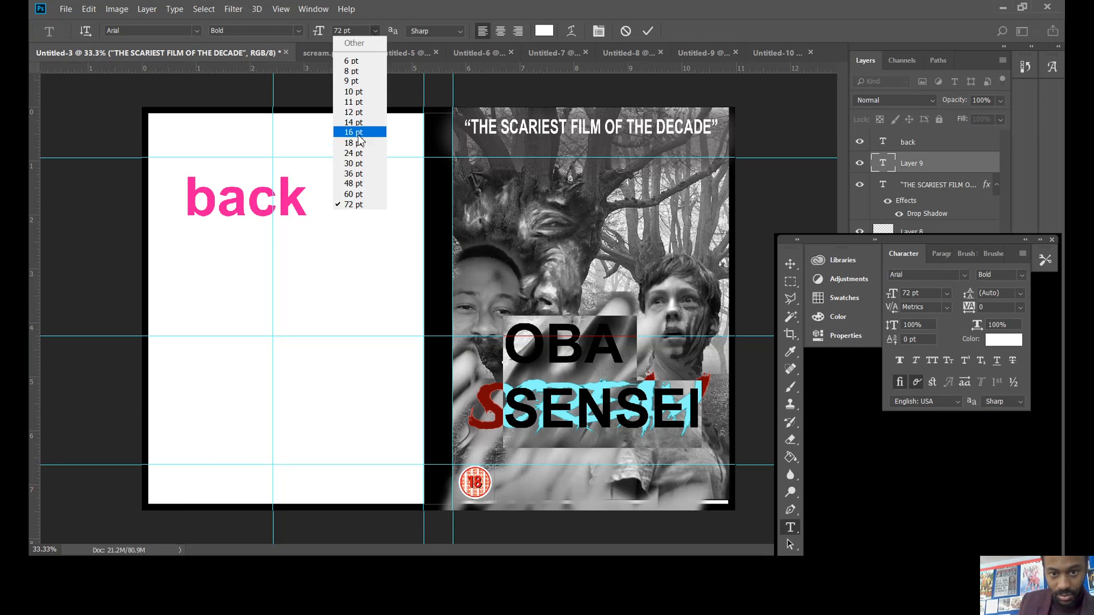
left_click(354, 133)
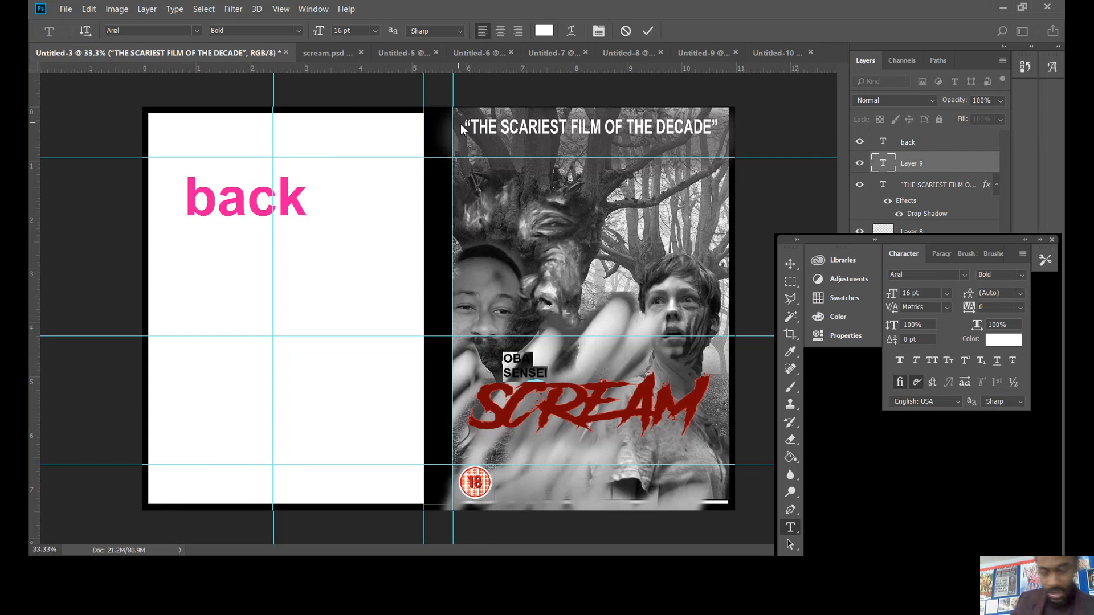
mouse_move(781, 273)
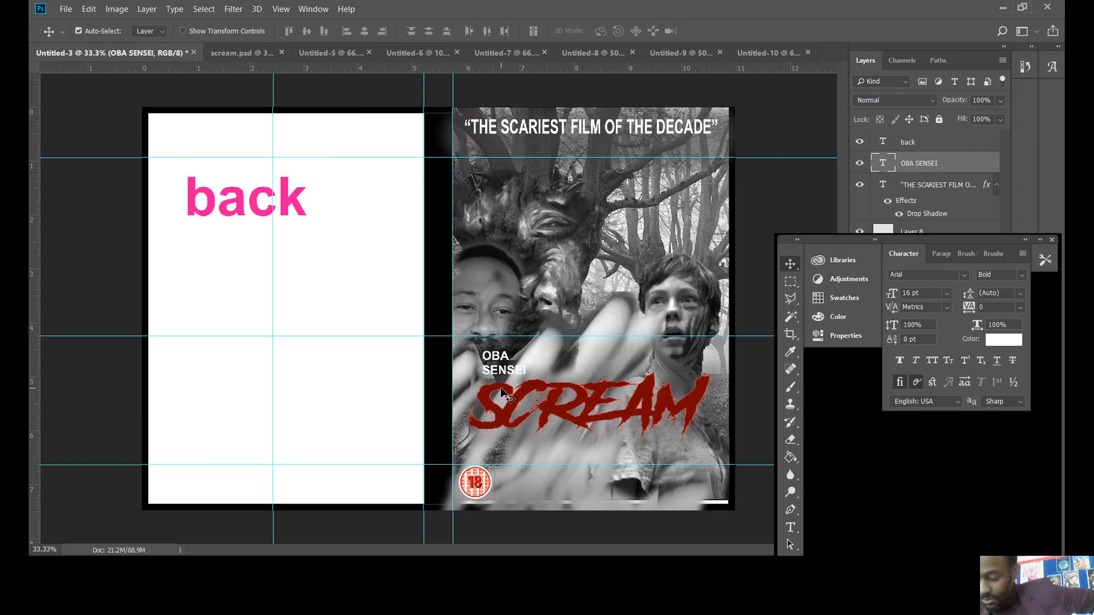
mouse_move(794, 509)
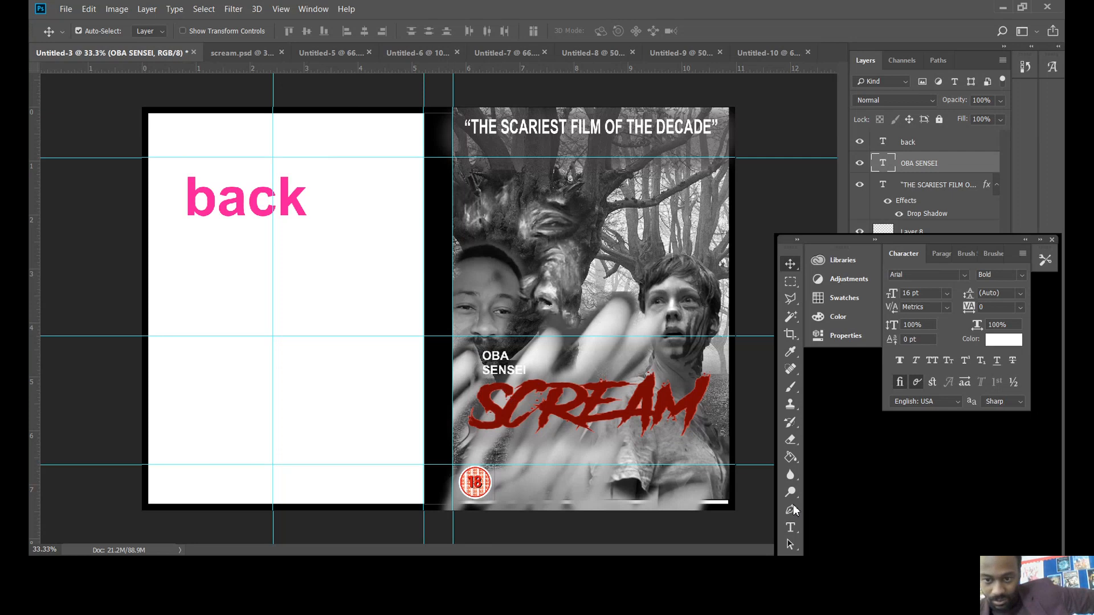
left_click(791, 526)
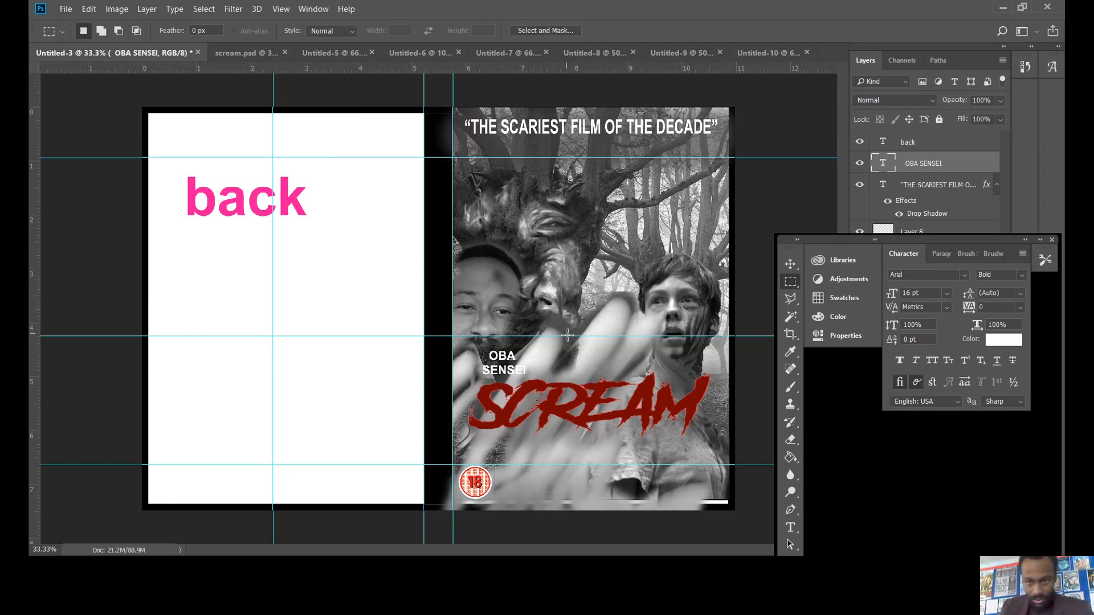
mouse_move(870, 380)
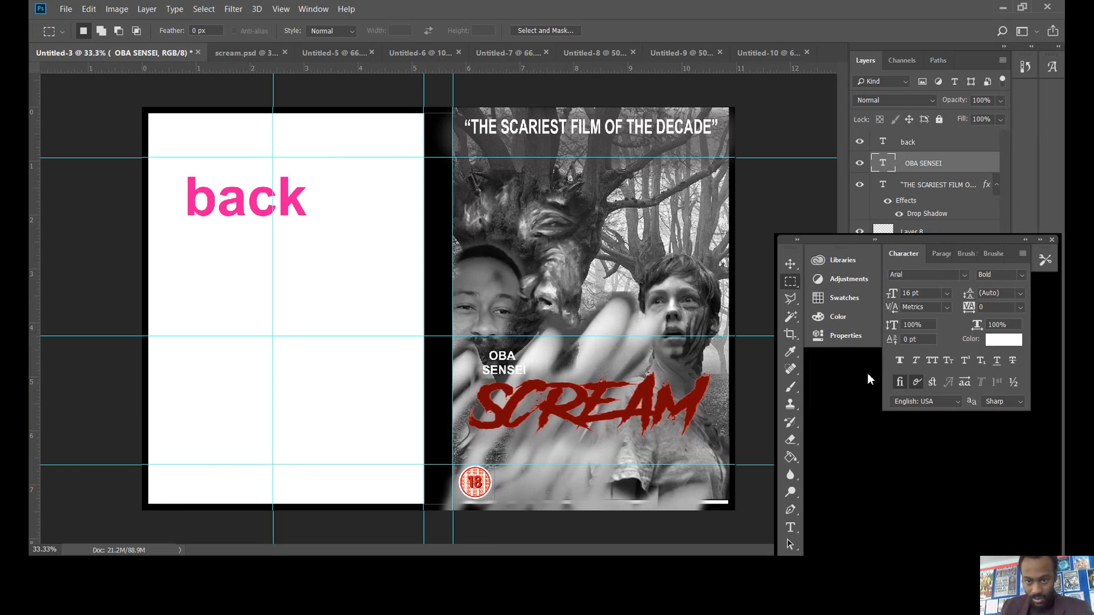
left_click(789, 526)
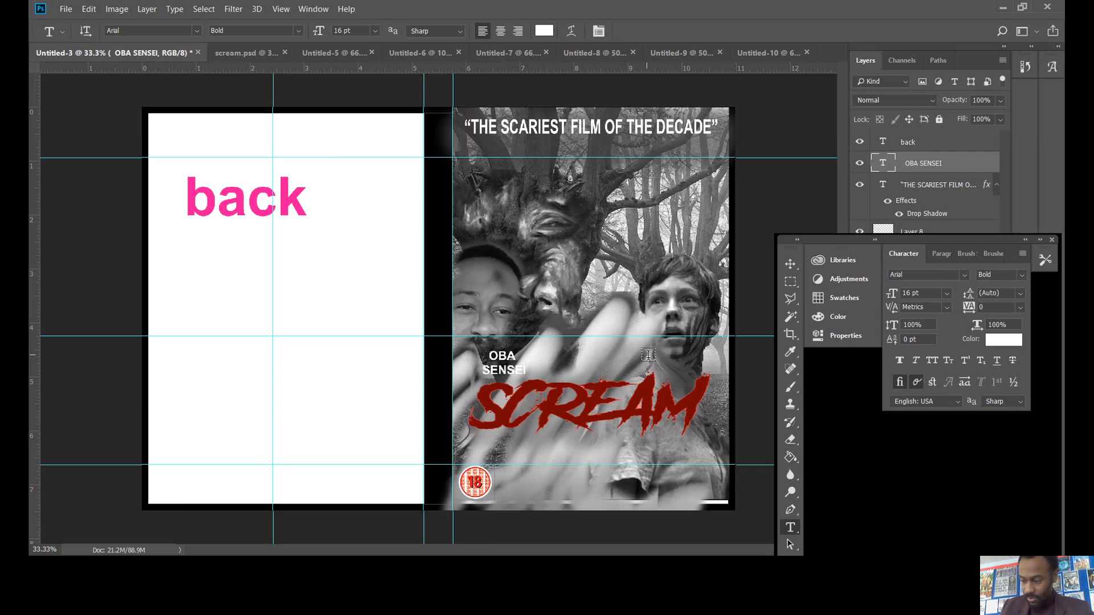
left_click(648, 356)
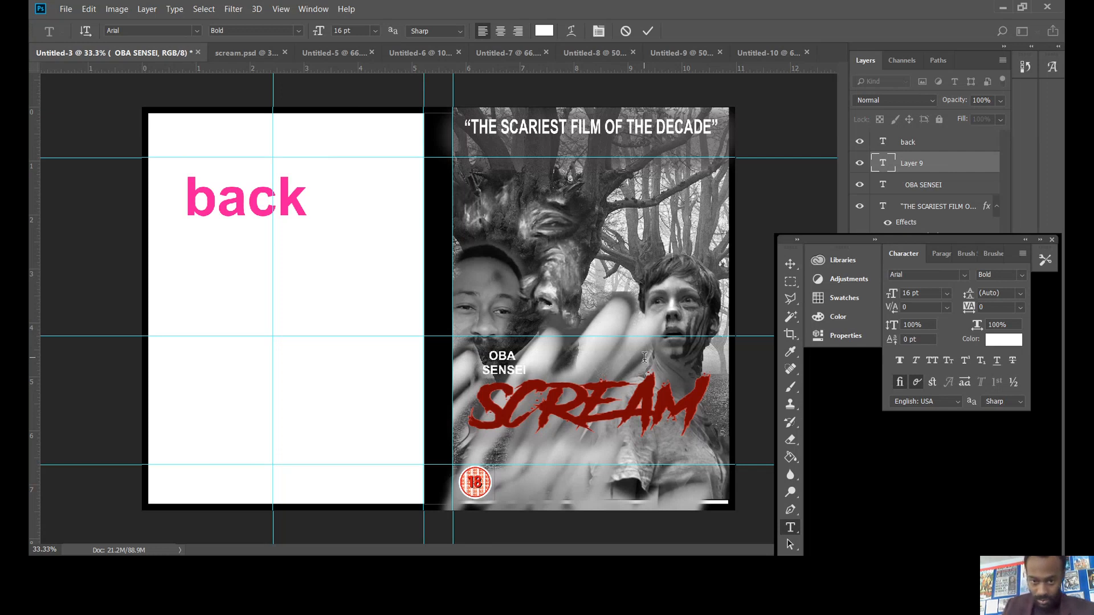
mouse_move(701, 433)
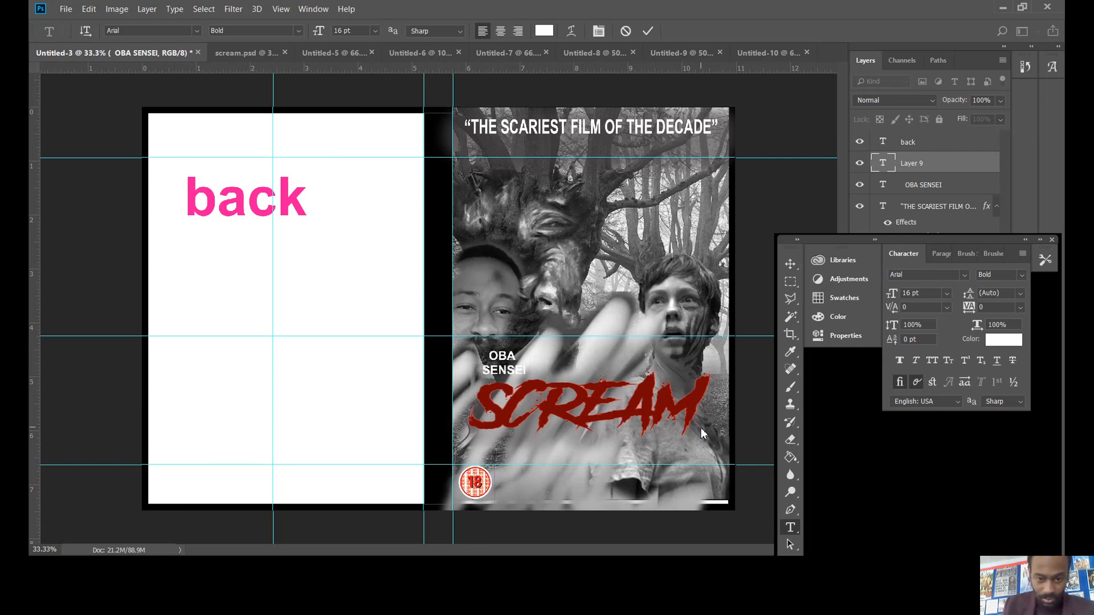
type("BETH")
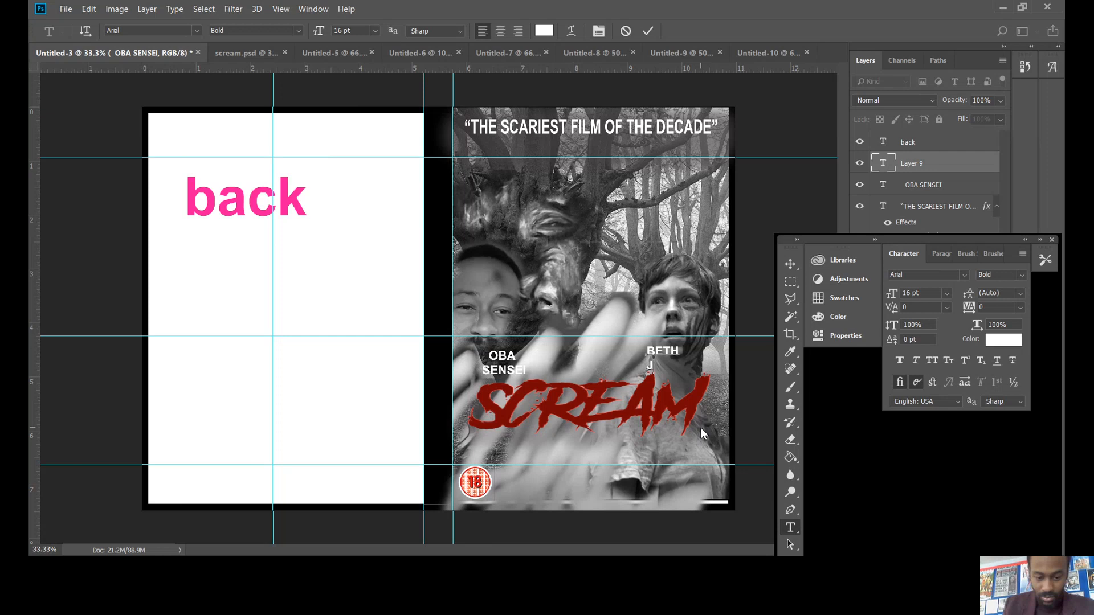
type("U")
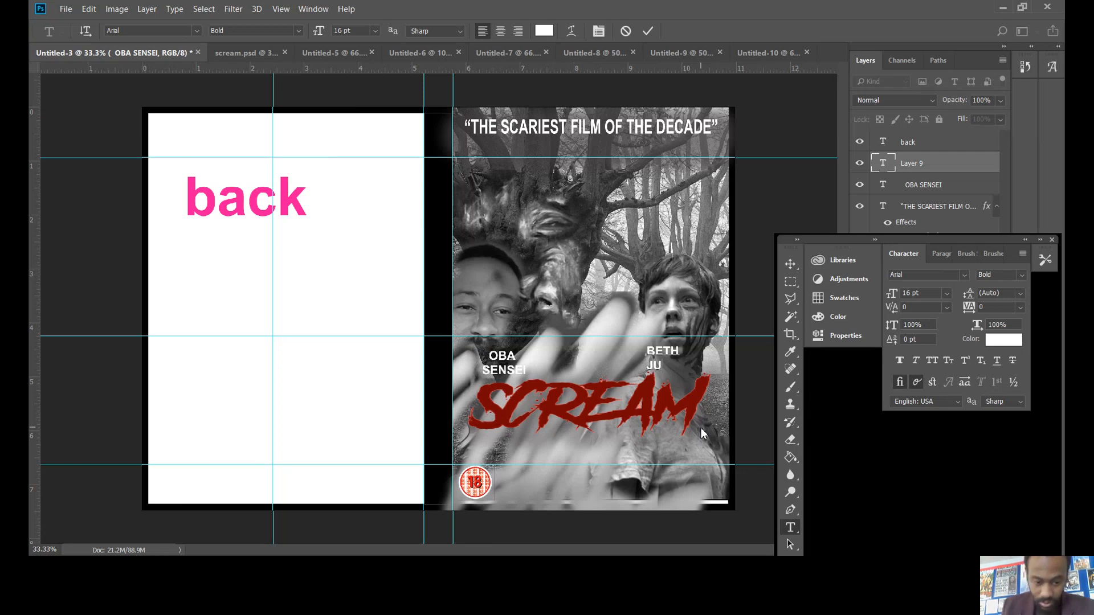
type("L")
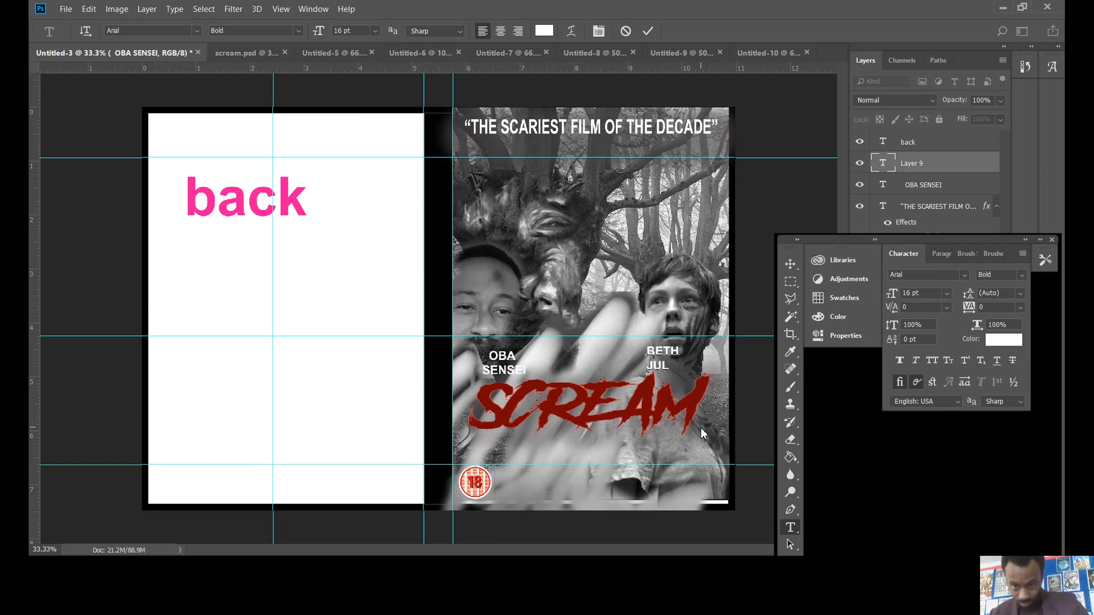
type("ET")
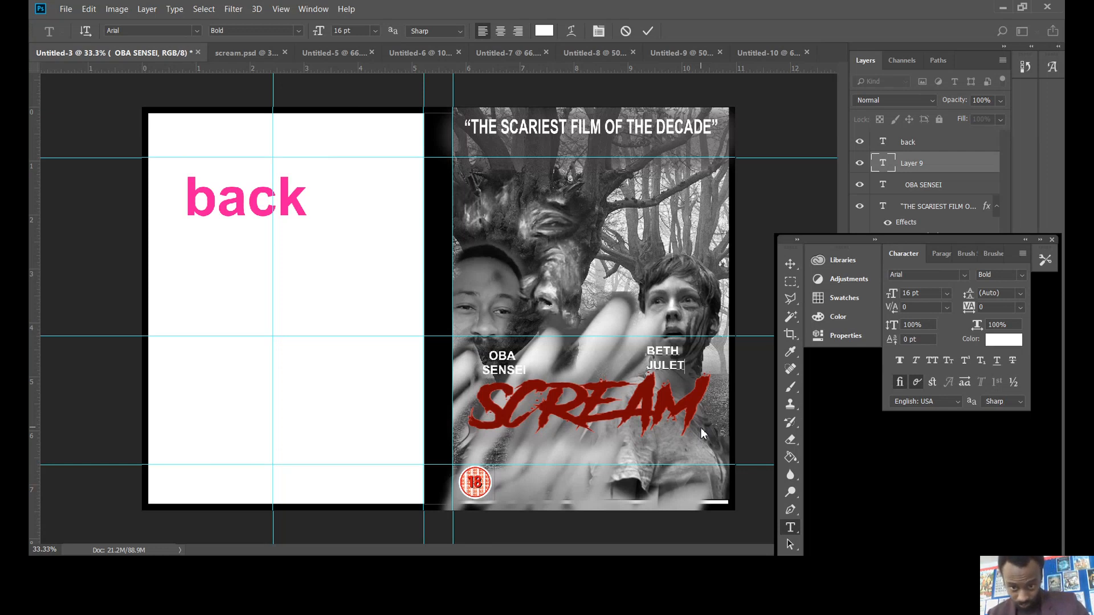
type("S")
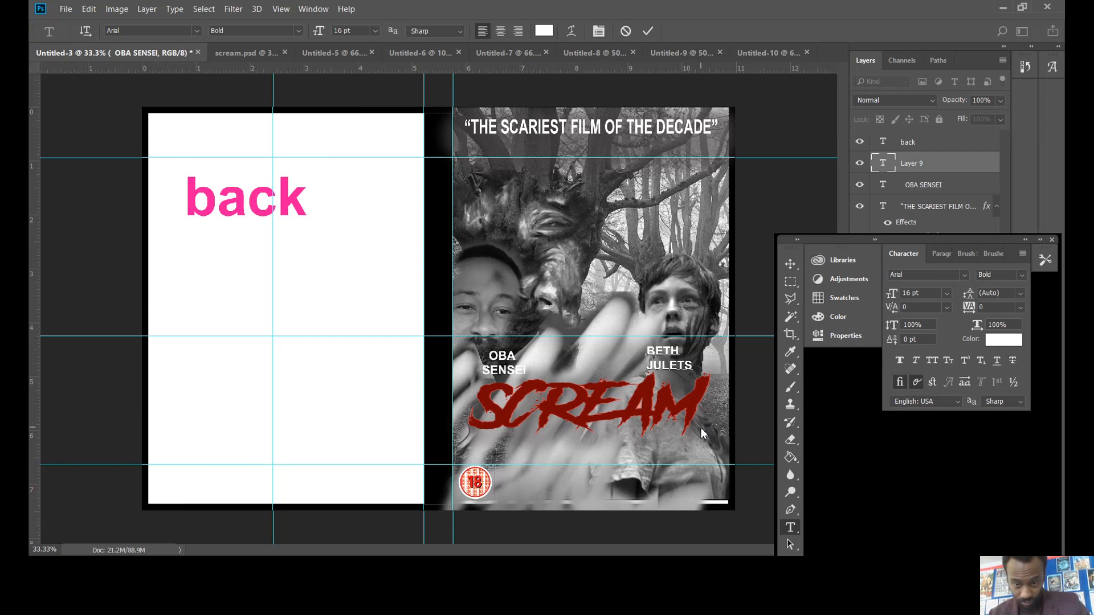
mouse_move(679, 217)
type("I")
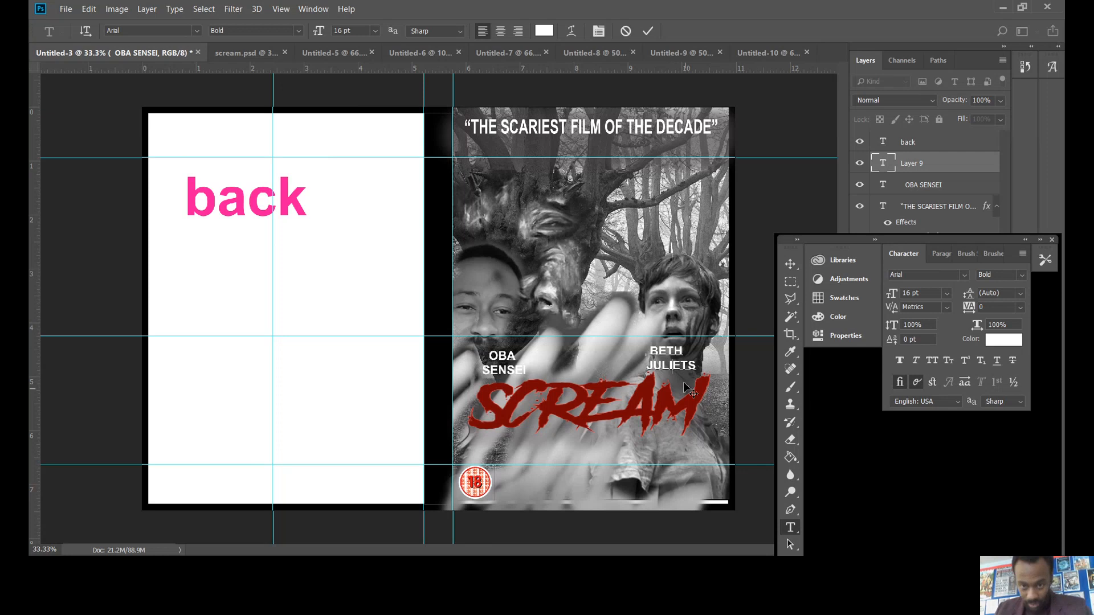
mouse_move(695, 420)
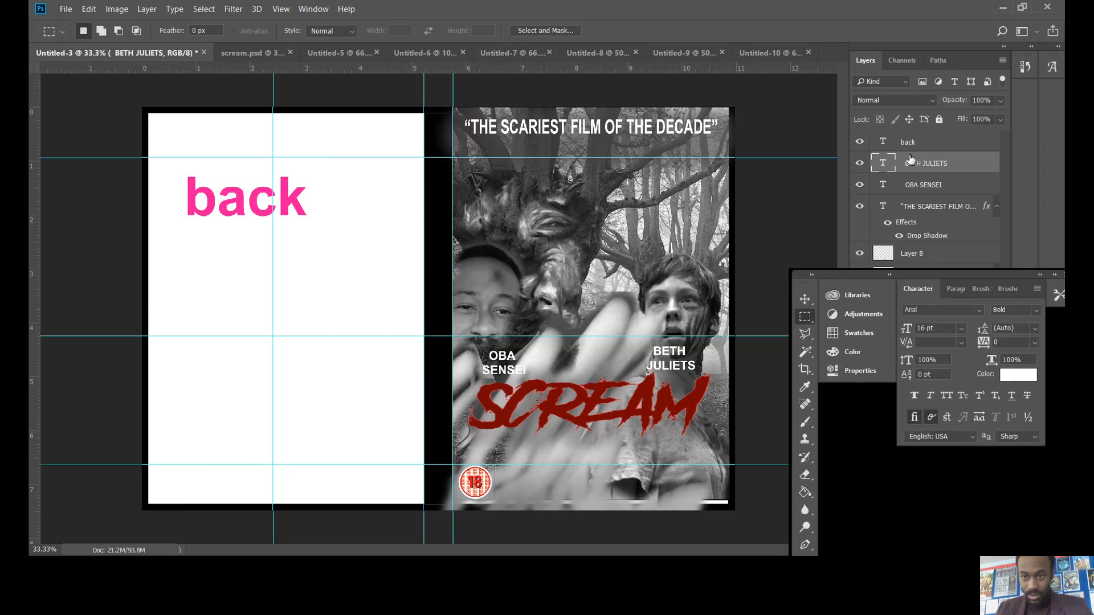
- Enable a Drop Shadow on the BETH JULIETS layer and tune its distance, spread and size
right_click(927, 162)
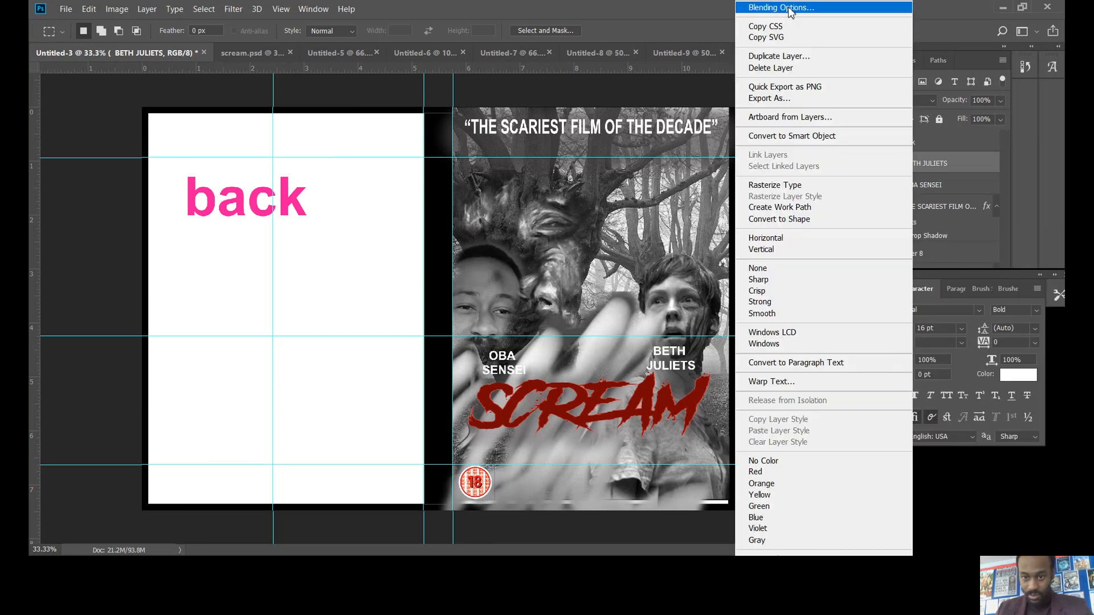
left_click(780, 7)
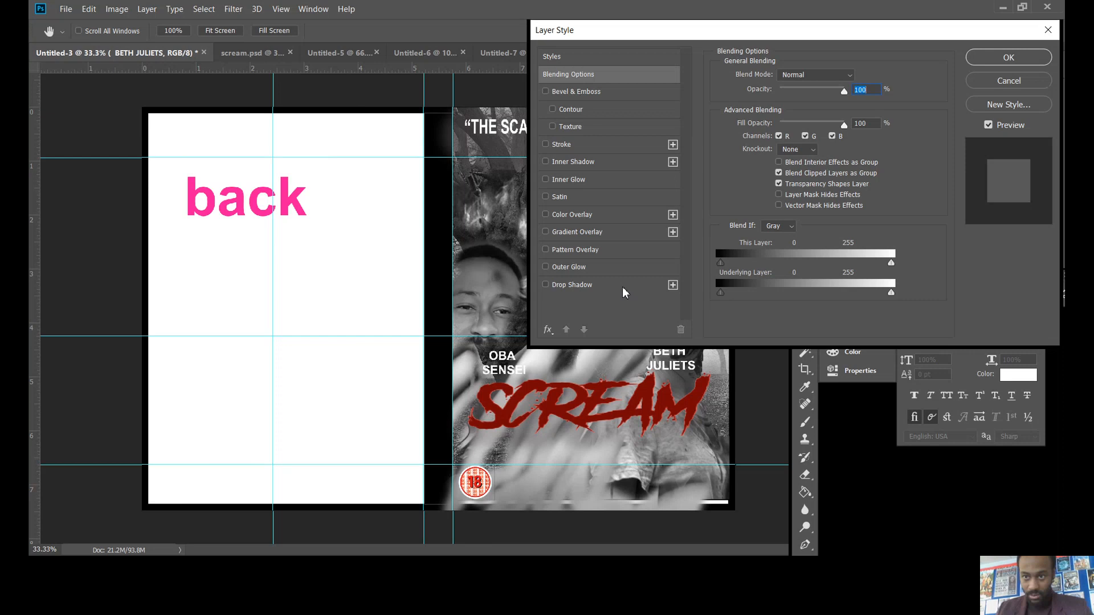
mouse_move(1009, 85)
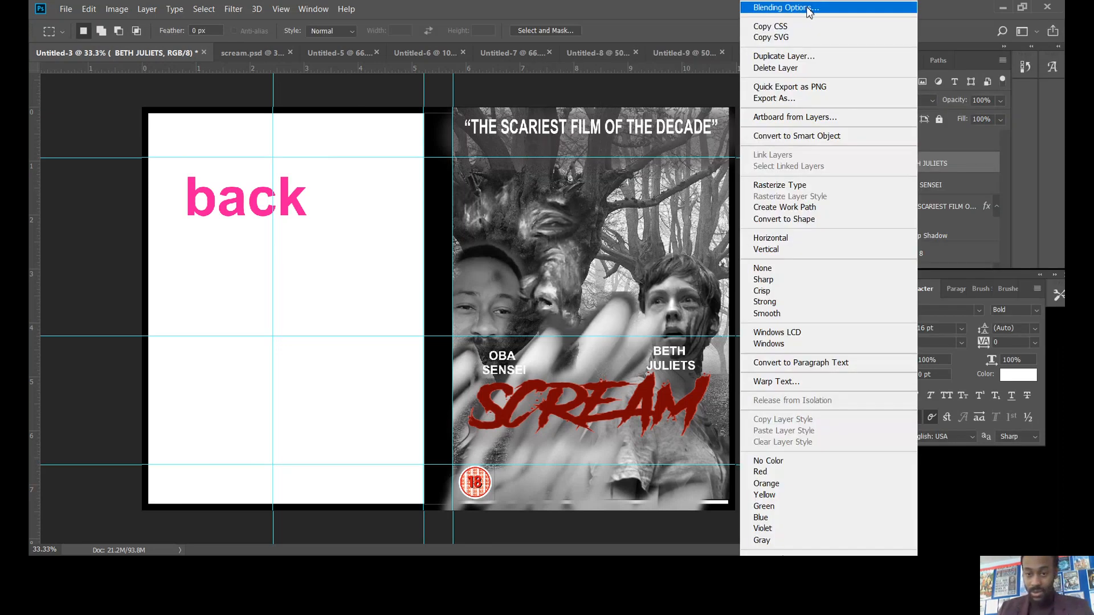
left_click(786, 6)
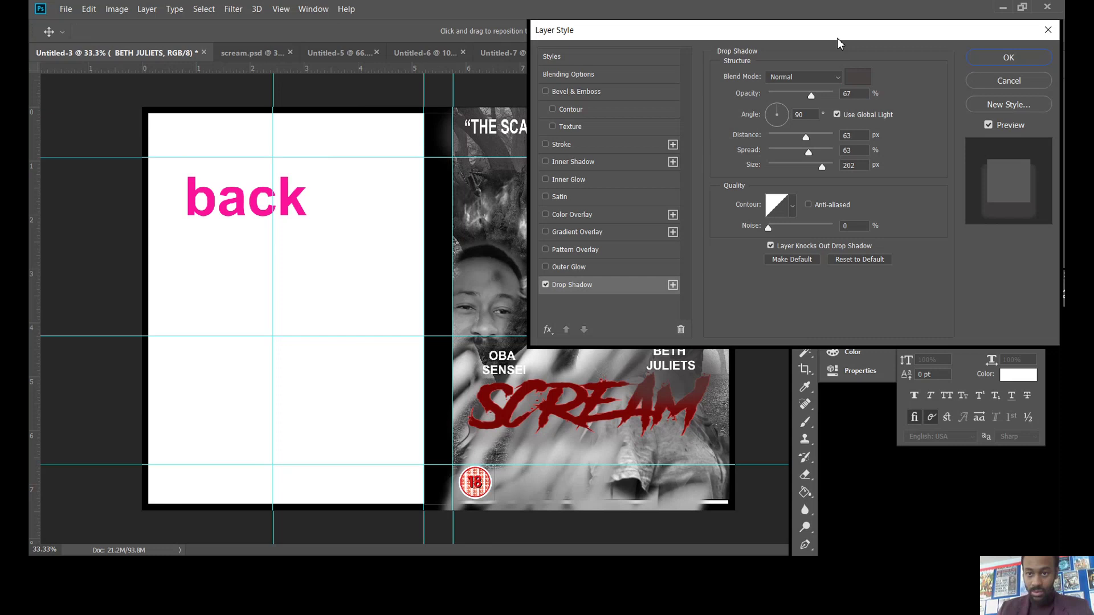
mouse_move(840, 41)
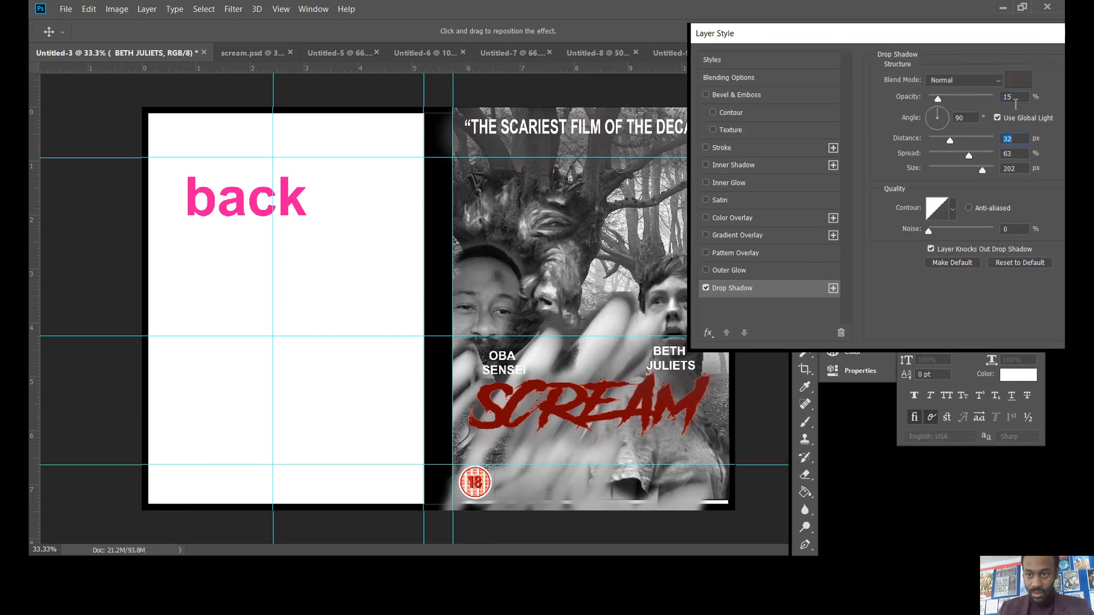
left_click_drag(987, 154, 947, 153)
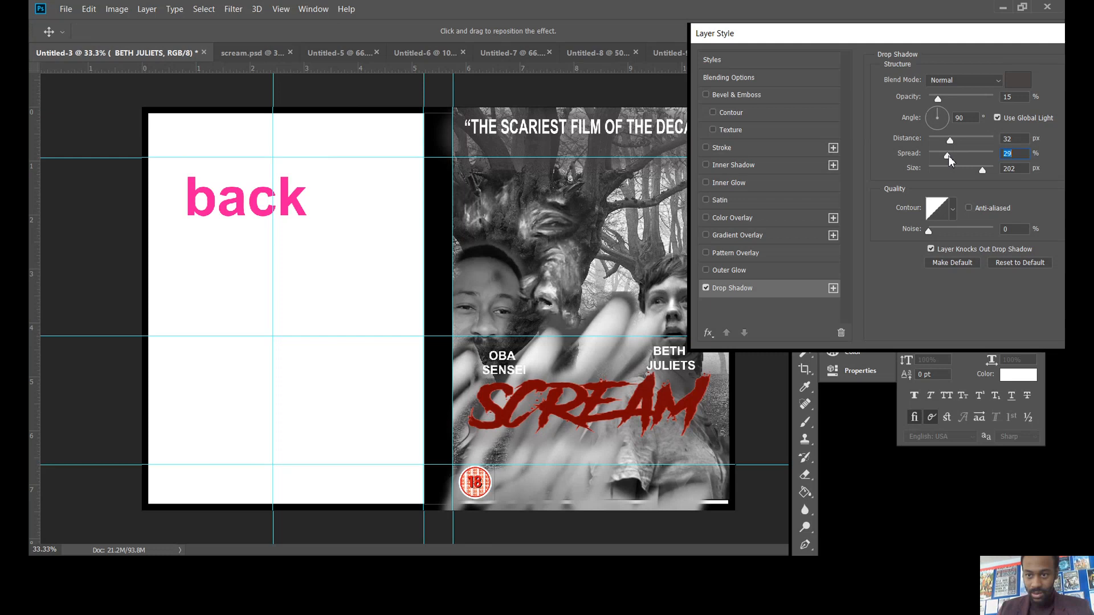
left_click_drag(949, 153, 987, 154)
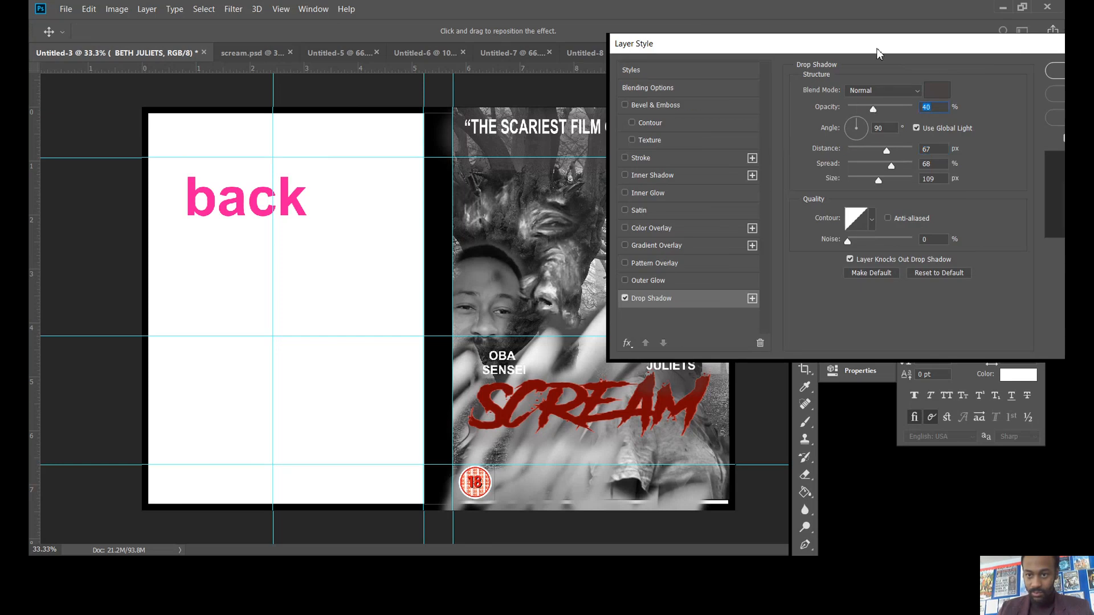
- Set the shadow colour to a slightly lighter dark grey and confirm it
left_click(939, 89)
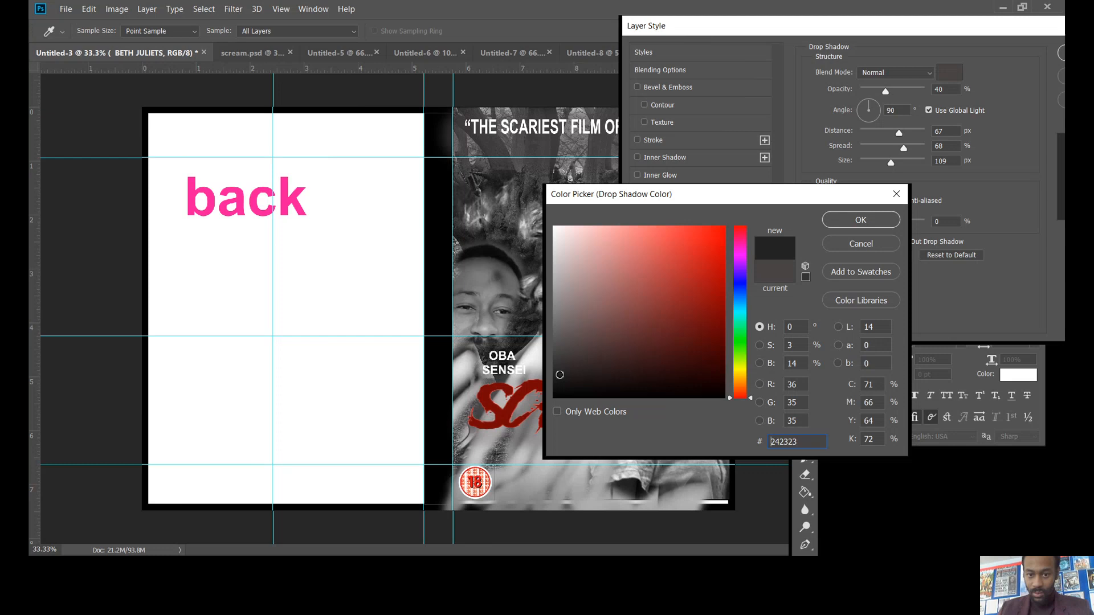
left_click(558, 369)
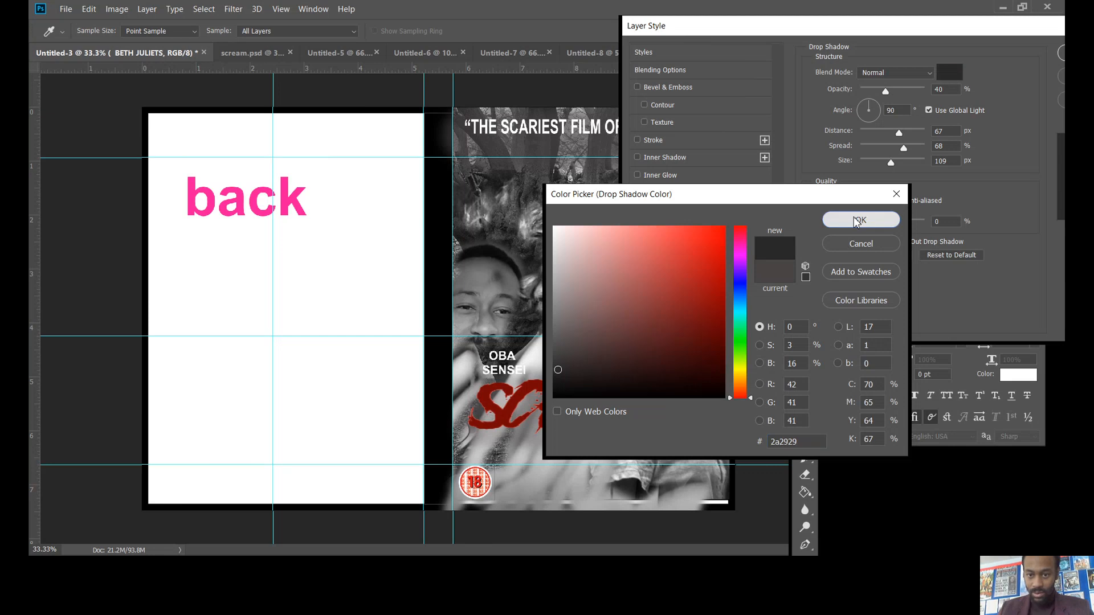
left_click(860, 219)
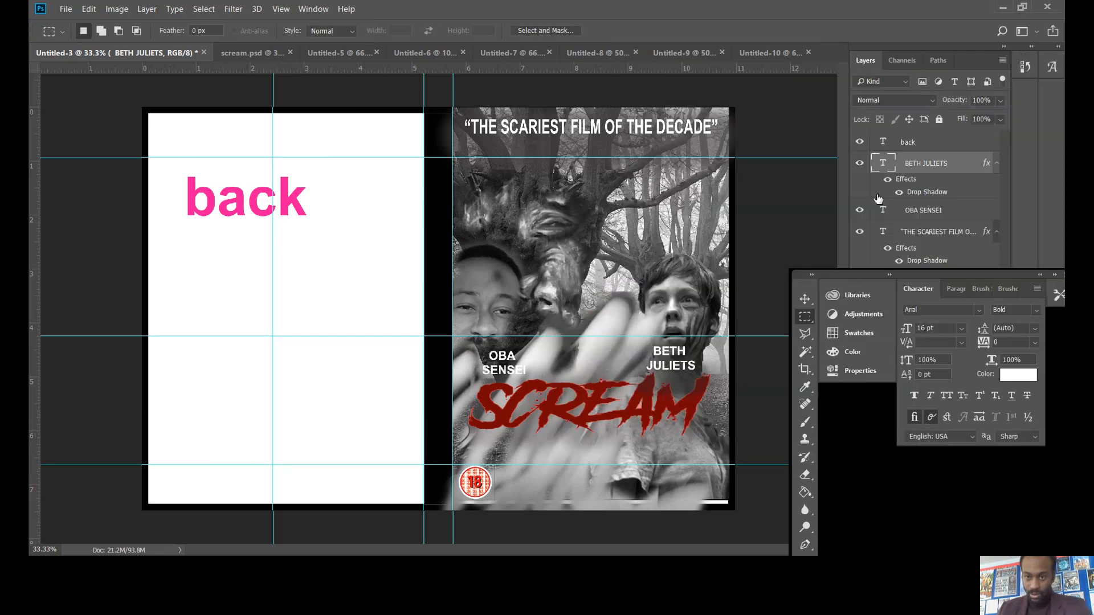
- Apply a matching soft drop shadow to the OBA SENSEI credit layer
left_click(923, 210)
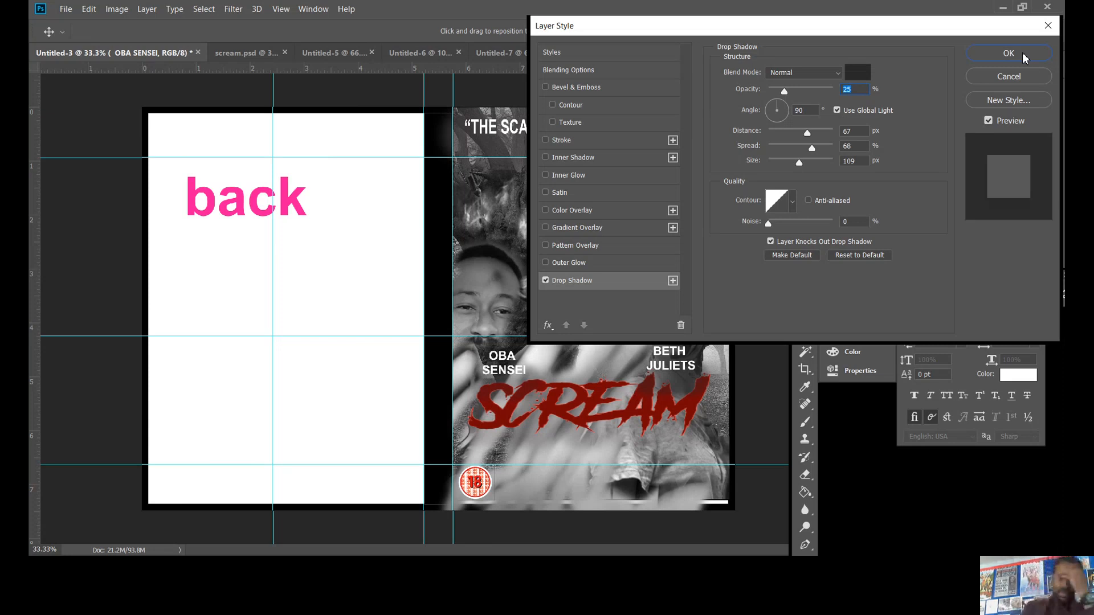
left_click(1008, 53)
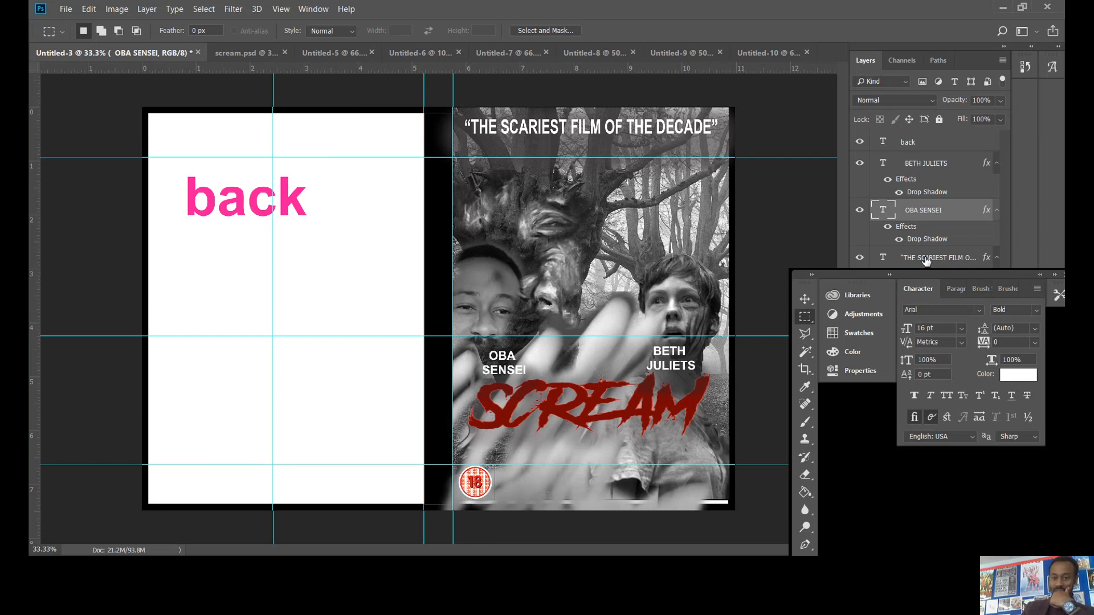
mouse_move(925, 259)
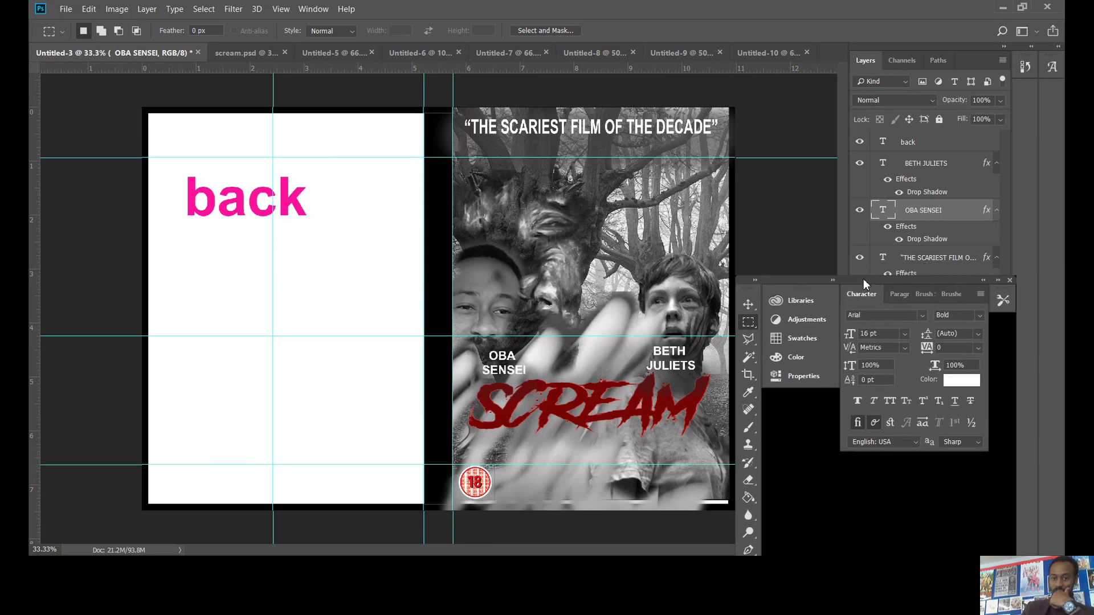
left_click_drag(865, 282, 914, 306)
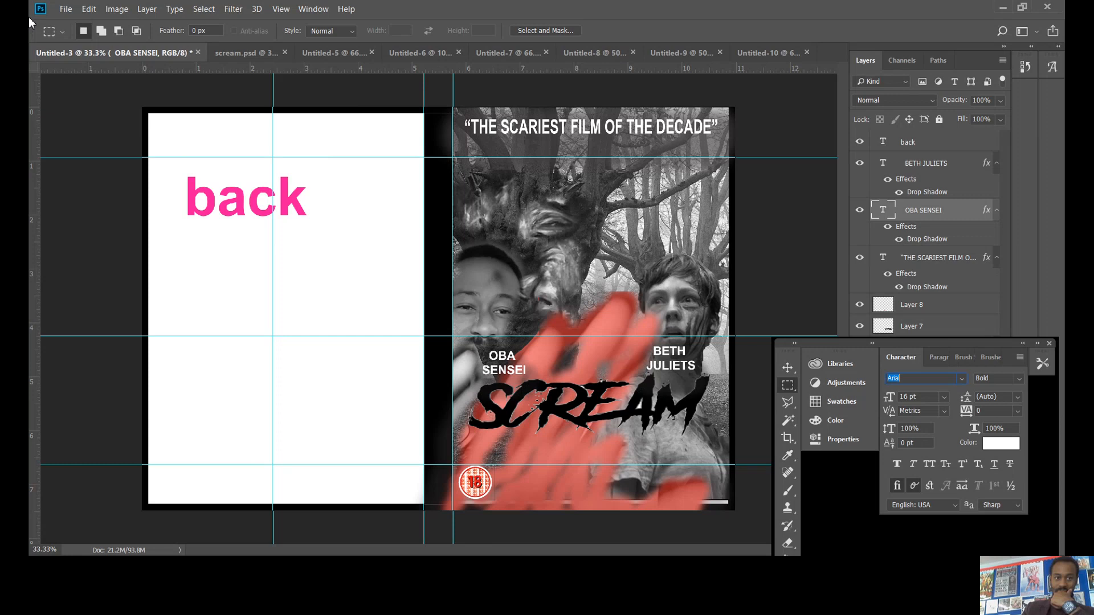
- Undo the accidental move of the title's layer effects with Edit > Step Backward
left_click(88, 9)
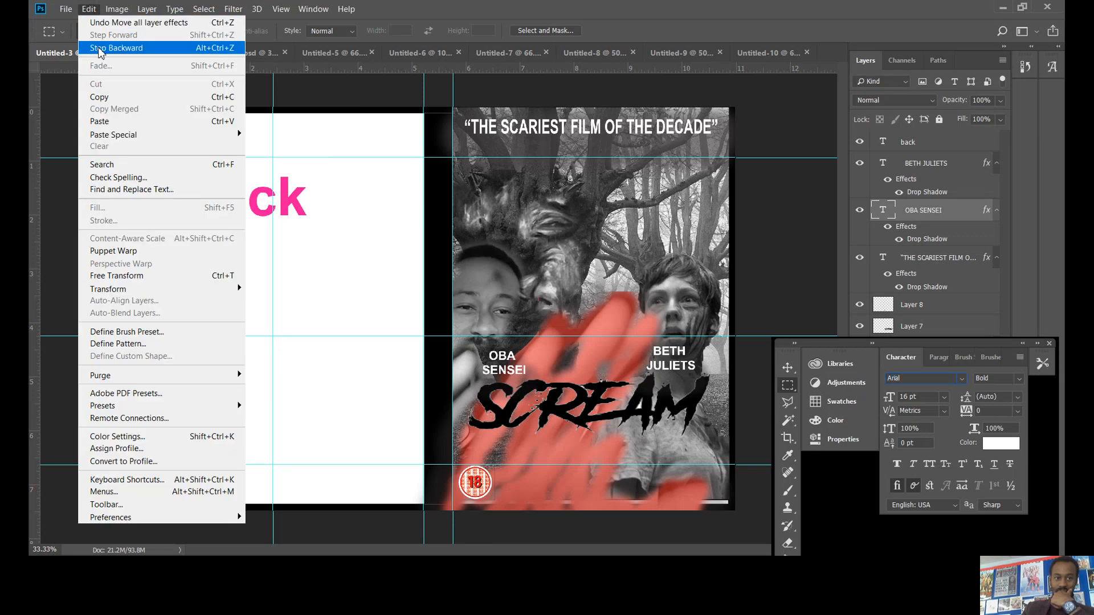
left_click(115, 48)
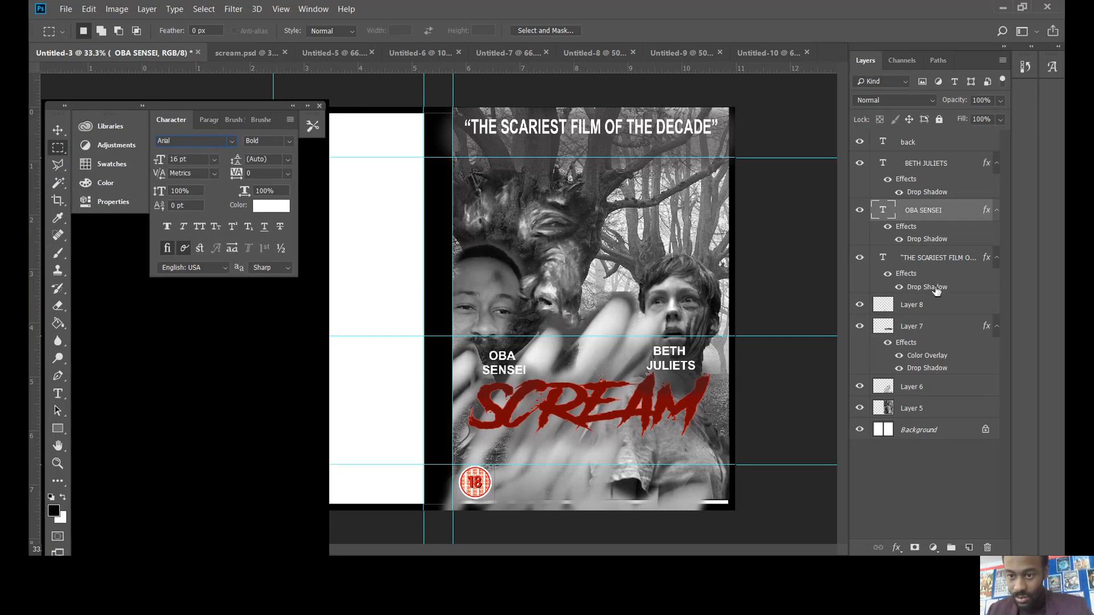
mouse_move(1005, 175)
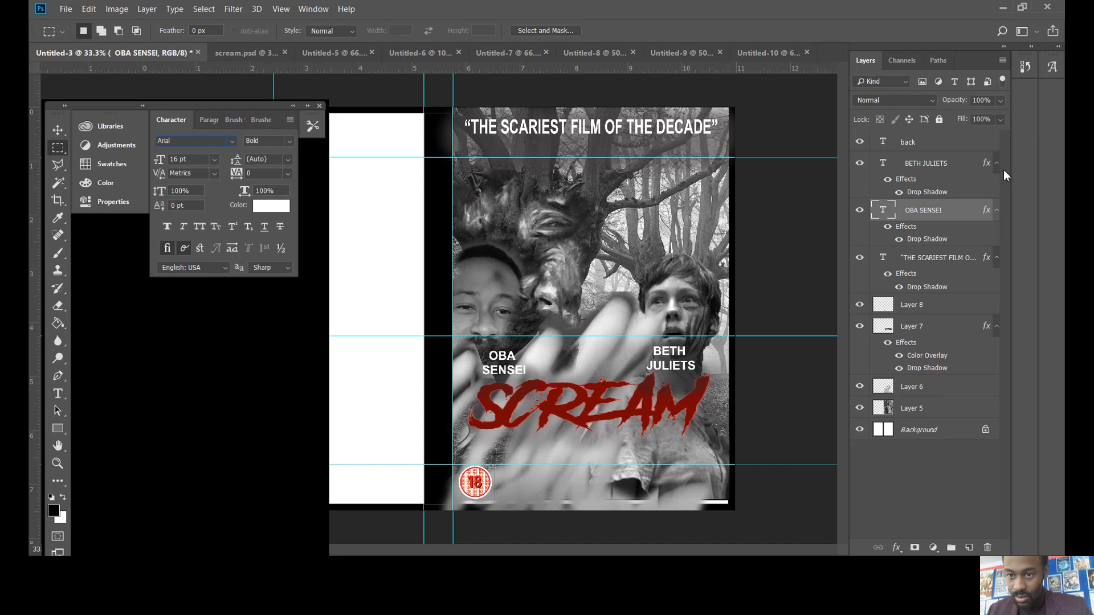
left_click(923, 141)
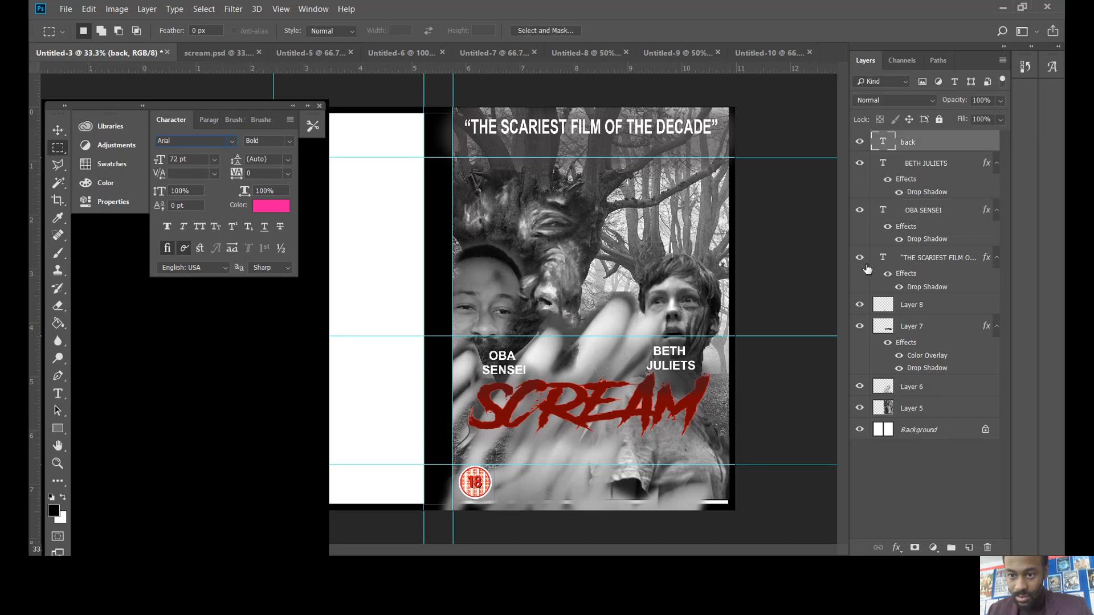
left_click(859, 305)
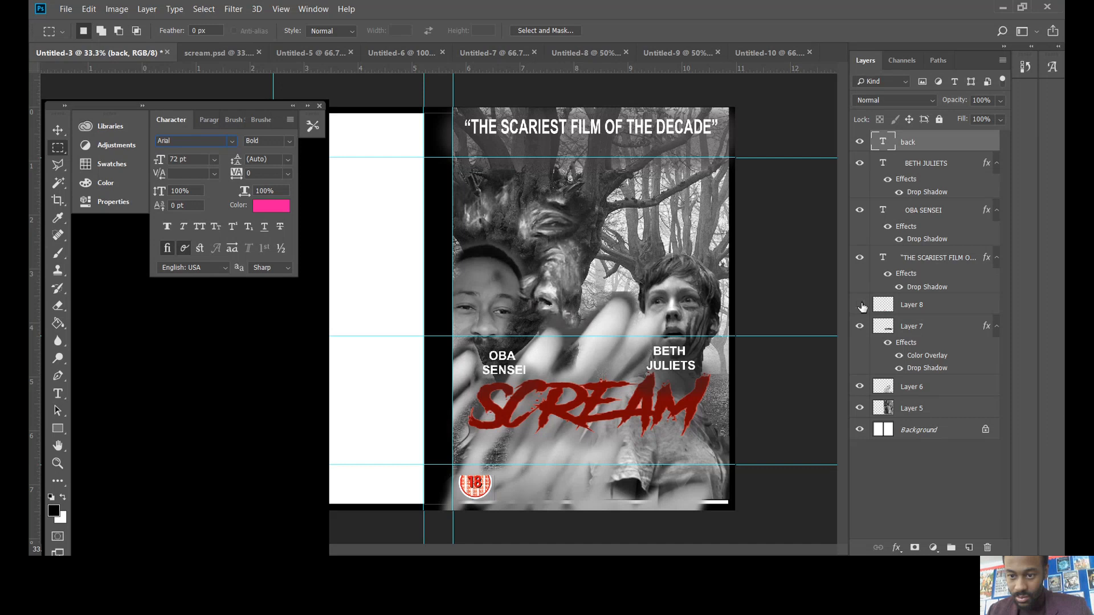
left_click(859, 326)
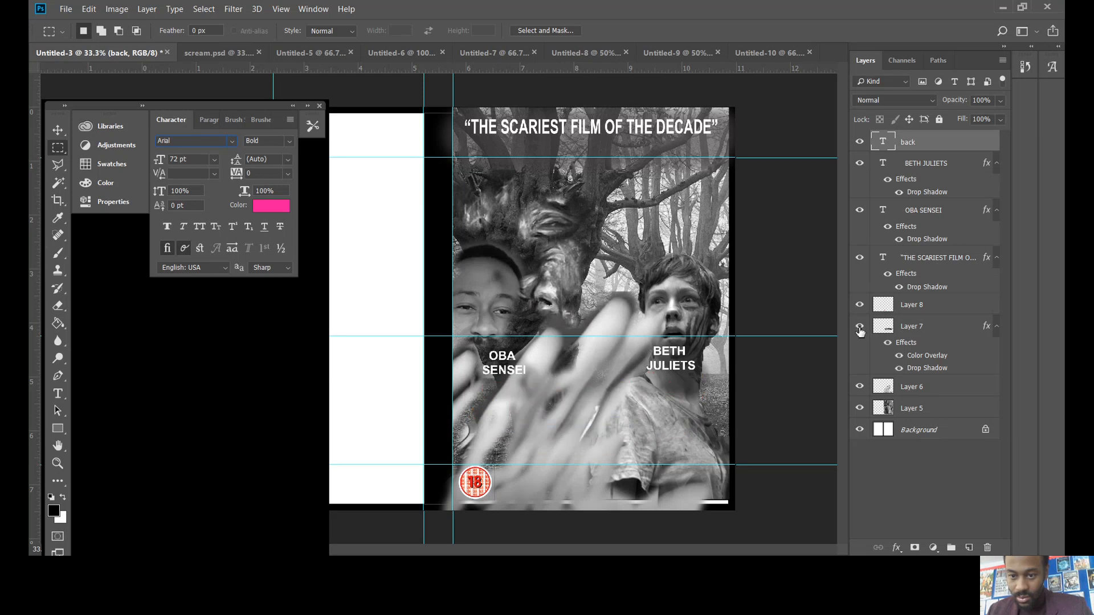
left_click(859, 326)
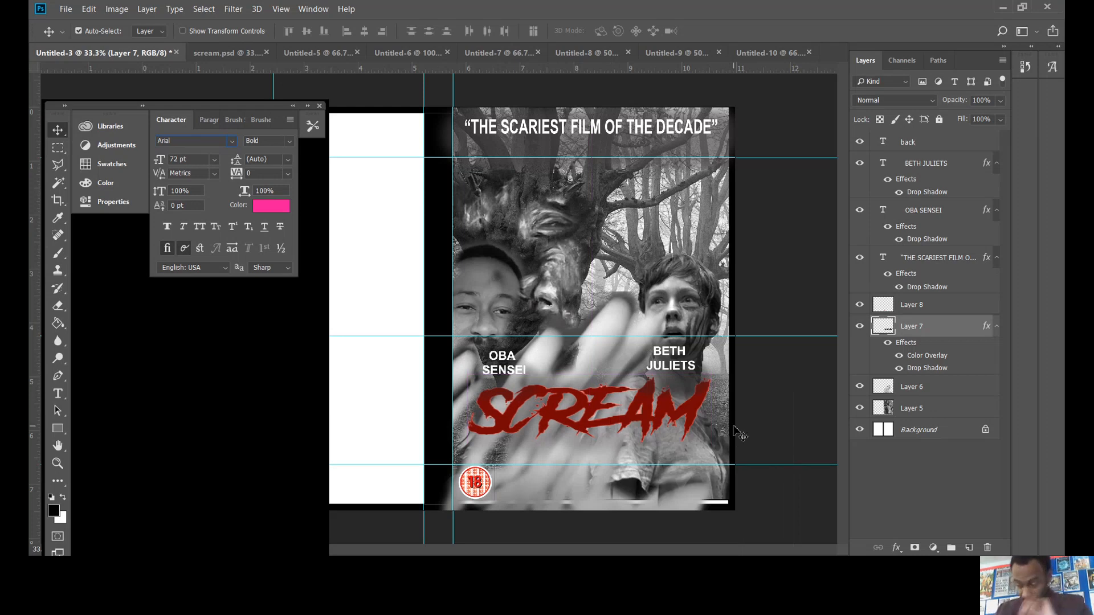
mouse_move(731, 388)
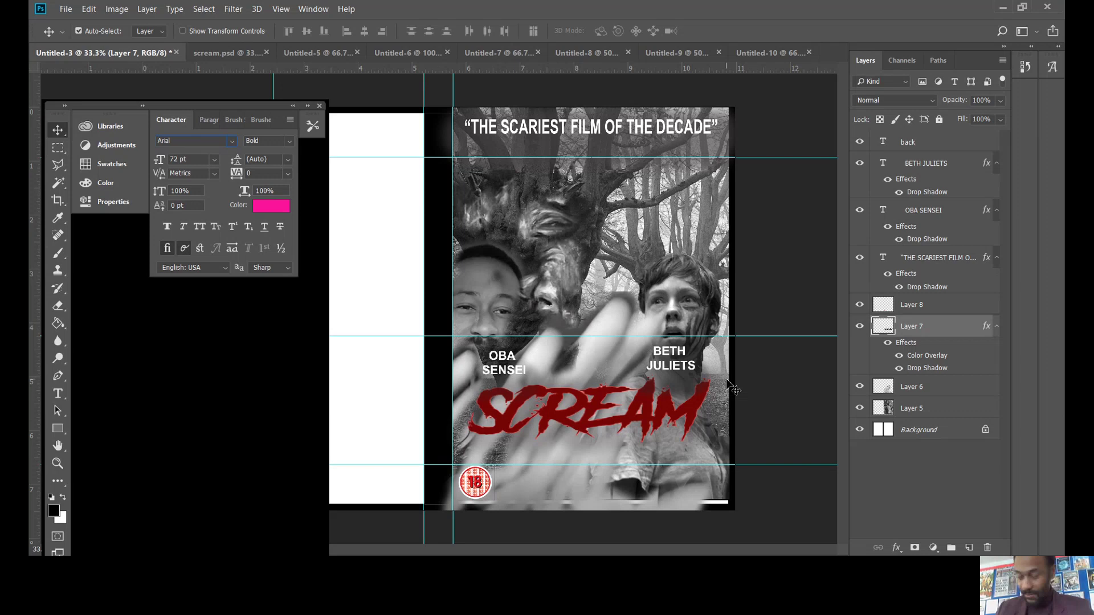
mouse_move(668, 412)
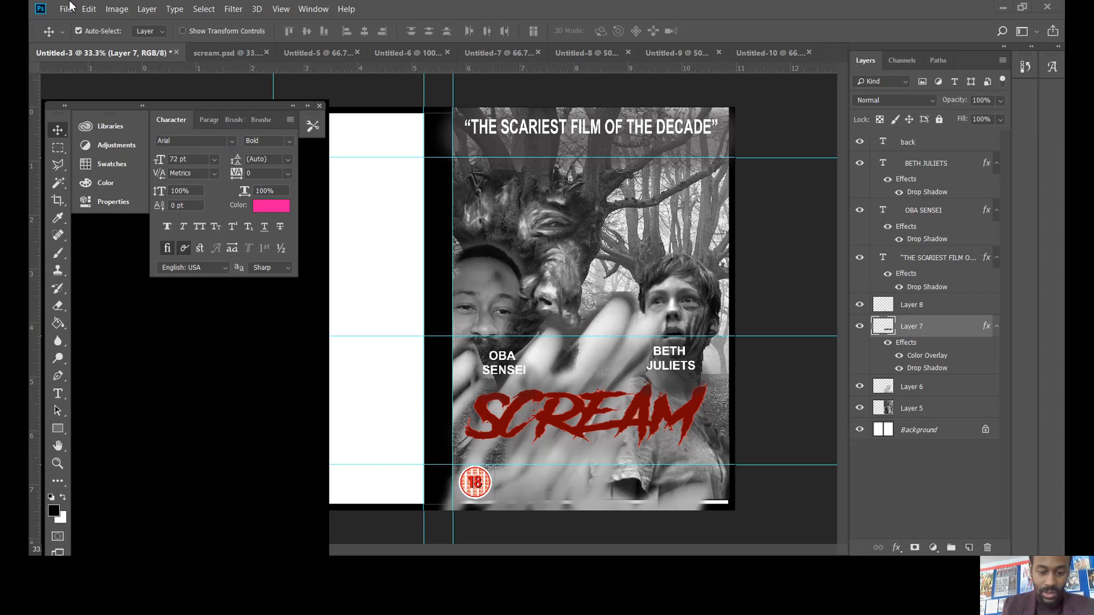
mouse_move(29, 68)
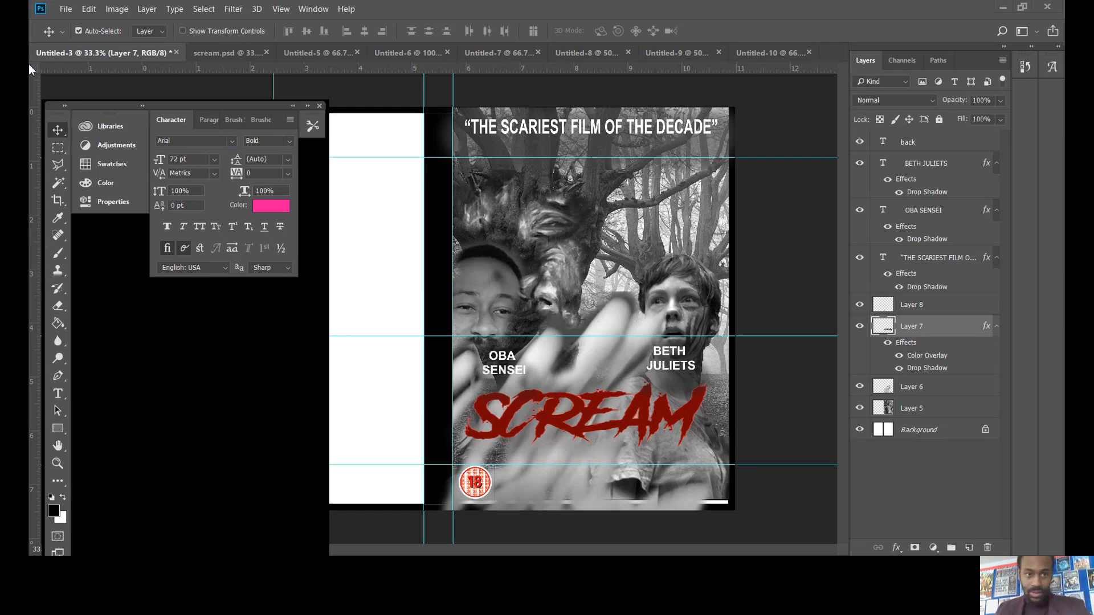
mouse_move(469, 354)
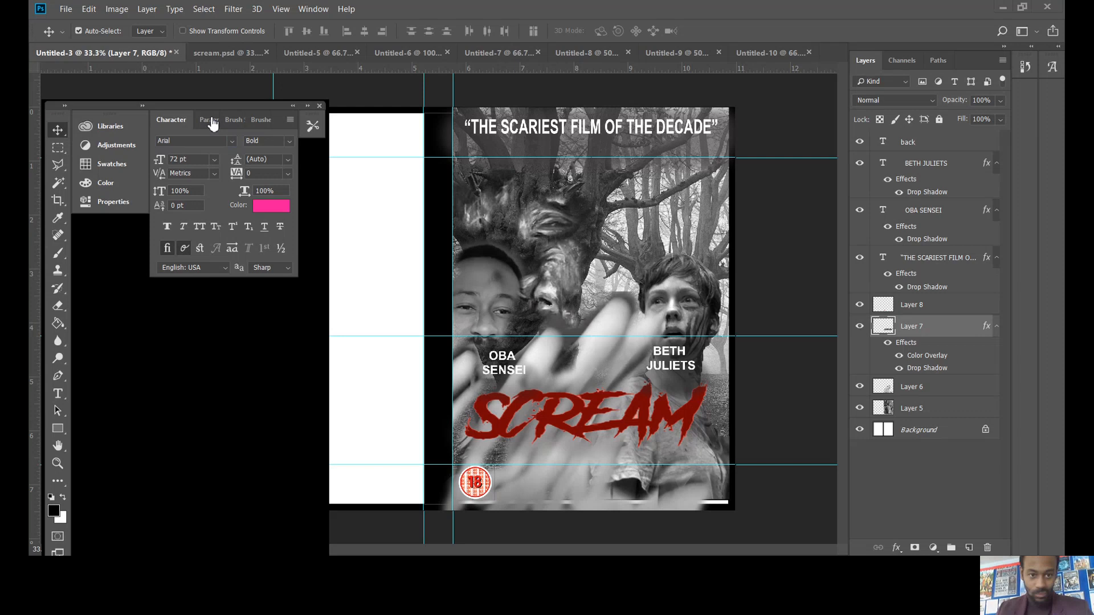
mouse_move(451, 210)
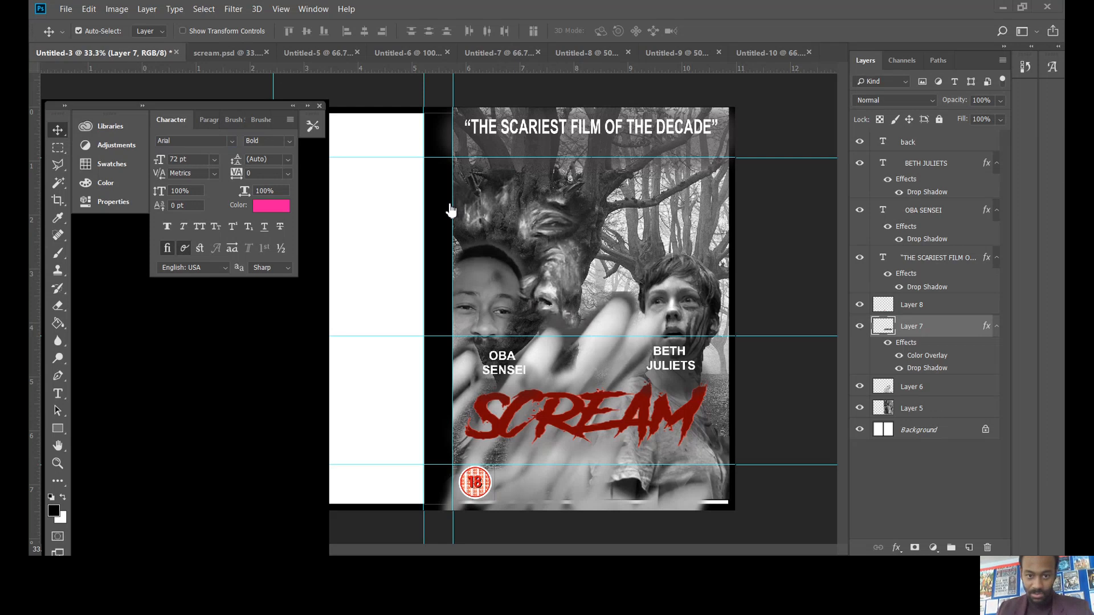
mouse_move(468, 221)
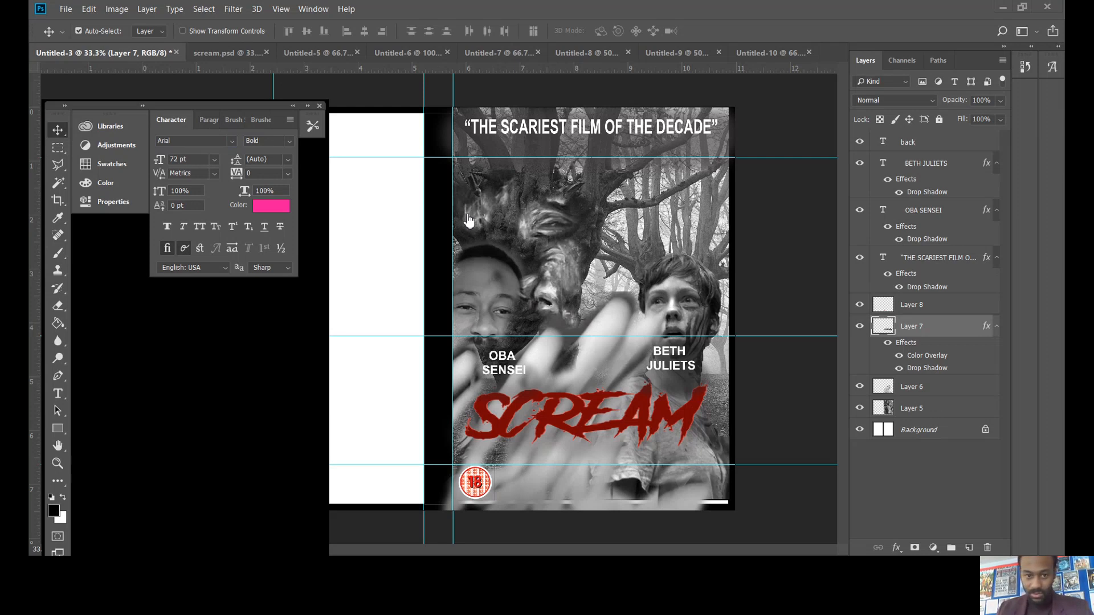
mouse_move(467, 216)
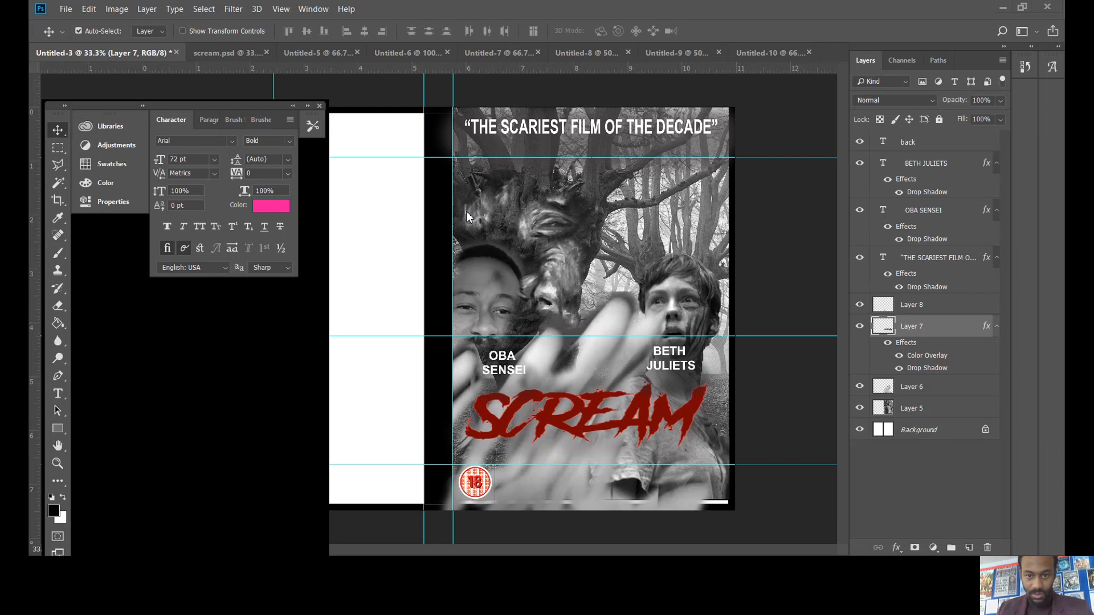
mouse_move(468, 217)
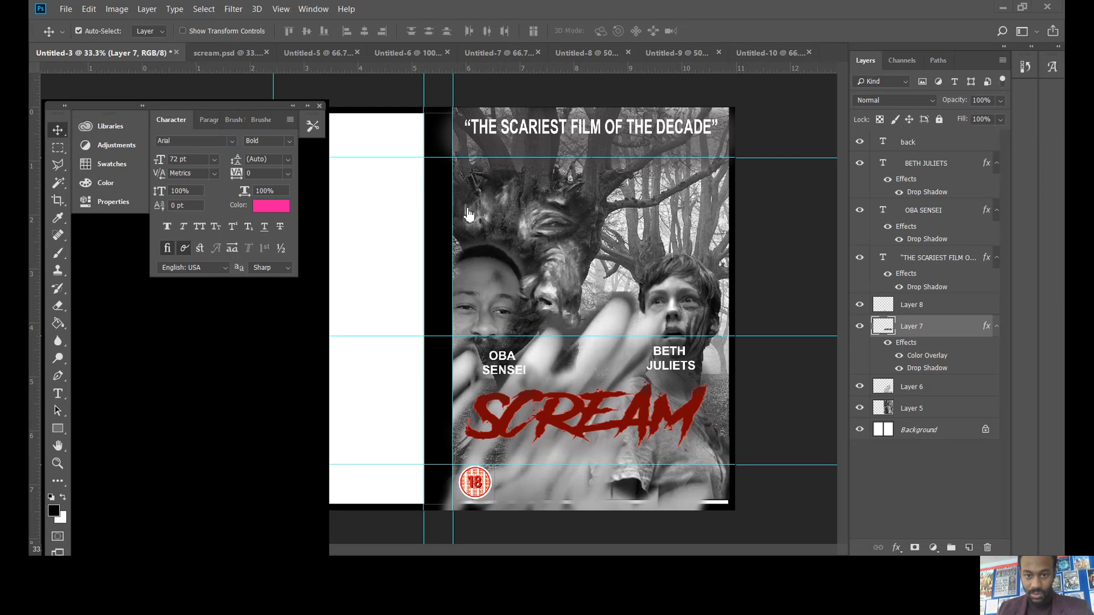
mouse_move(621, 118)
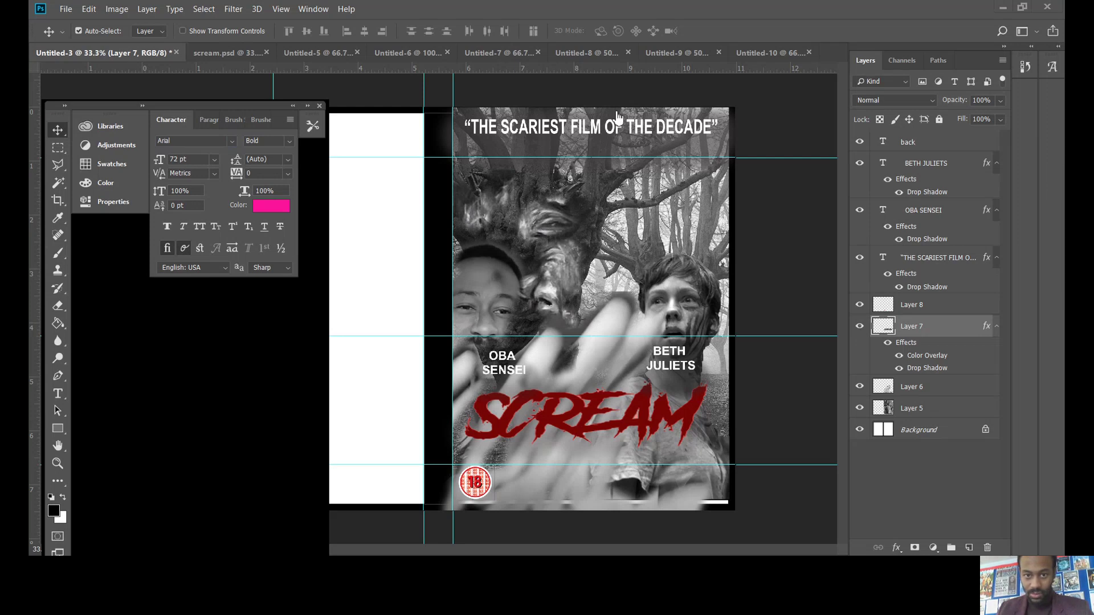
mouse_move(718, 166)
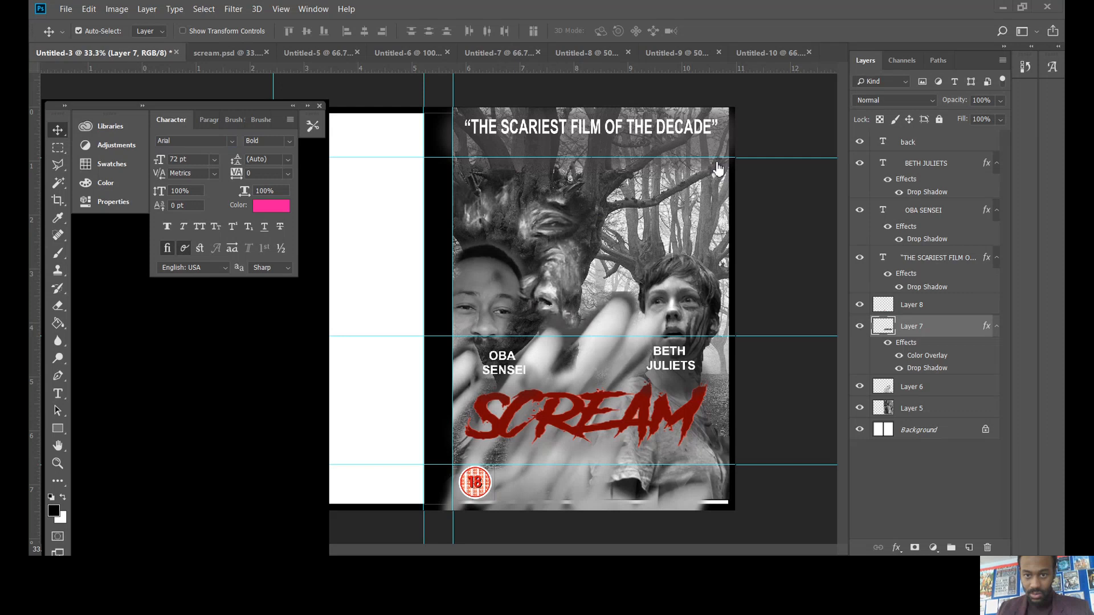
mouse_move(812, 301)
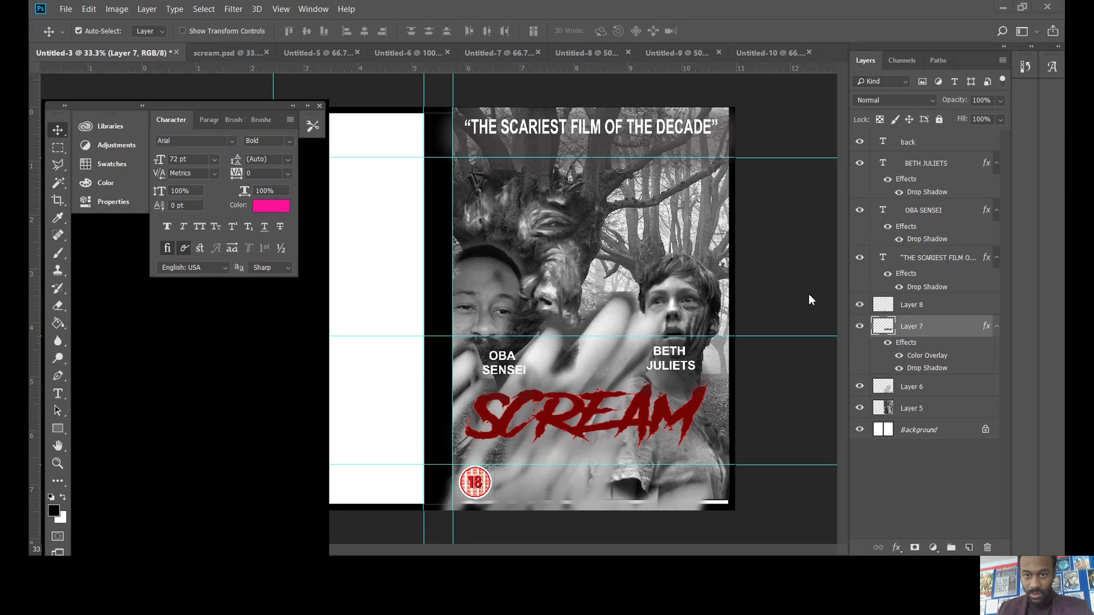
mouse_move(565, 505)
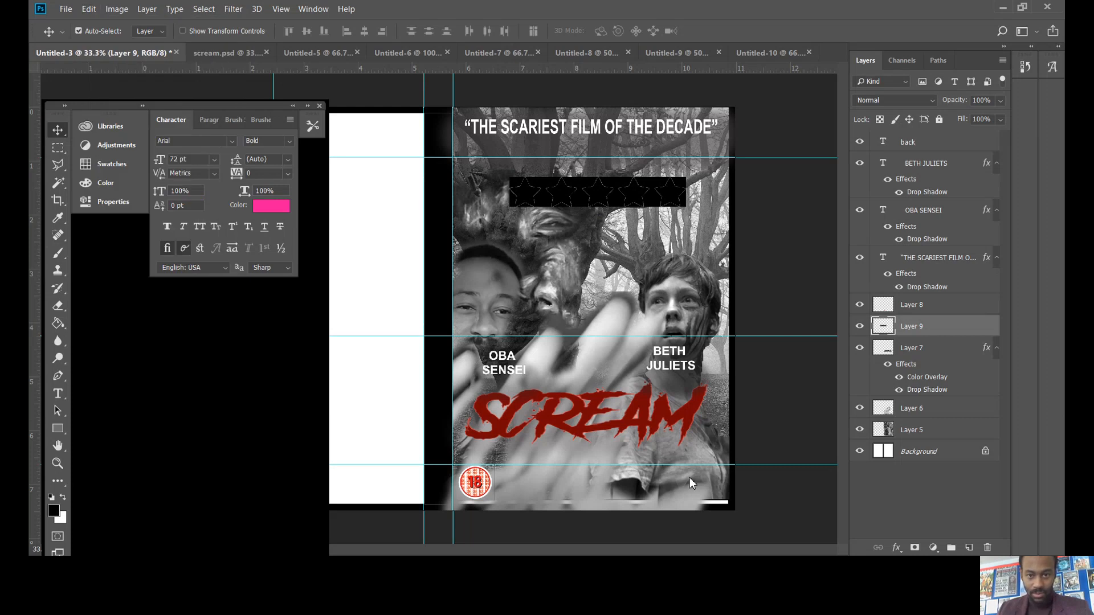
- Use the Edit menu to undo the misplaced paste of the five-star graphic
left_click(87, 9)
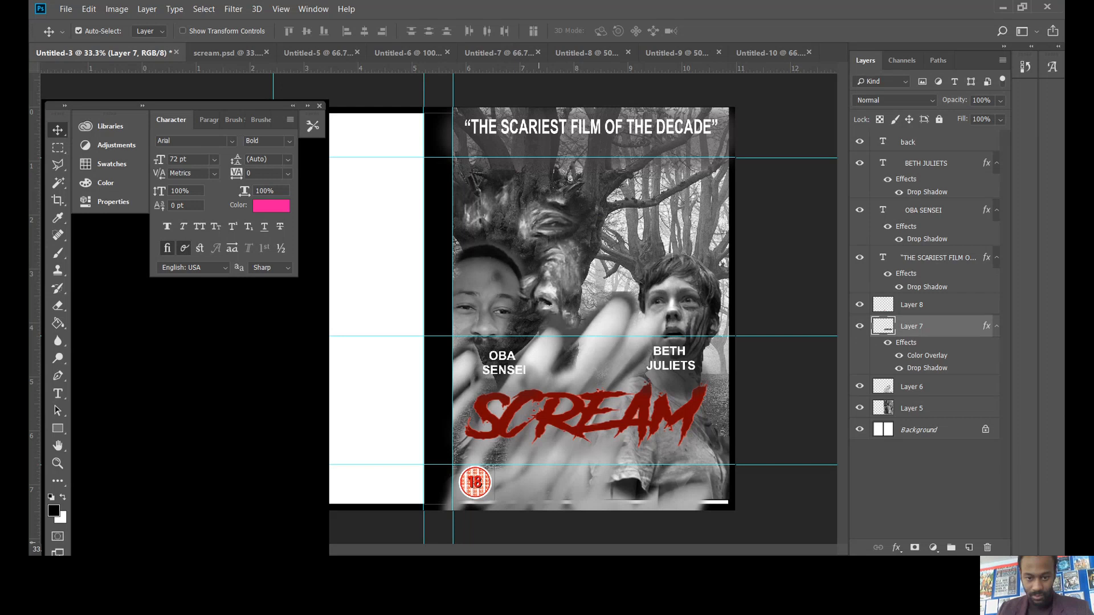
mouse_move(928, 397)
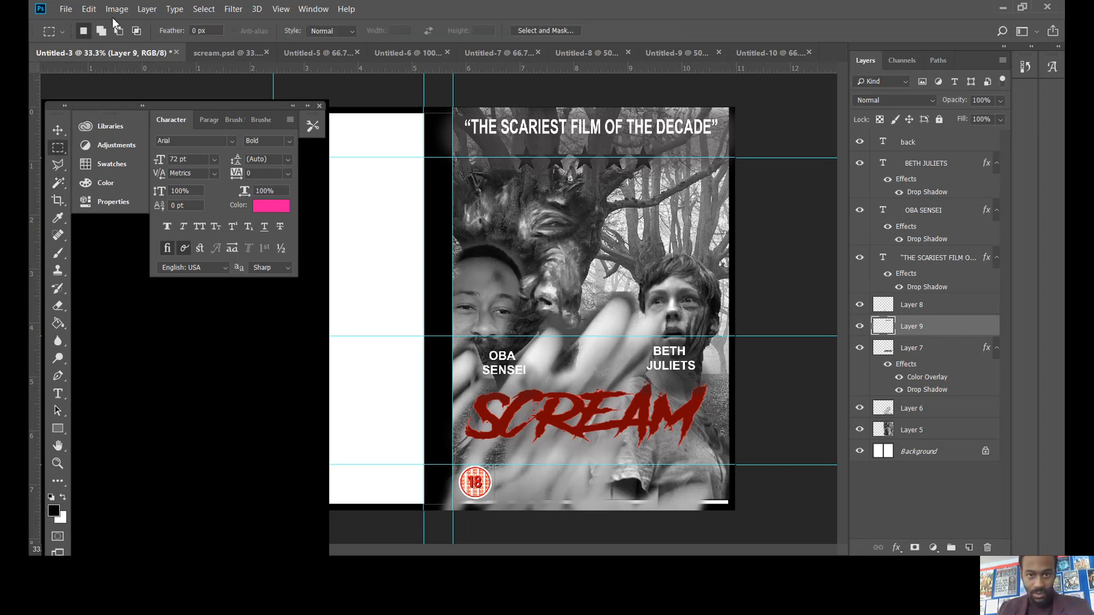
- Free-transform the star rating into a small row just under the tagline and apply the resize
left_click(117, 9)
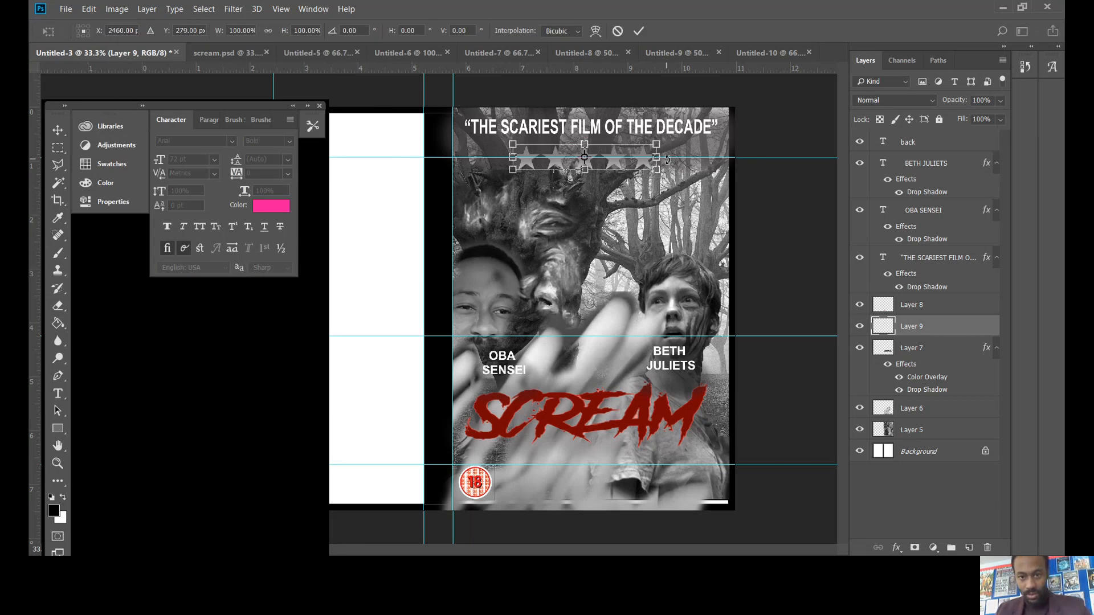
left_click_drag(637, 168, 645, 160)
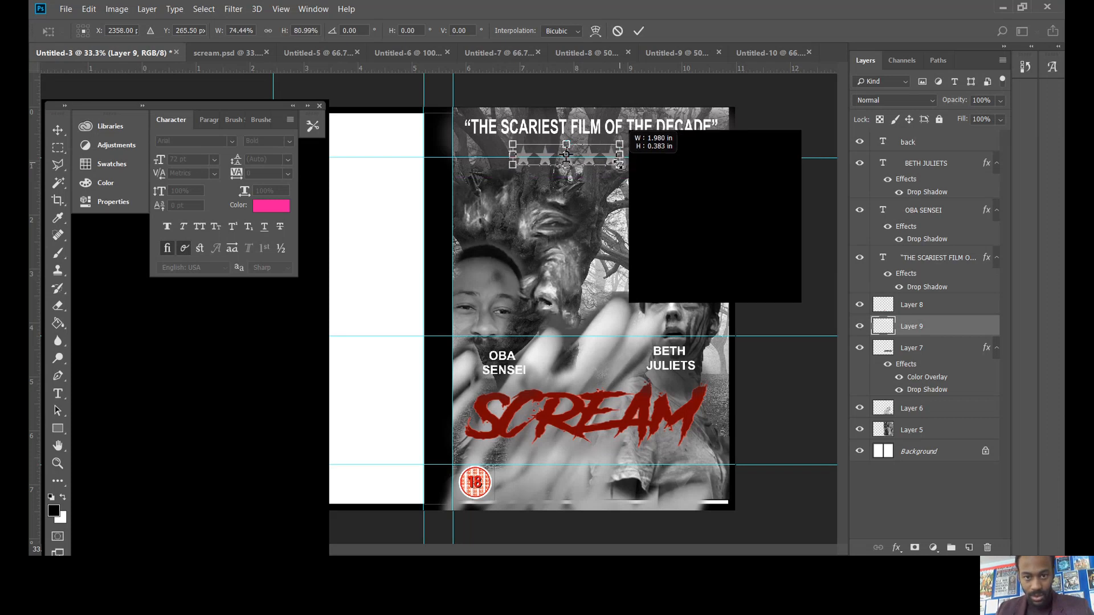
left_click_drag(621, 167, 614, 151)
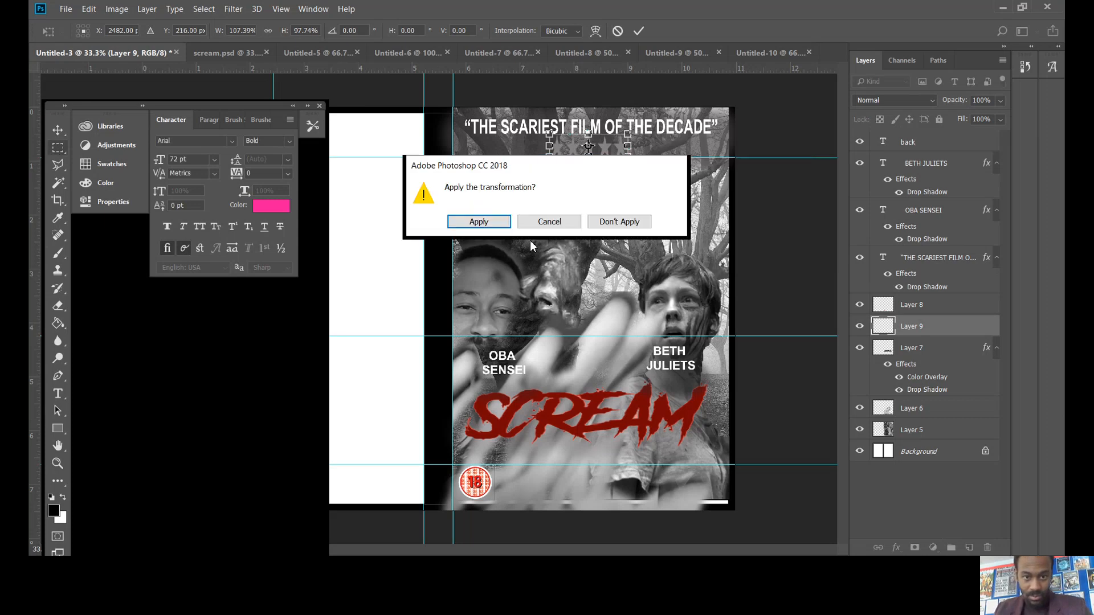
left_click(478, 221)
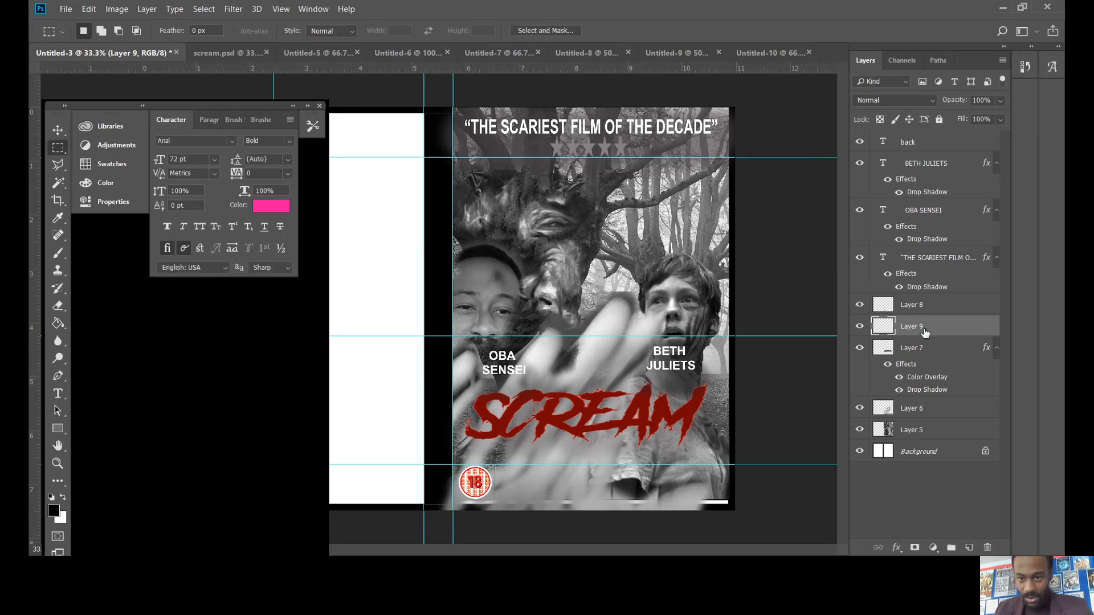
- Add a Color Overlay to the stars layer and set its colour to white
right_click(911, 325)
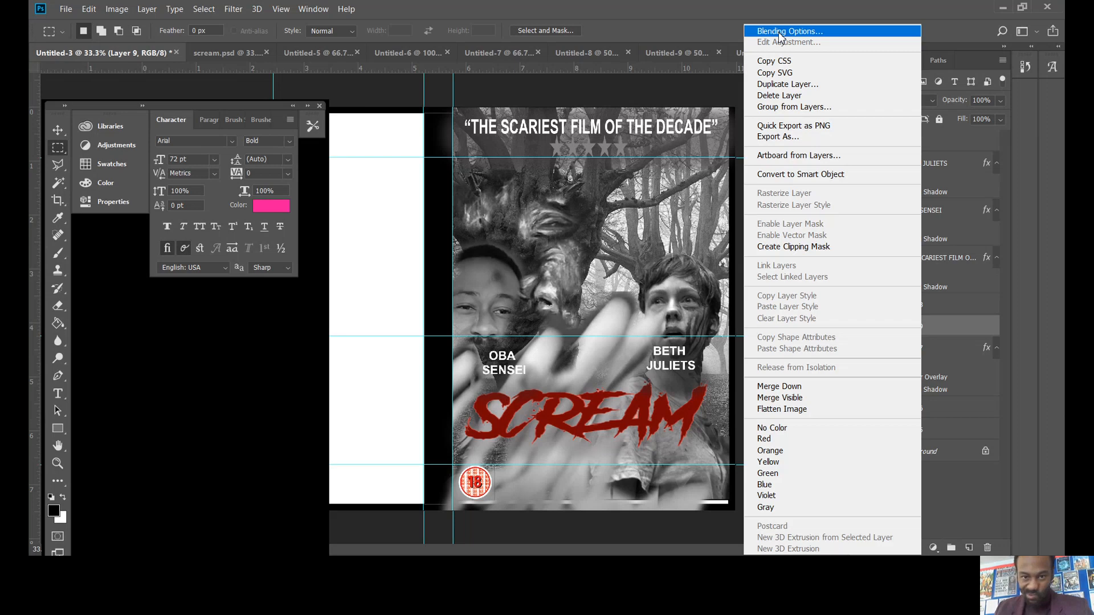
left_click(786, 32)
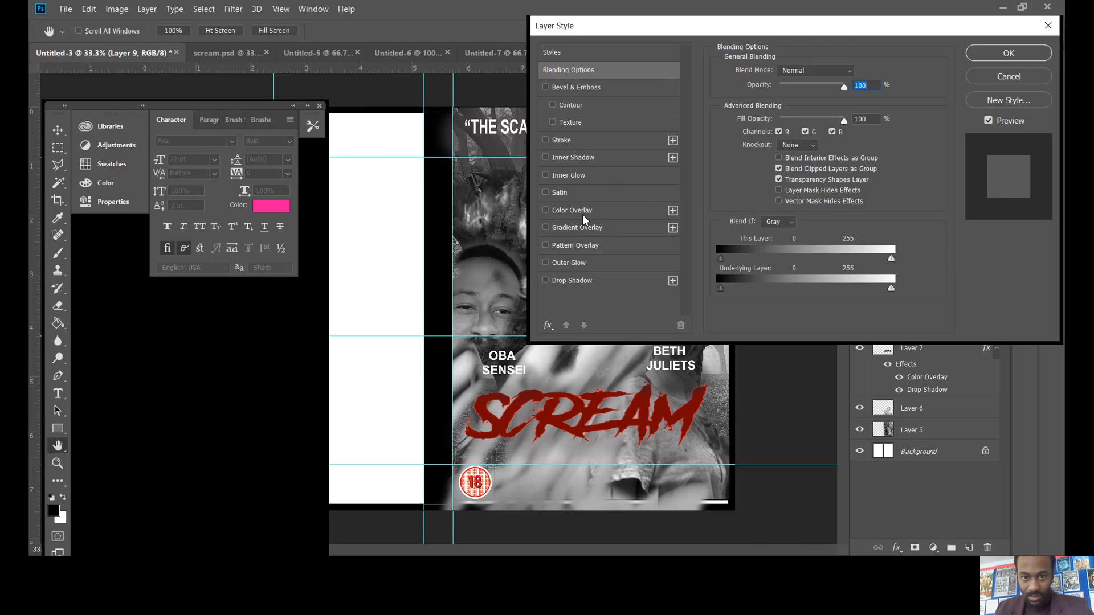
left_click(546, 210)
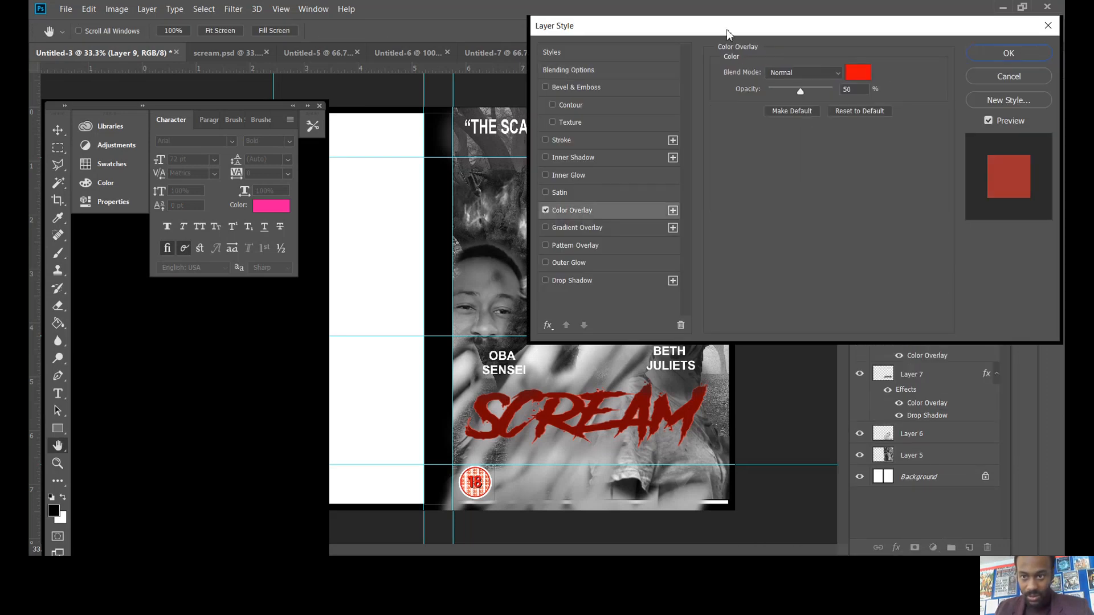
left_click(857, 72)
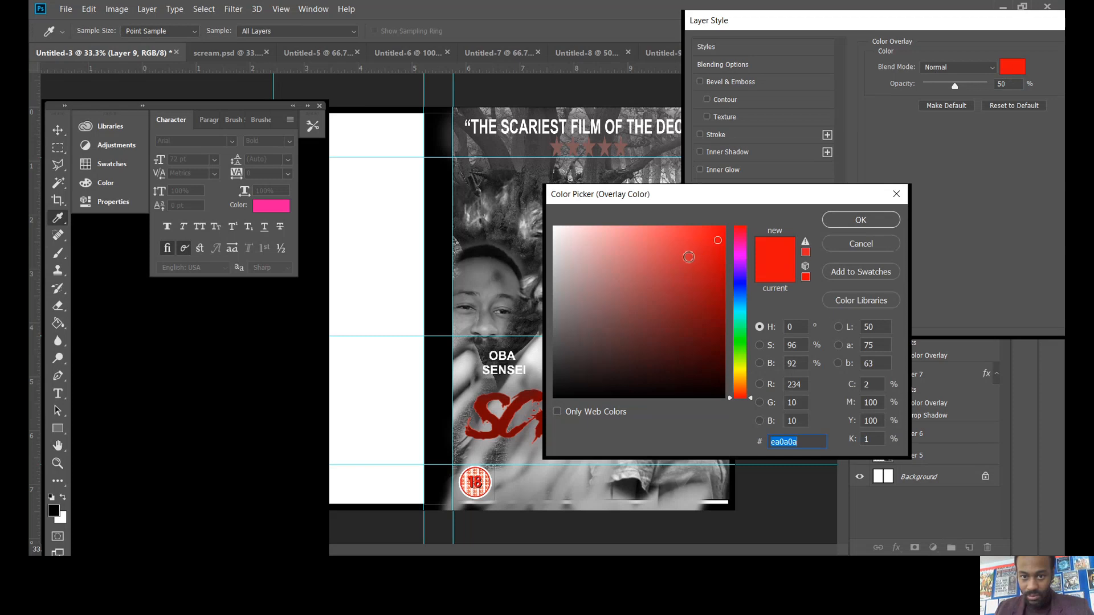
left_click(553, 227)
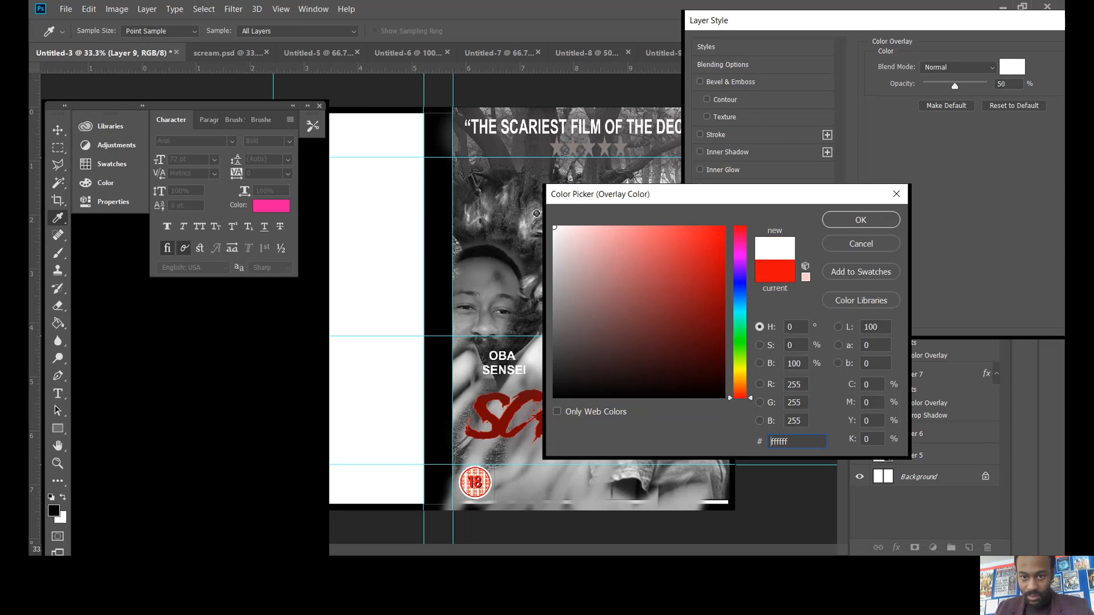
mouse_move(857, 233)
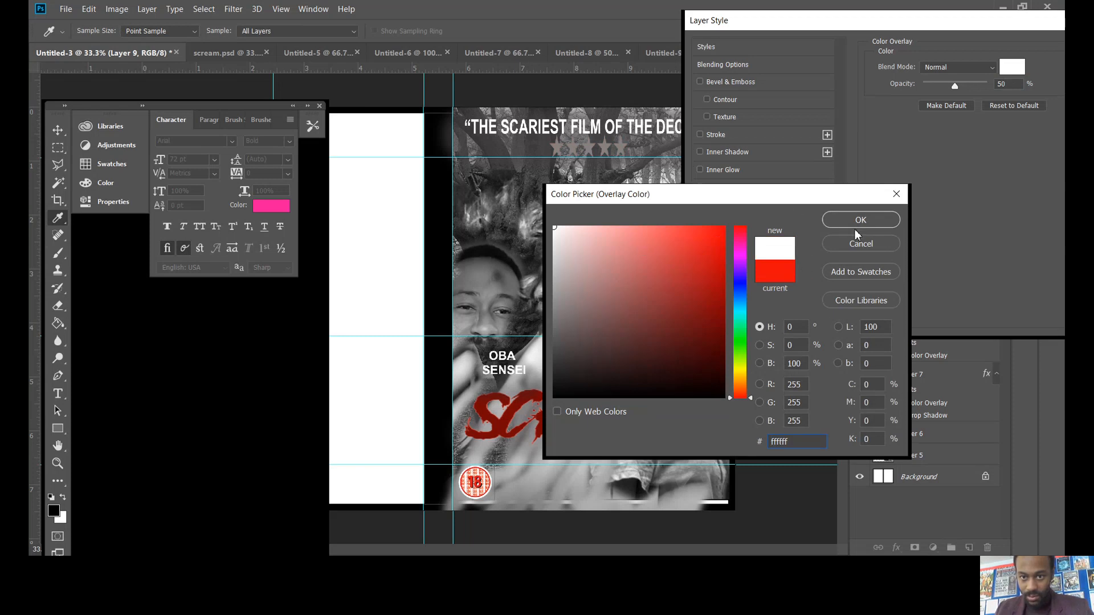
left_click(861, 220)
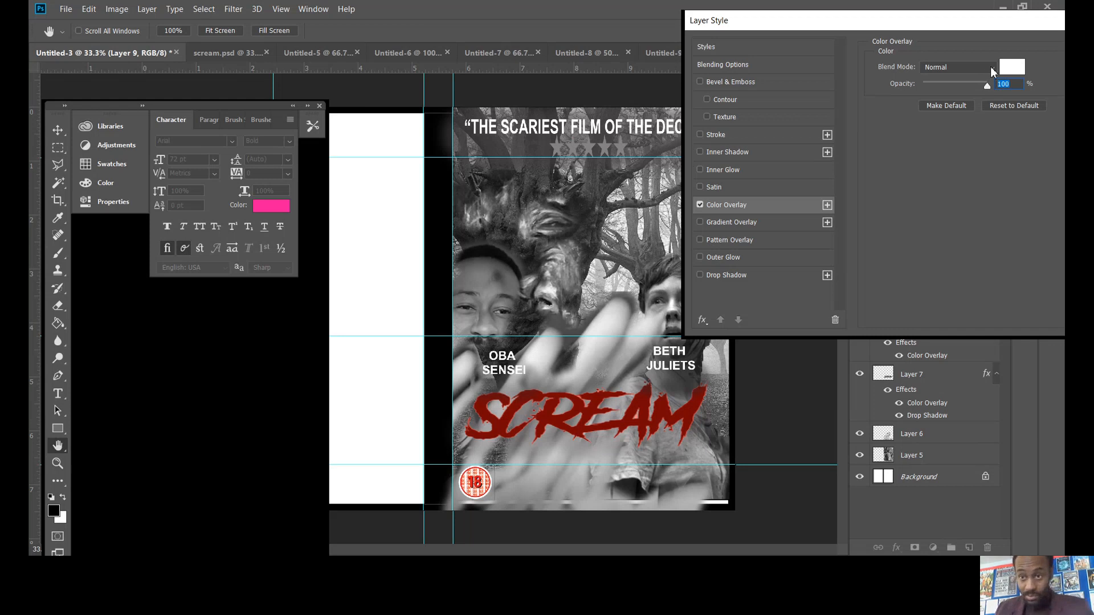
- Keep the overlay at Normal blend mode, 100% opacity, and confirm the white stars
left_click(954, 66)
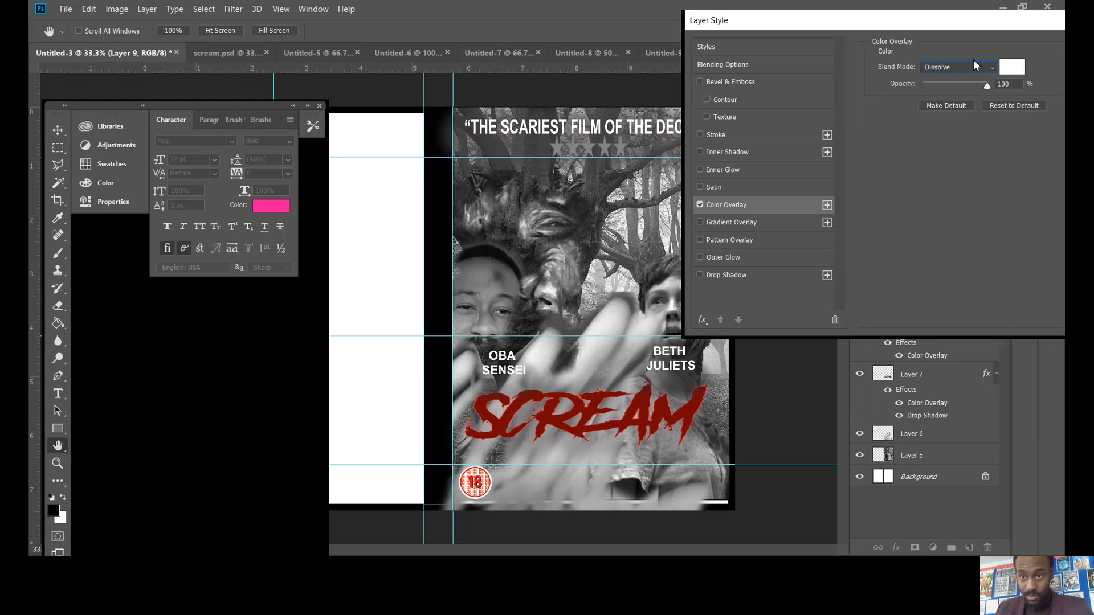
left_click(957, 67)
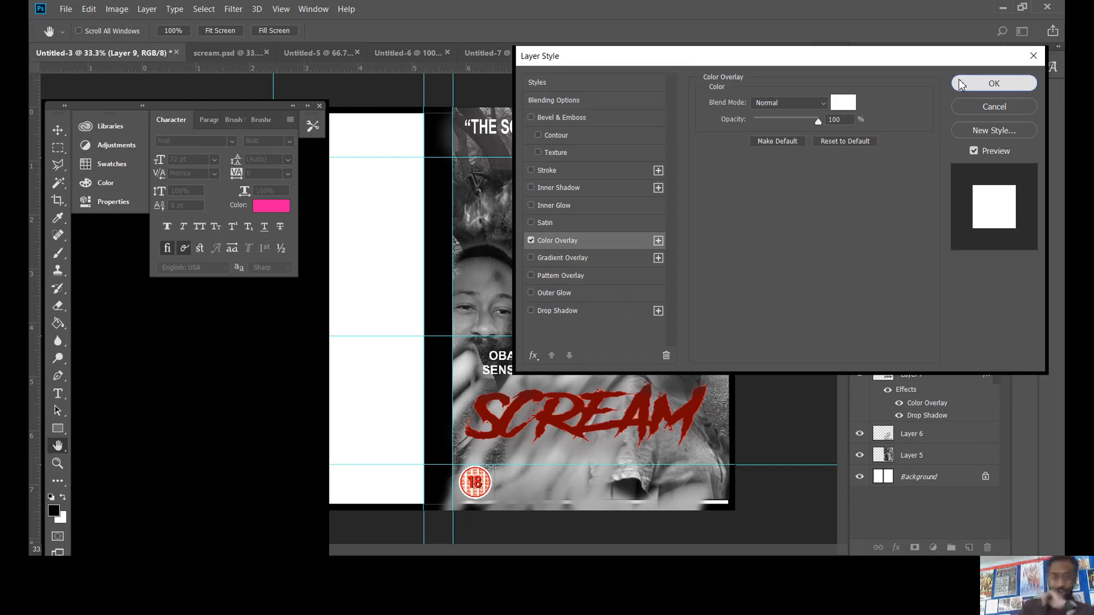
left_click(994, 82)
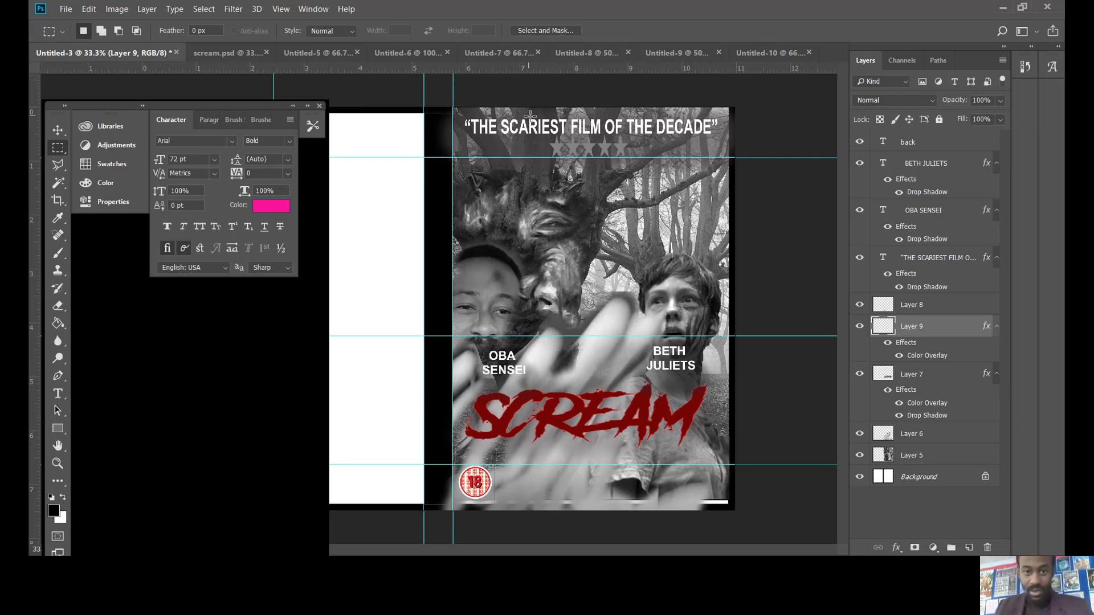
mouse_move(533, 84)
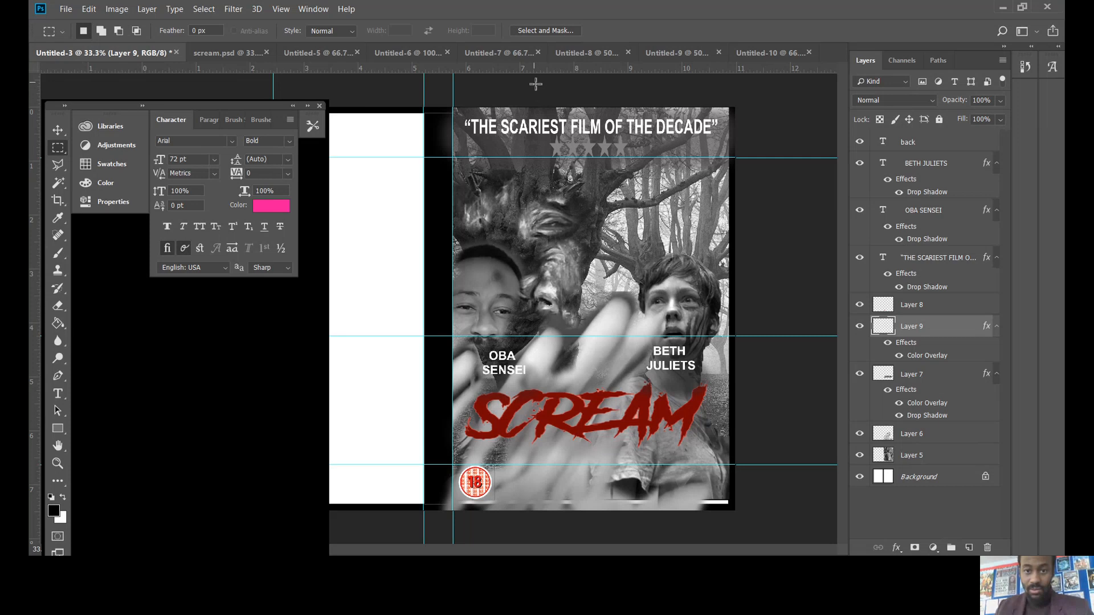
mouse_move(553, 177)
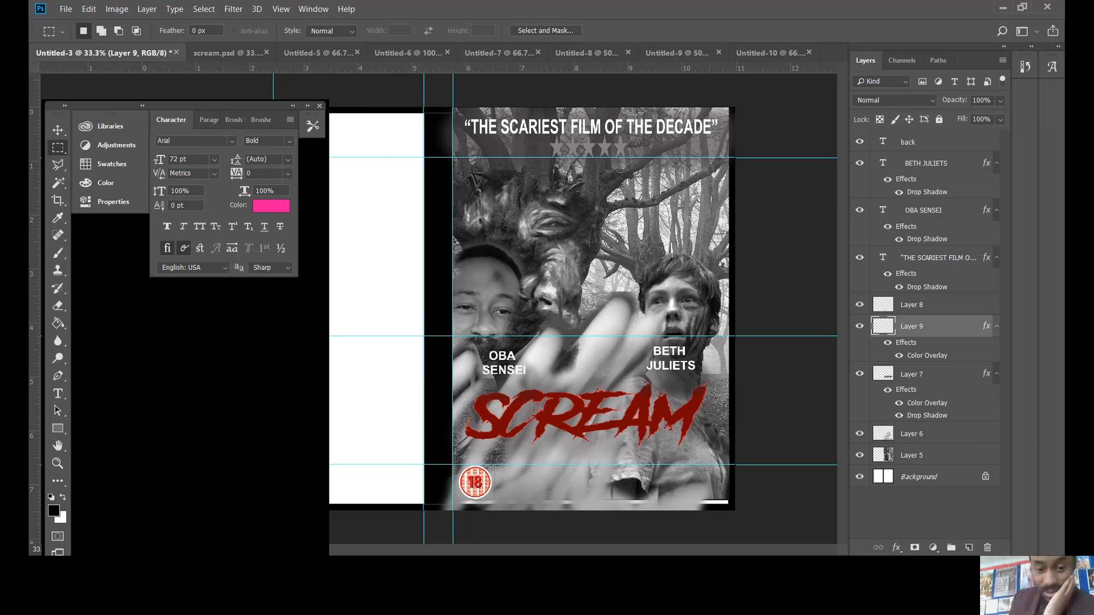
mouse_move(613, 492)
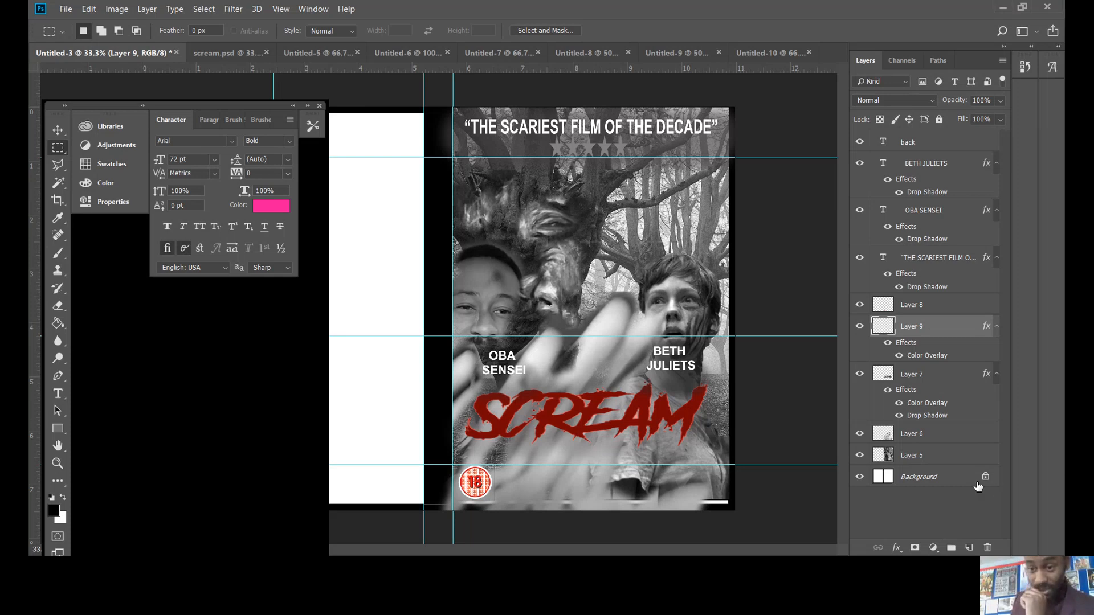
mouse_move(771, 73)
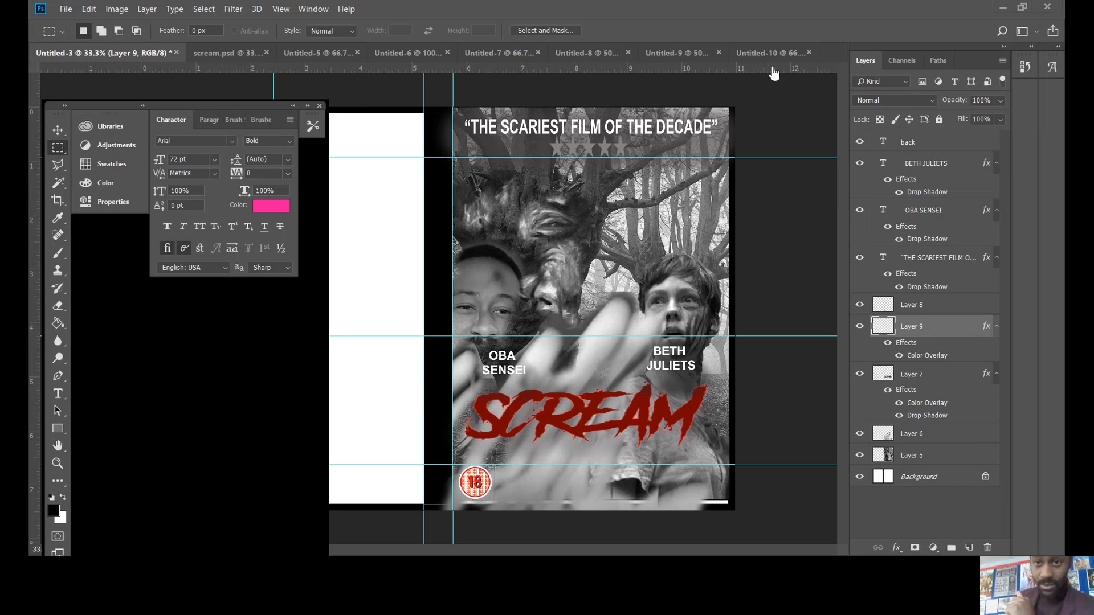